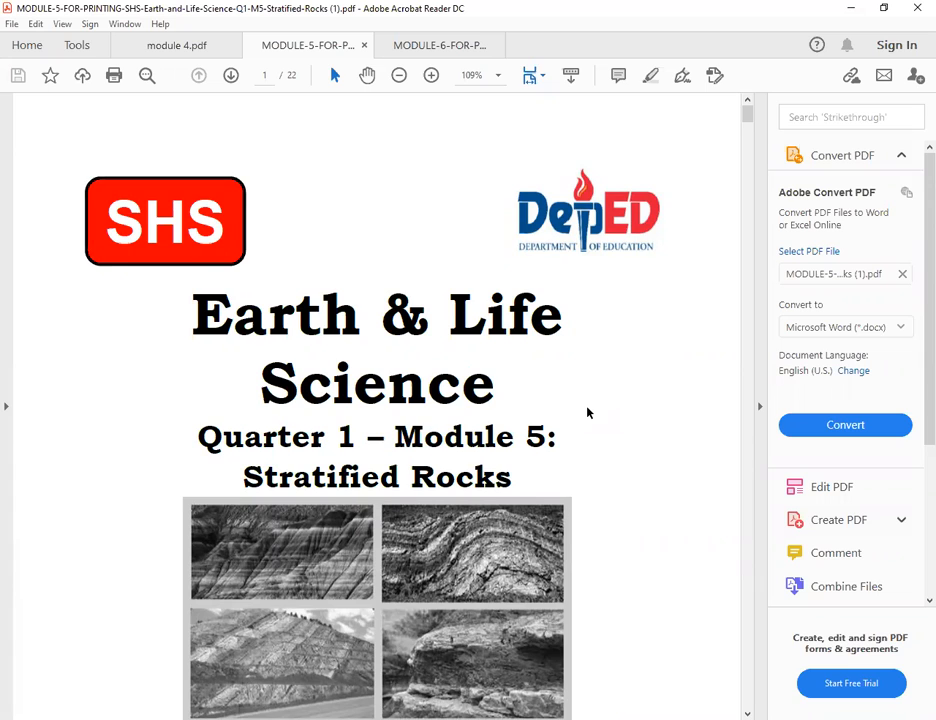
Step: Scroll past the cover and page 2 credits to page 3's I Need to Know introduction
scroll(down, 3)
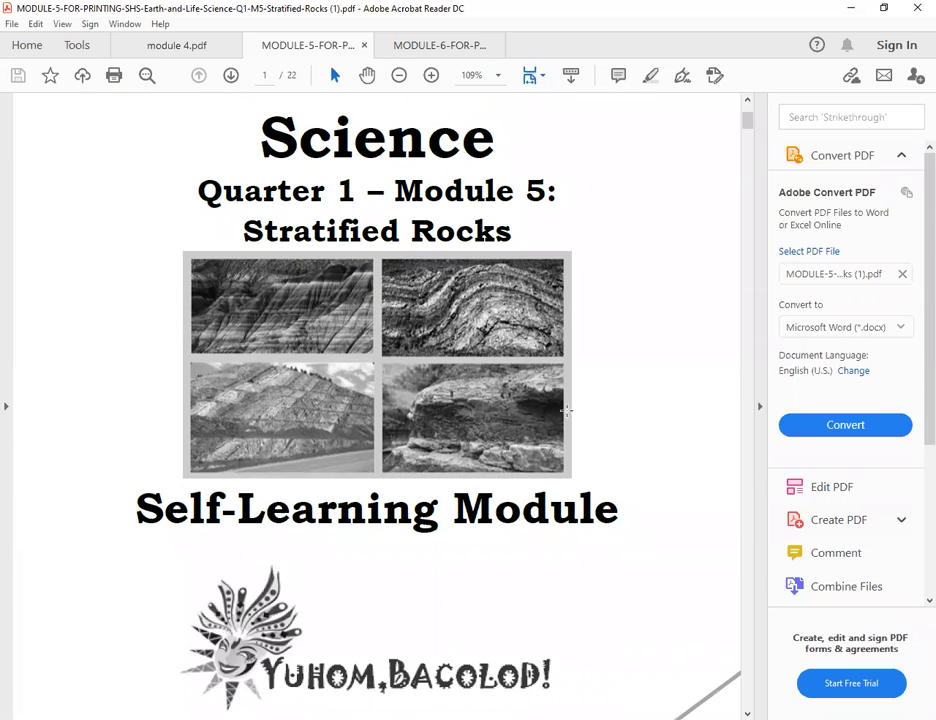
mouse_move(640, 425)
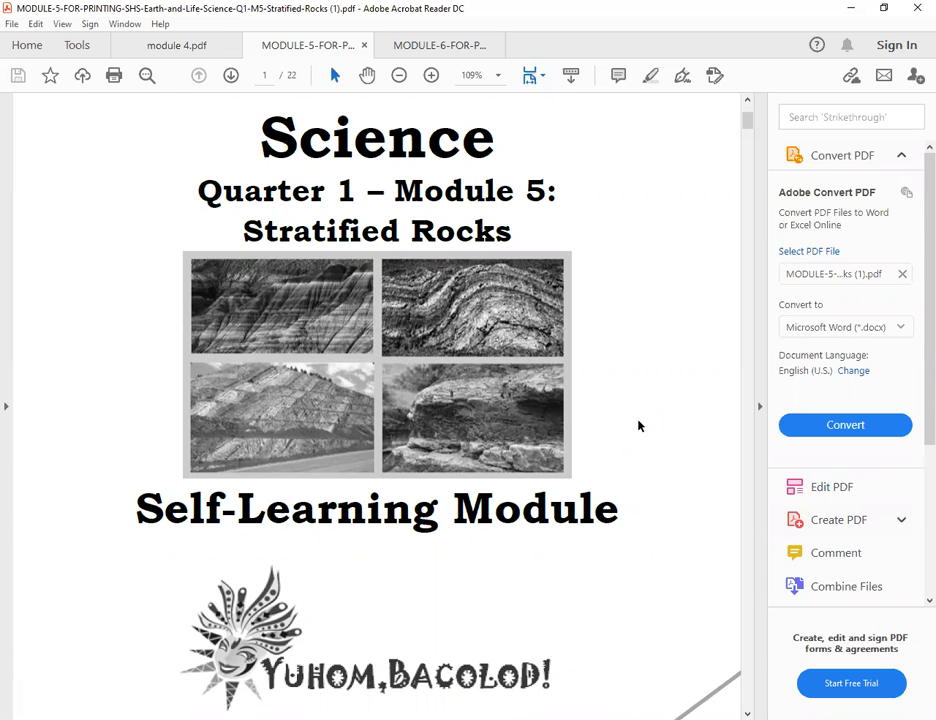
scroll(down, 3)
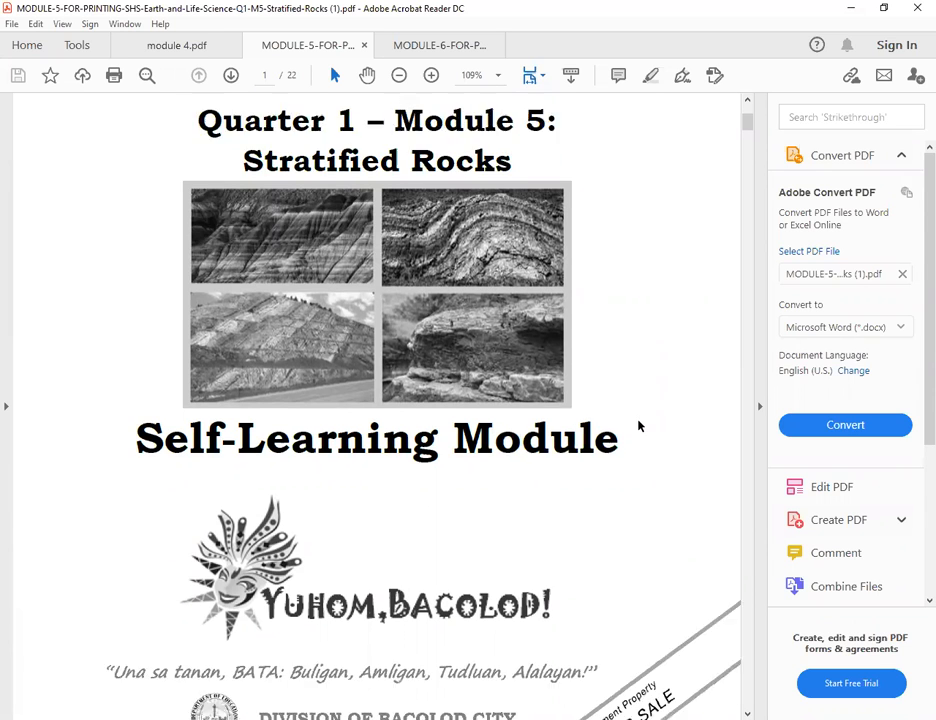
scroll(down, 3)
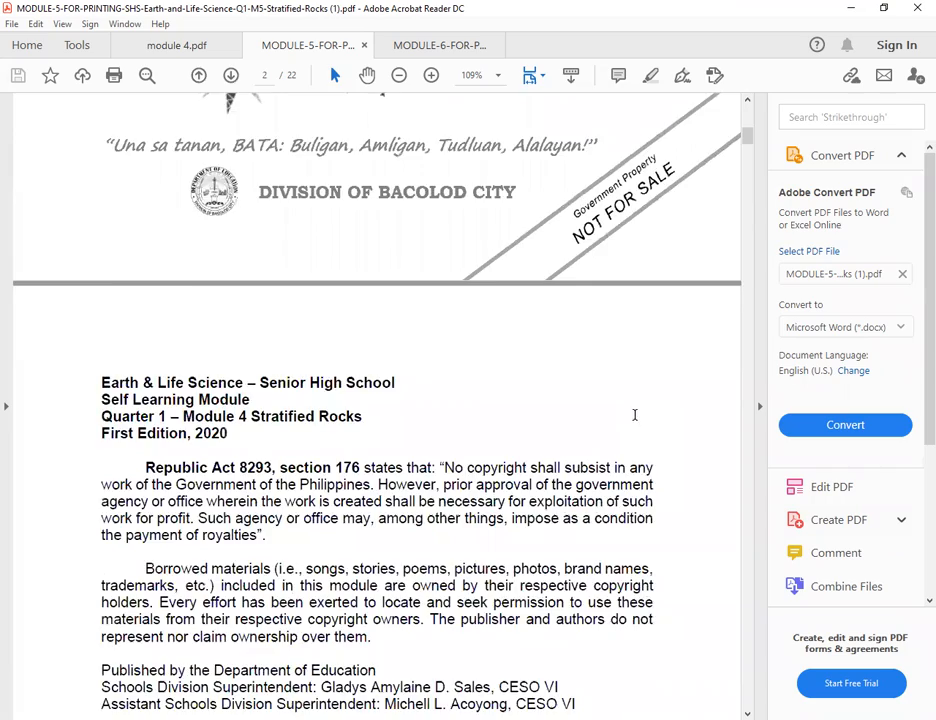
scroll(down, 3)
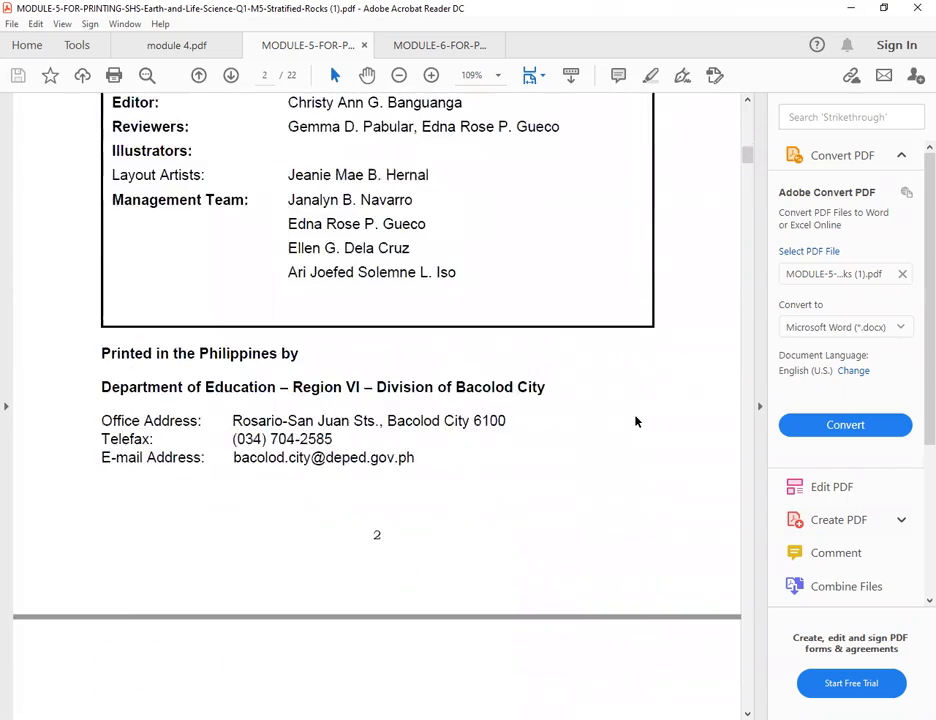
scroll(down, 3)
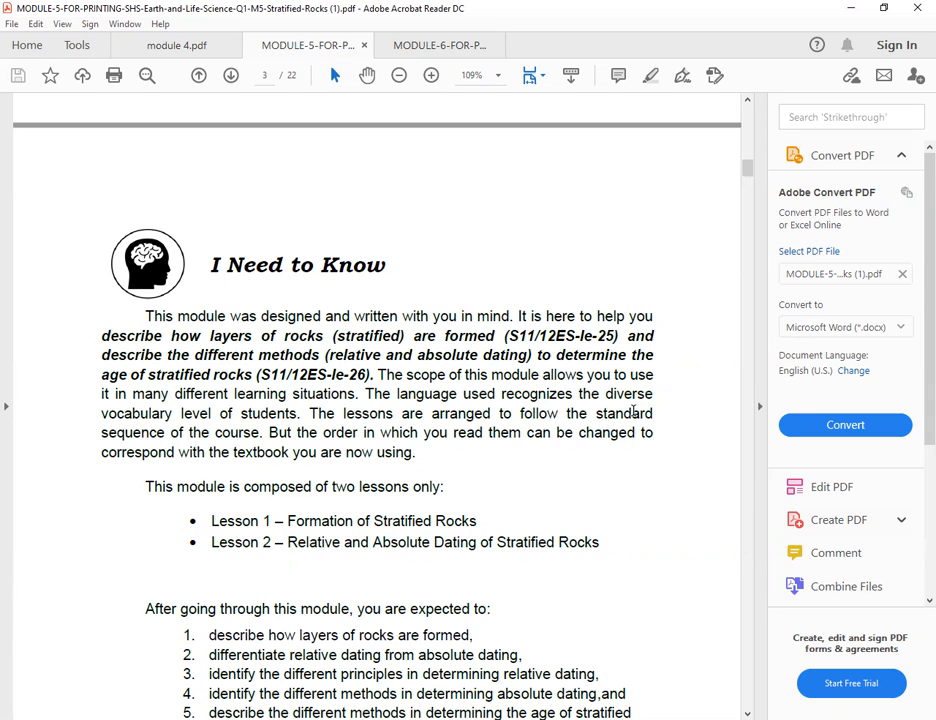
mouse_move(578, 426)
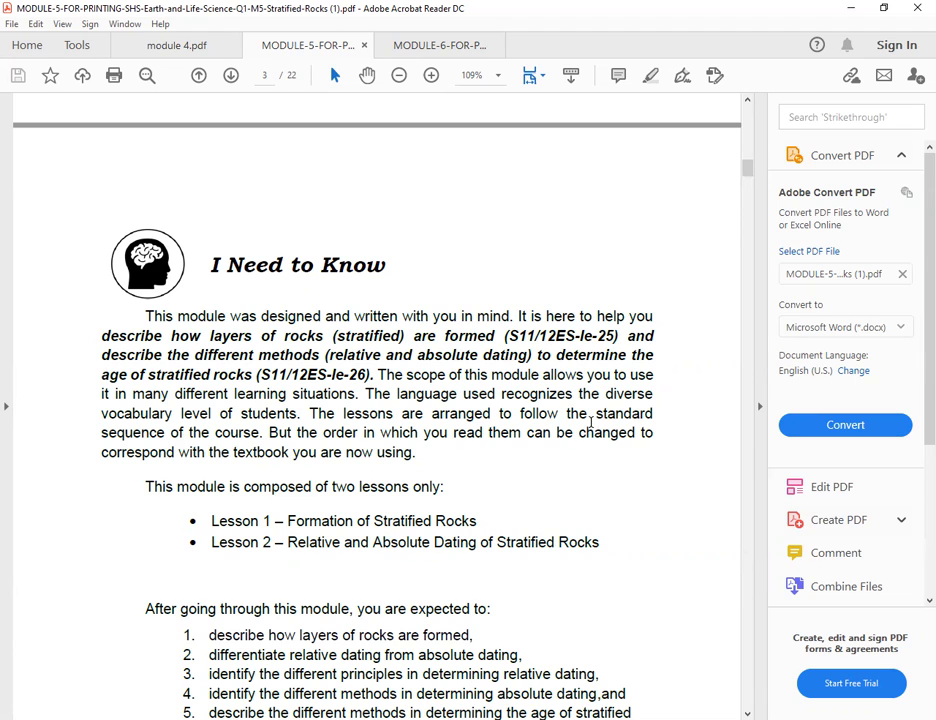
Step: Scroll through page 3's module overview and lesson list to its five learning objectives
scroll(down, 3)
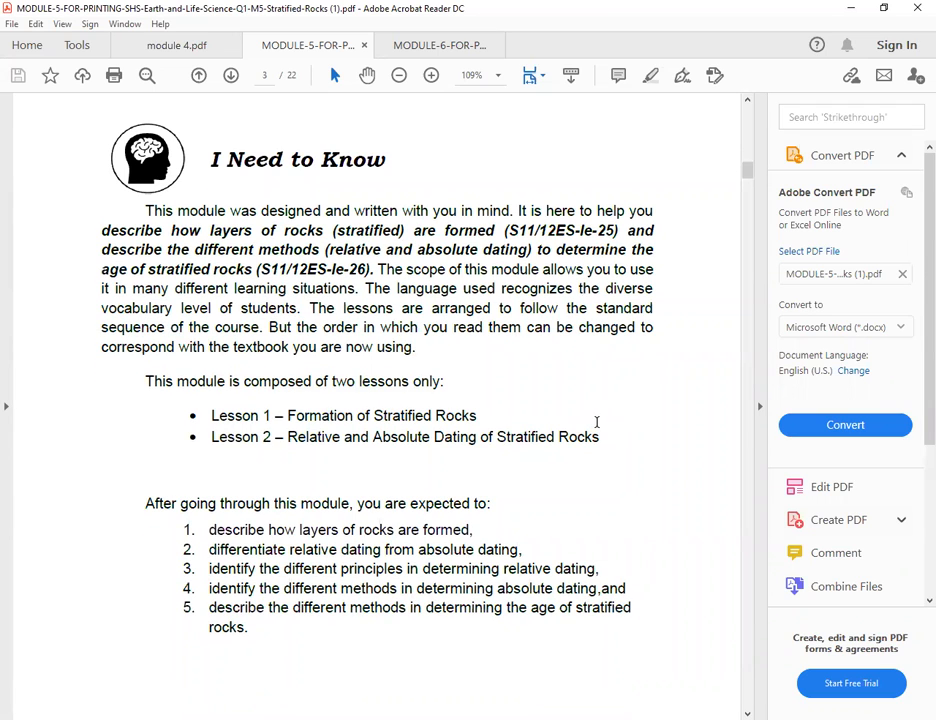
scroll(down, 3)
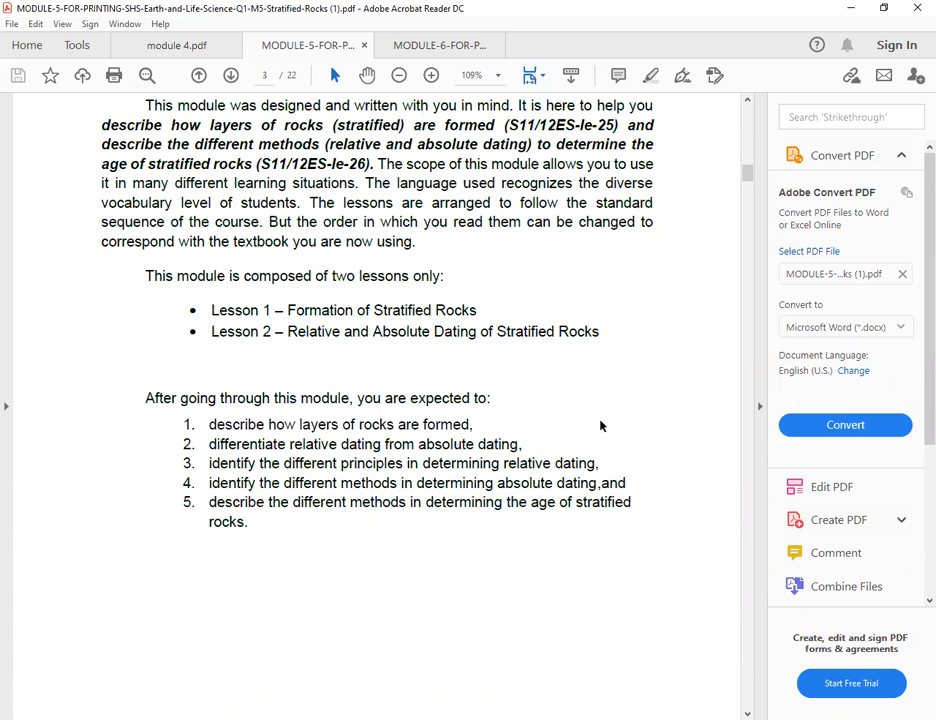
scroll(down, 3)
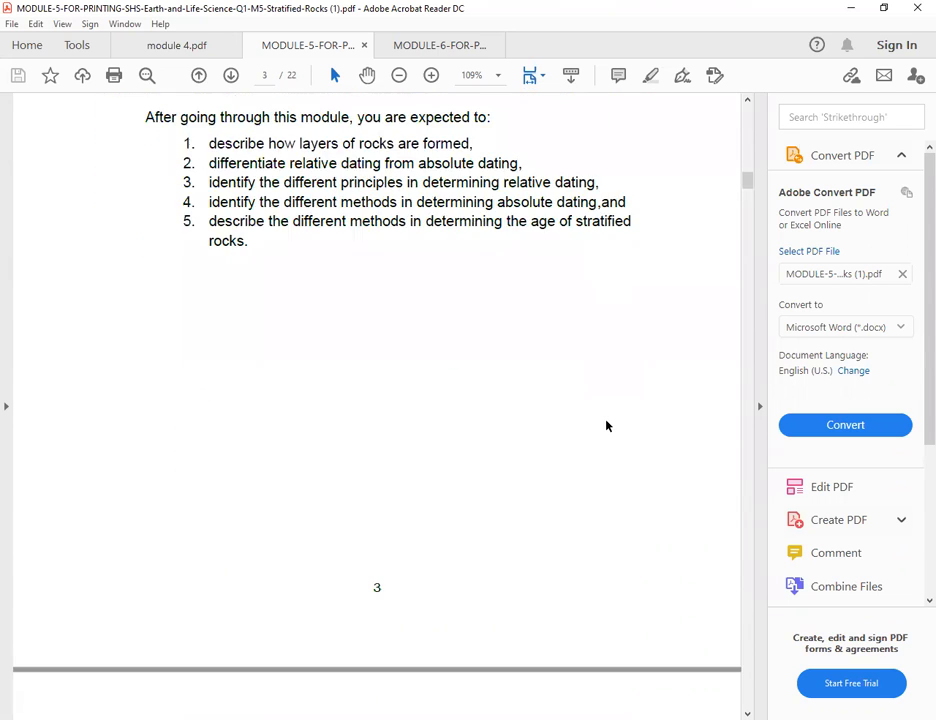
Step: Scroll through pages 4–7 to page 8's Activity #1 Bedrocks Underneath
scroll(down, 3)
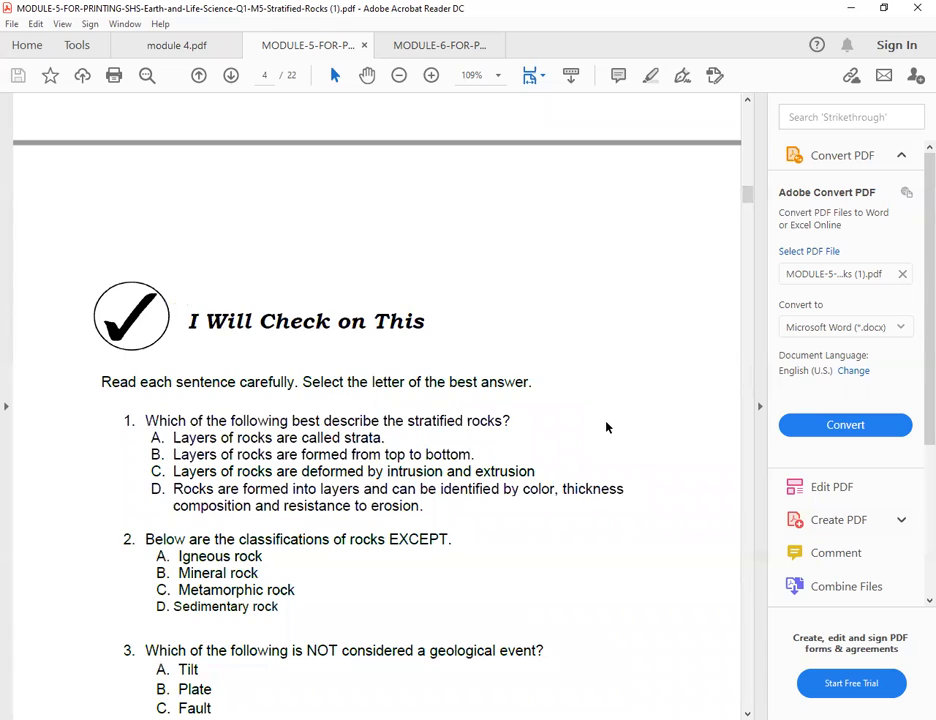
scroll(down, 3)
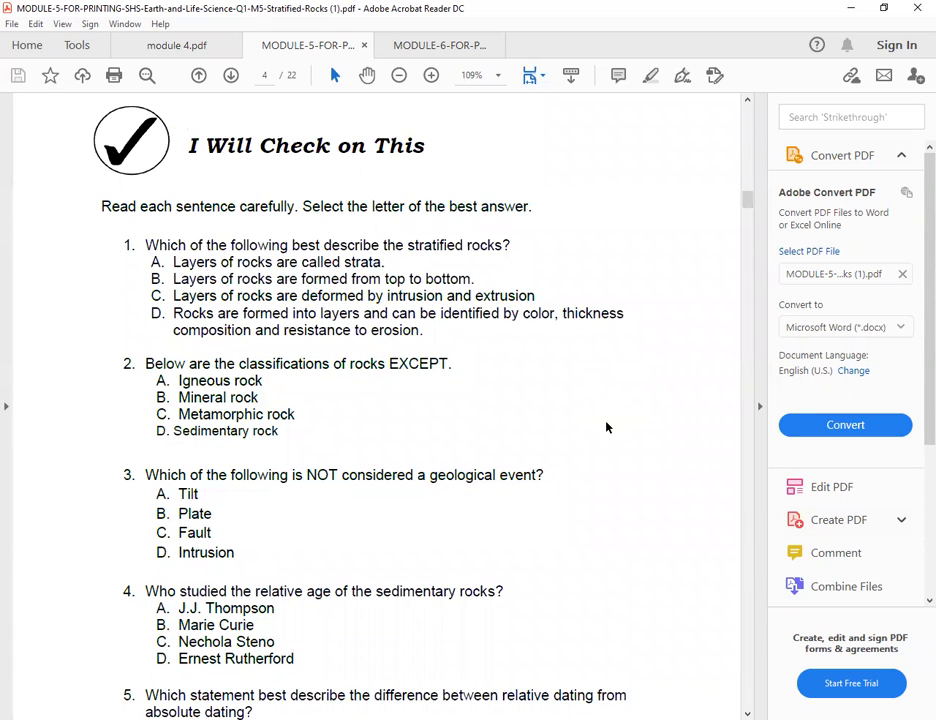
scroll(down, 3)
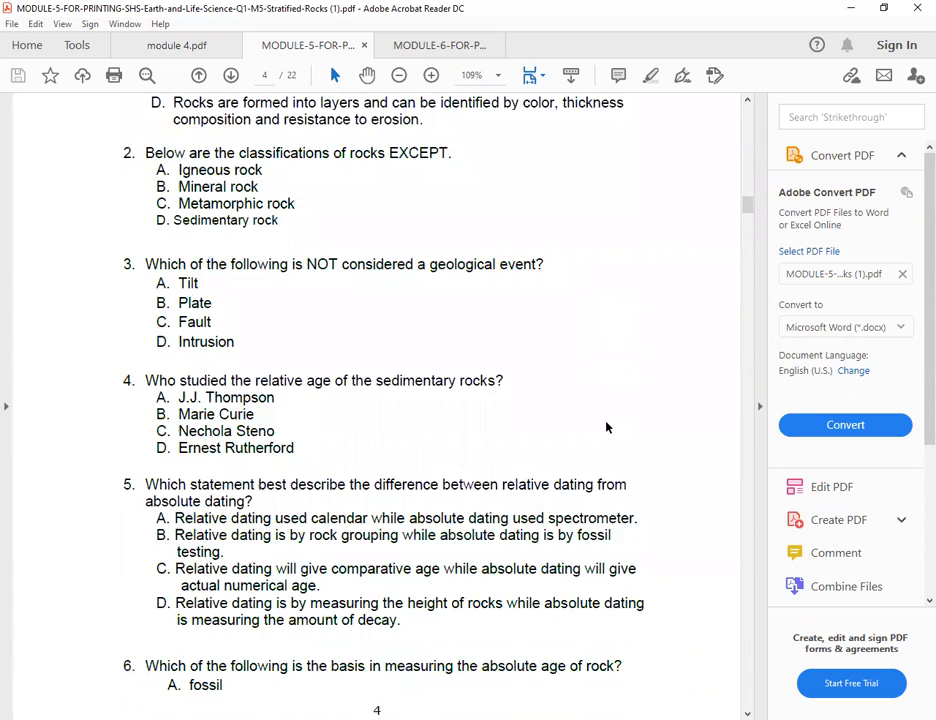
scroll(down, 3)
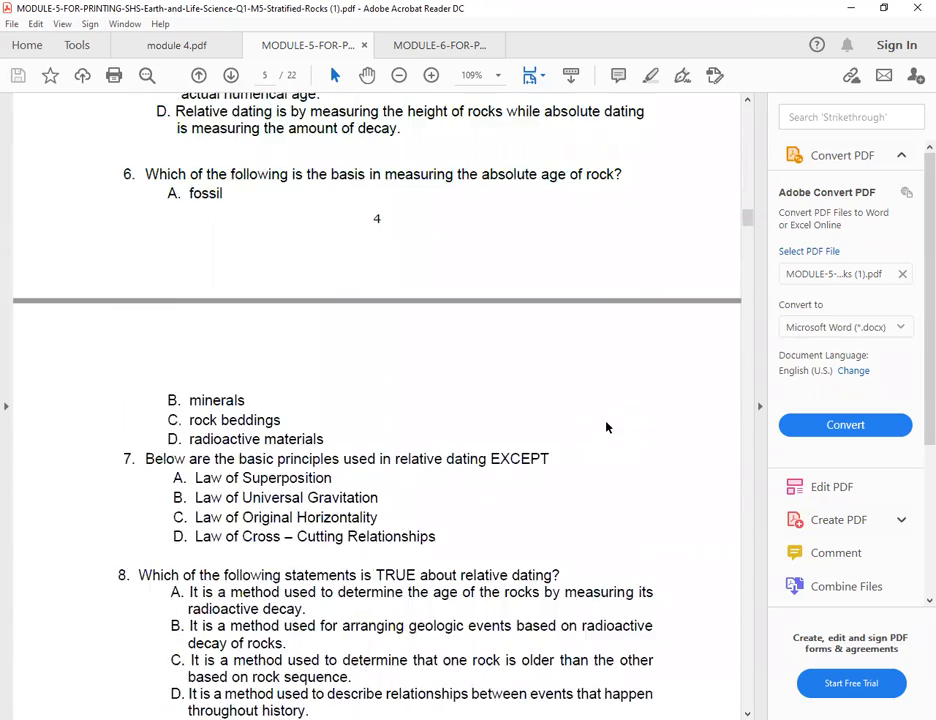
scroll(down, 3)
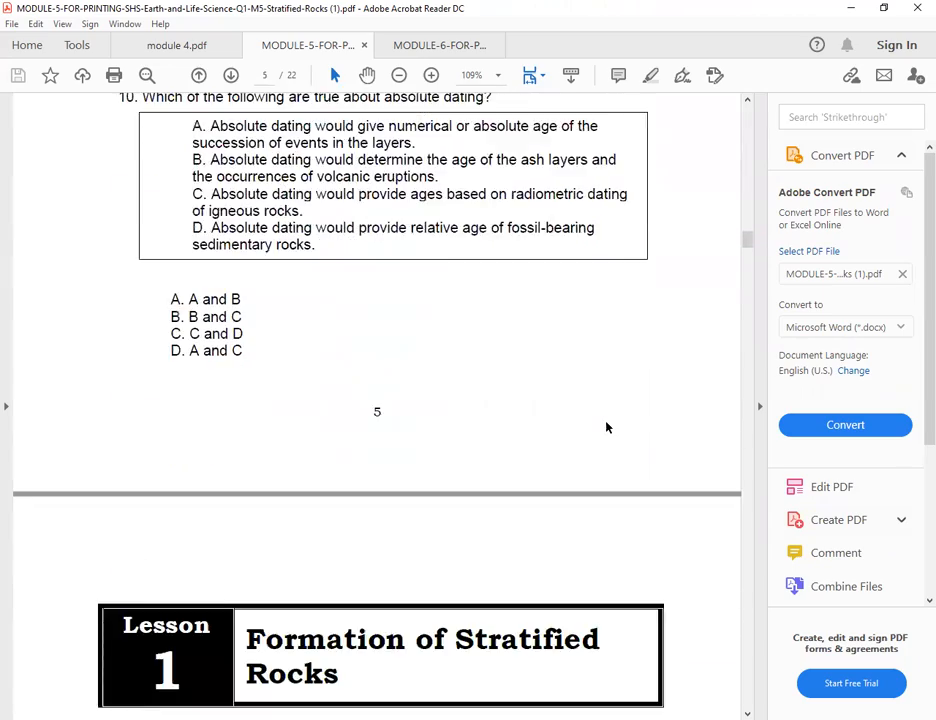
scroll(down, 3)
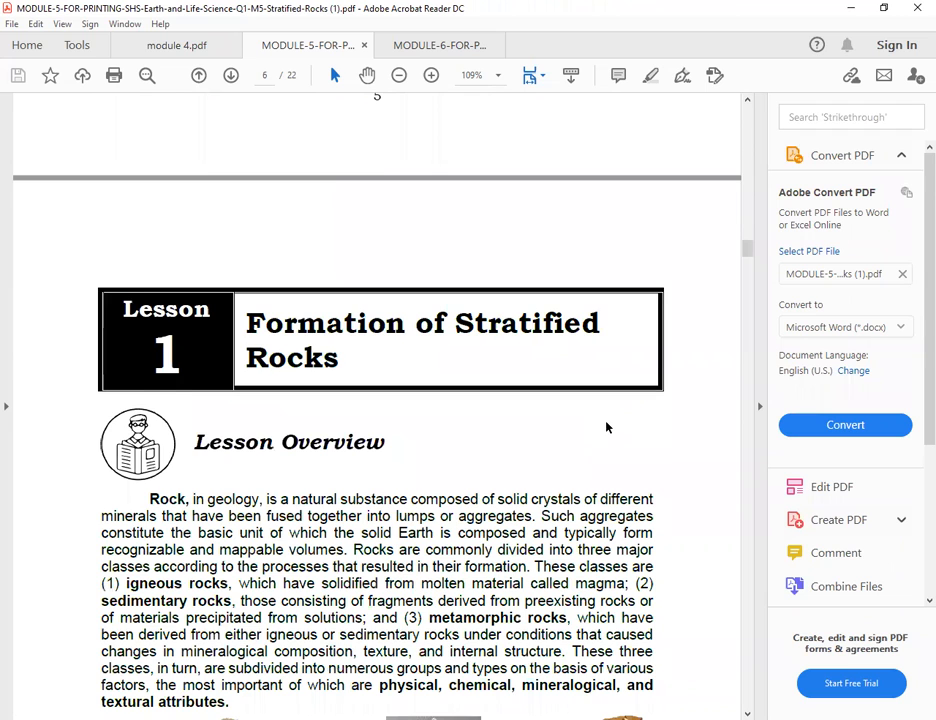
scroll(down, 3)
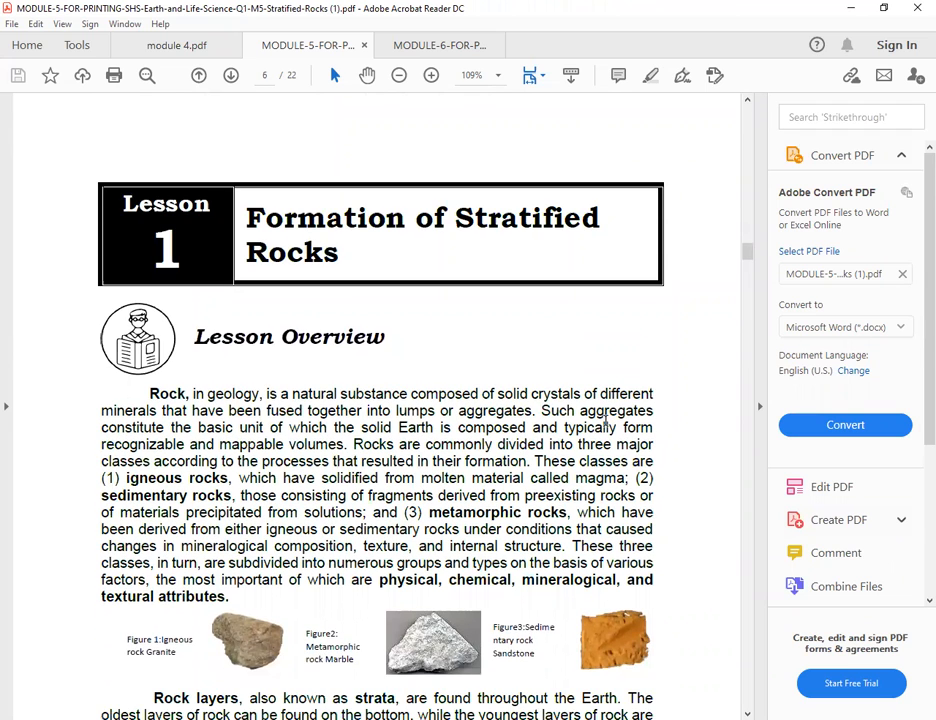
scroll(down, 3)
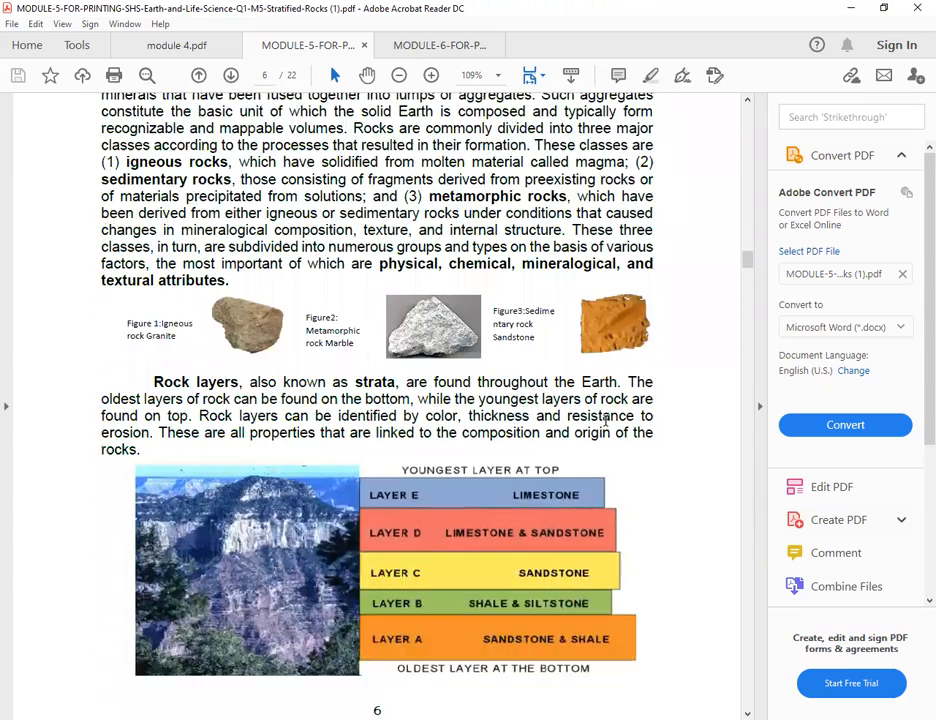
scroll(down, 3)
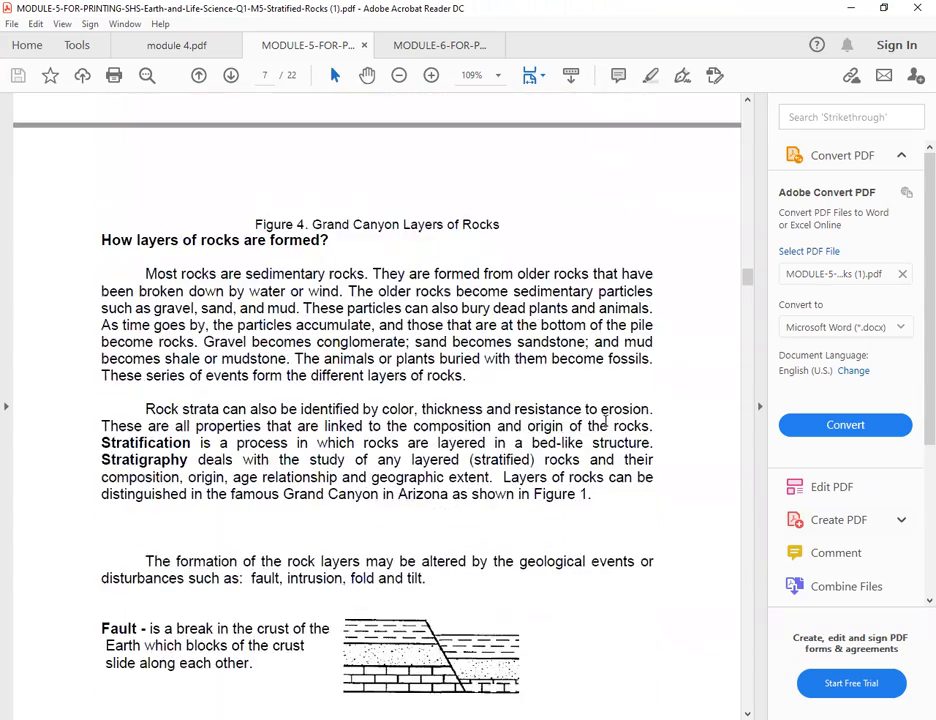
scroll(down, 3)
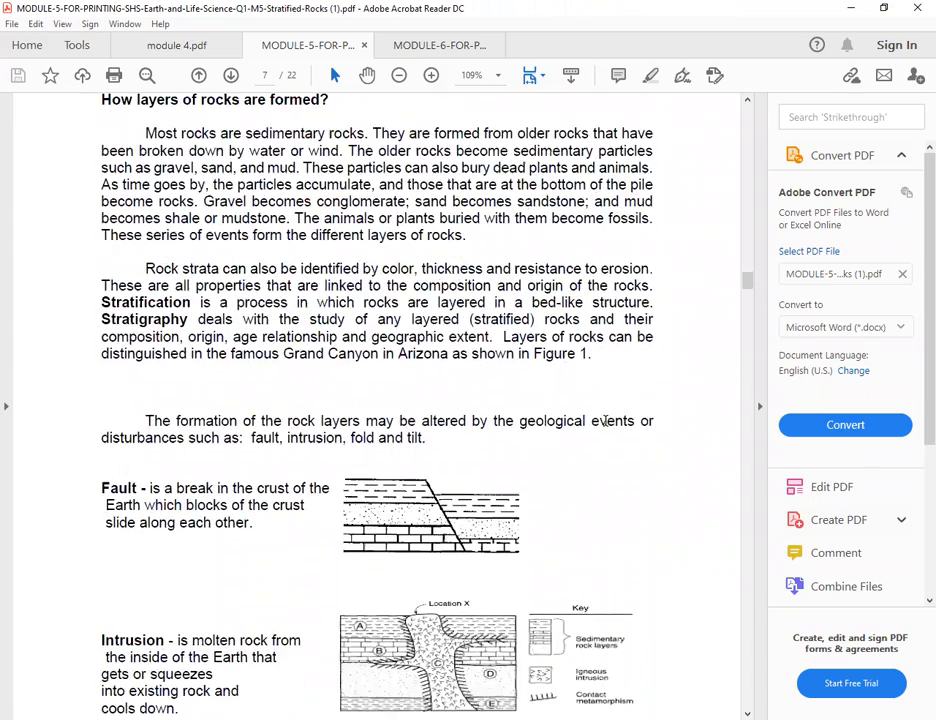
scroll(down, 3)
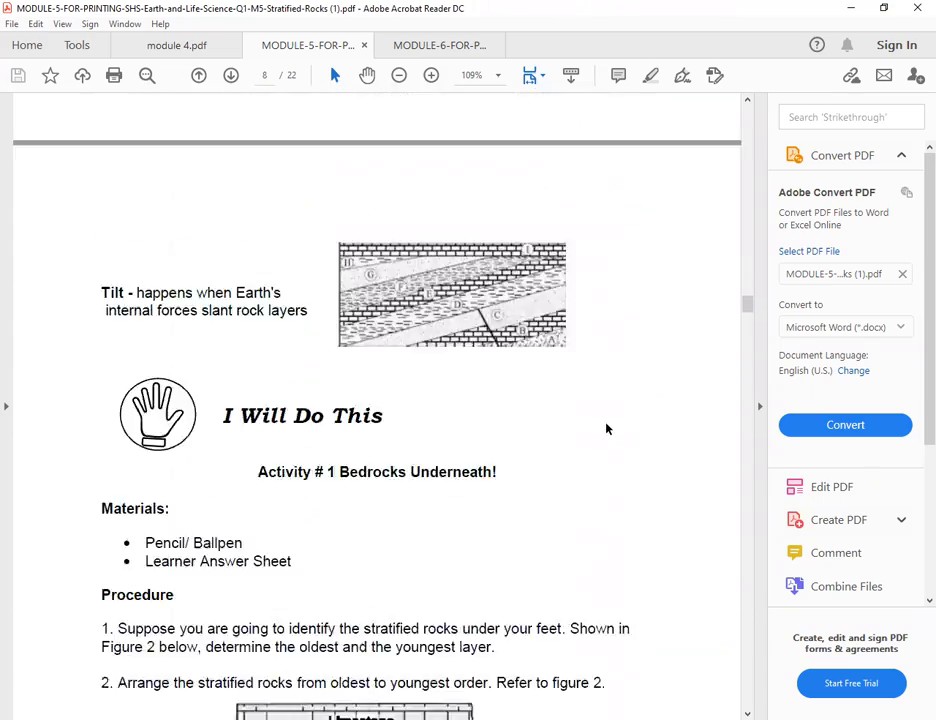
Step: Scroll through the Activity #1 procedure past Figure 2 Stratified Rocks
scroll(down, 3)
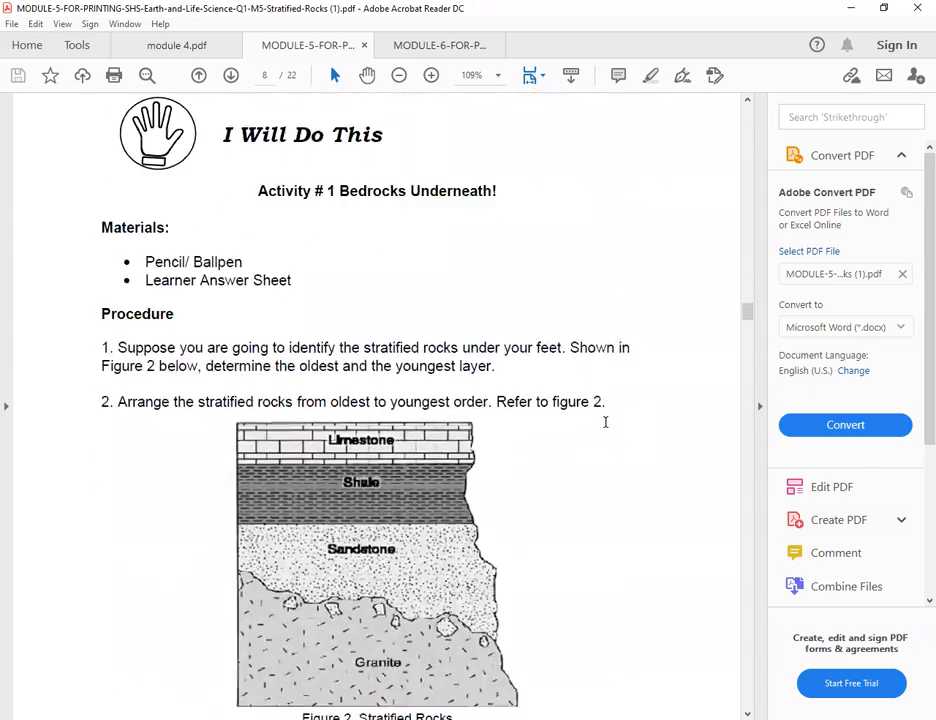
mouse_move(605, 428)
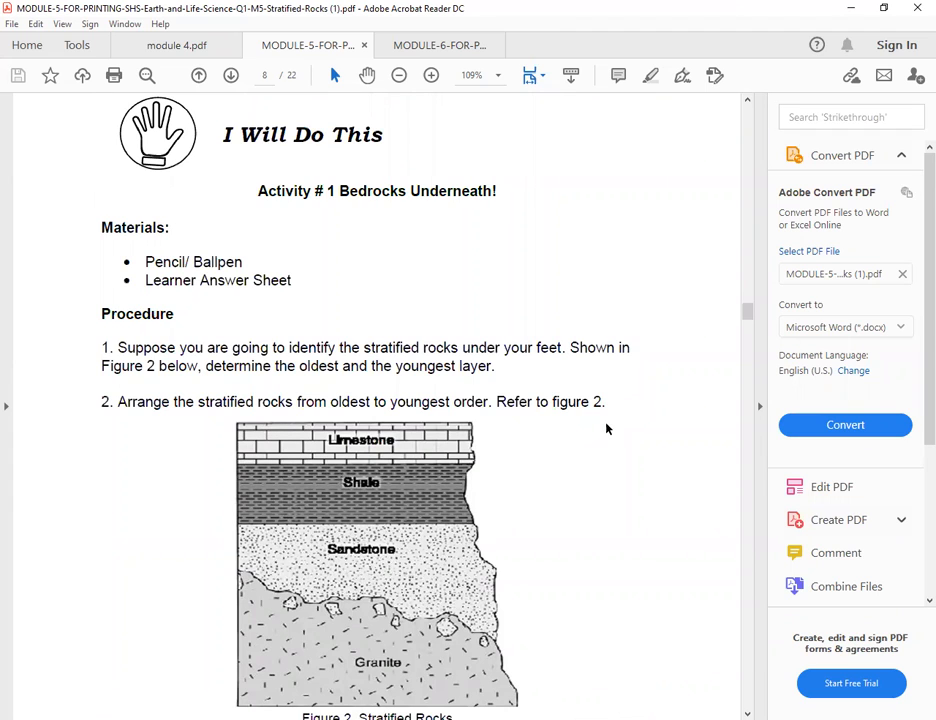
scroll(down, 3)
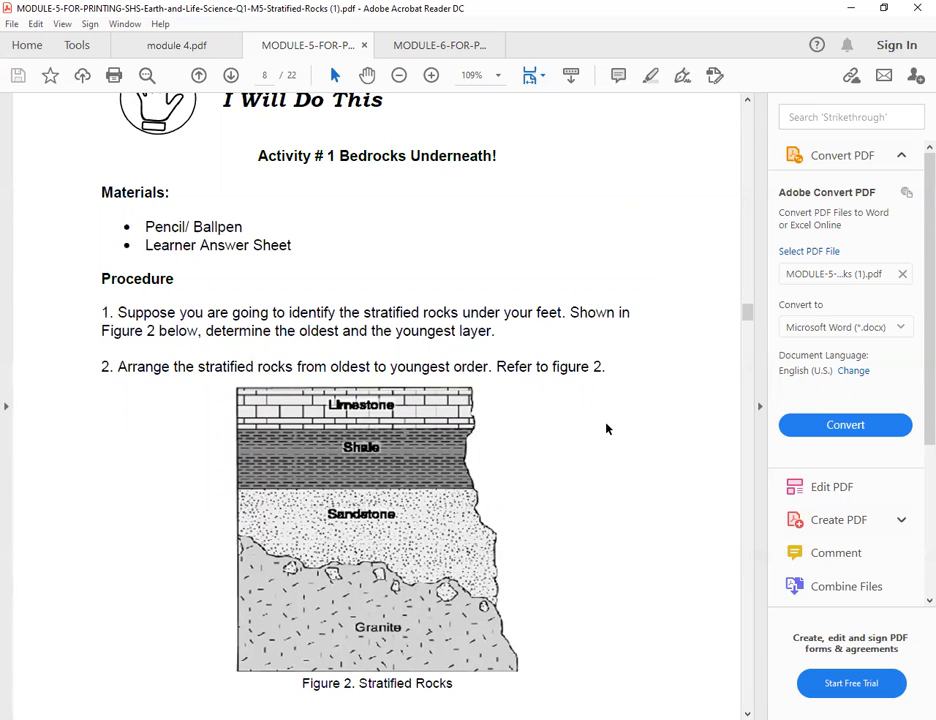
scroll(down, 3)
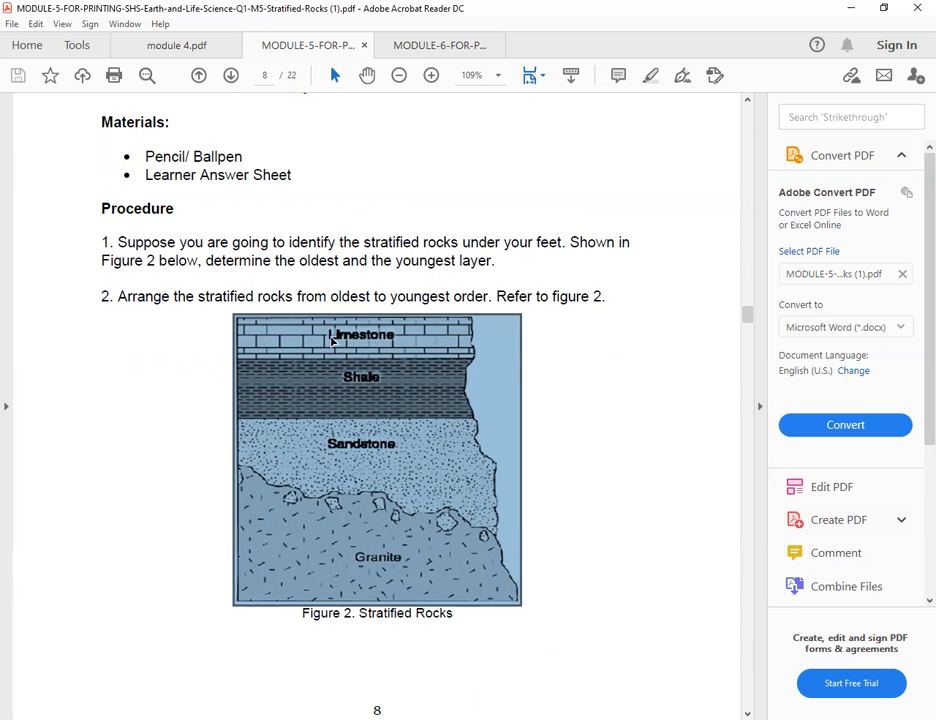
mouse_move(380, 556)
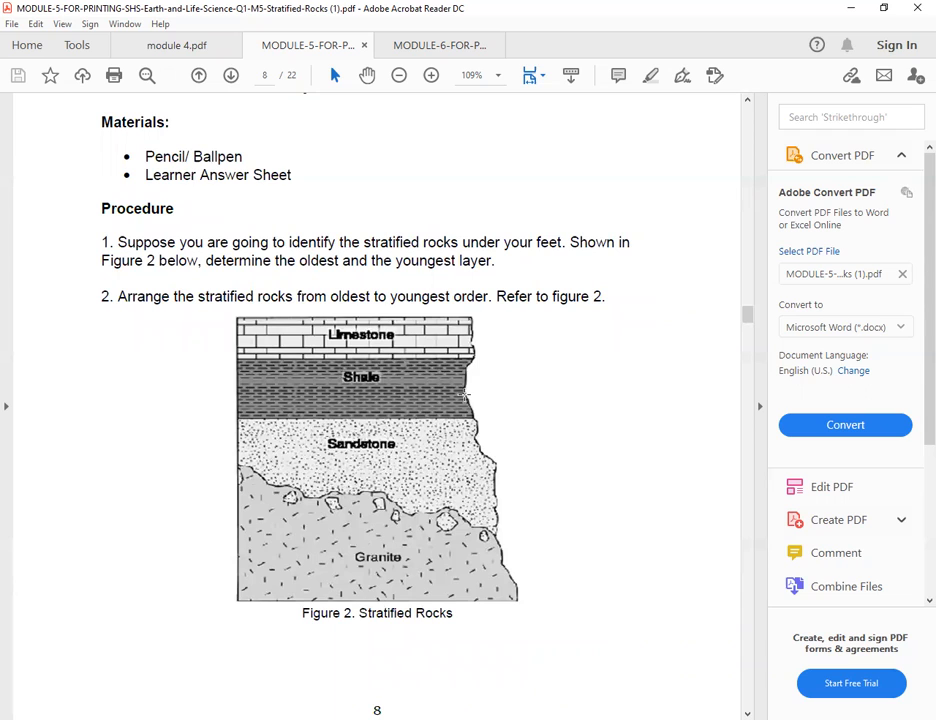
mouse_move(464, 390)
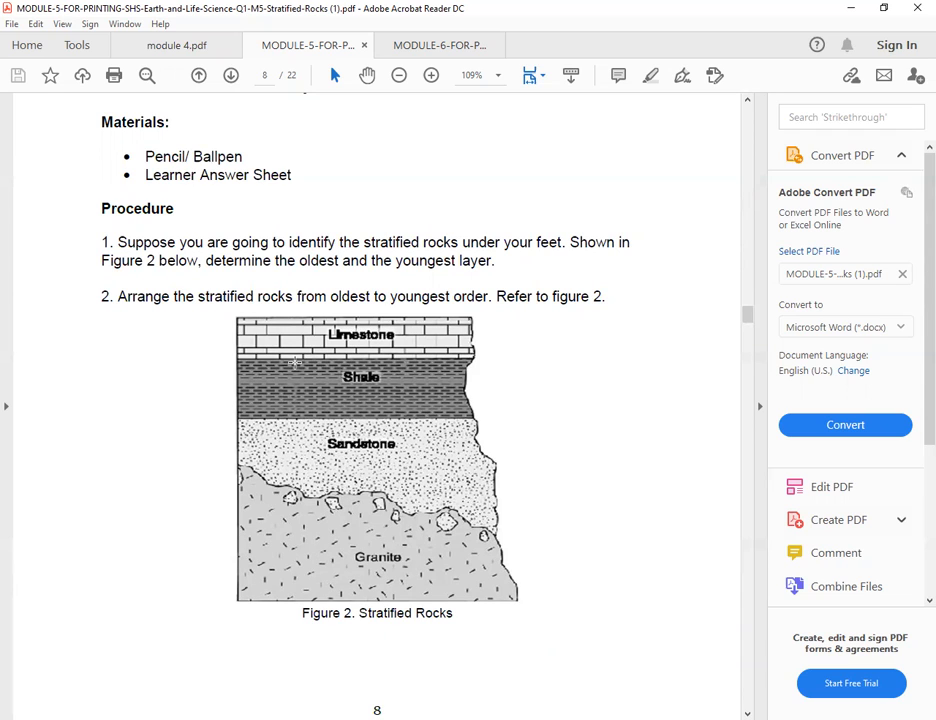
mouse_move(203, 343)
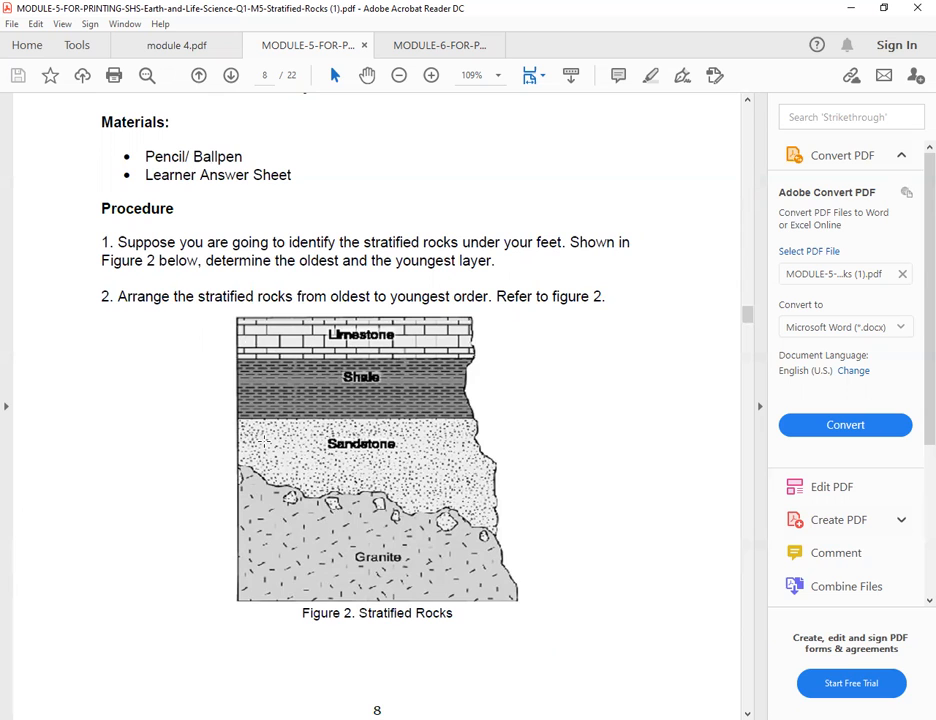
scroll(down, 3)
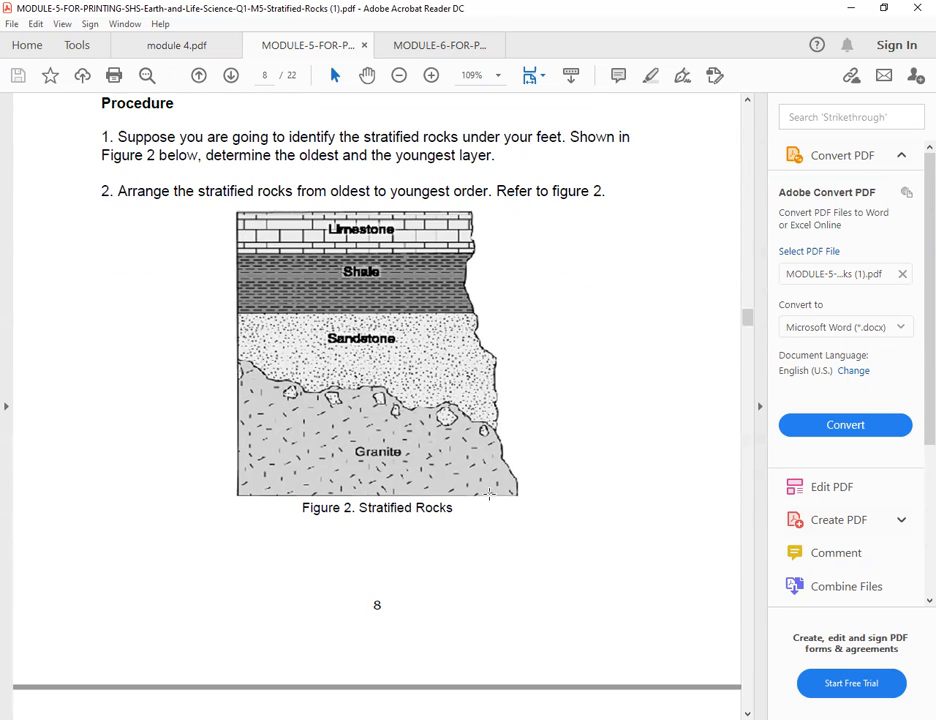
scroll(down, 3)
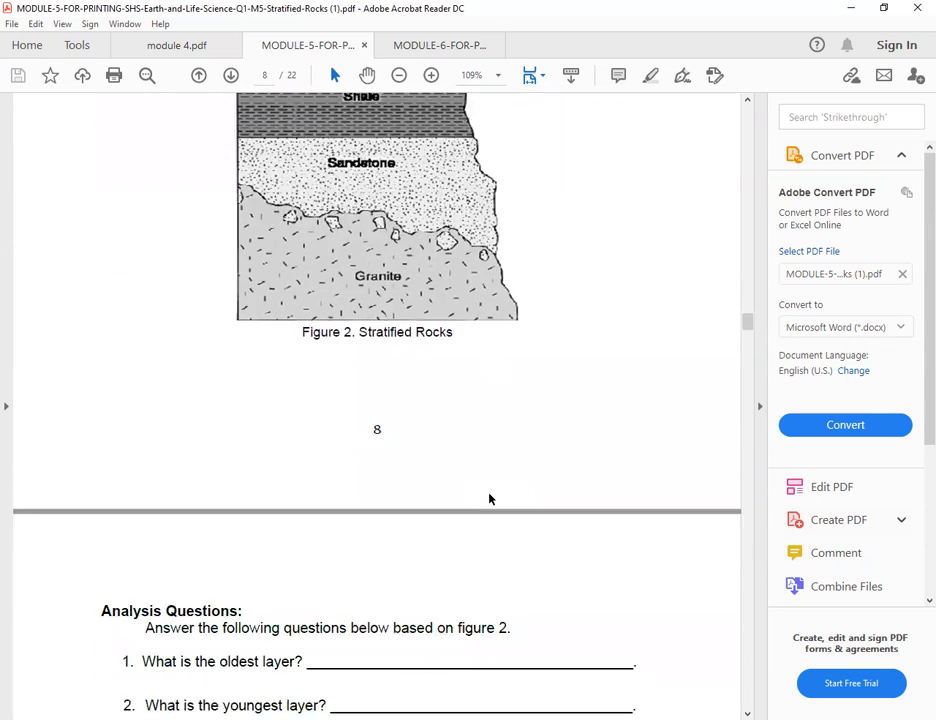
Step: Scroll through page 9's four Analysis Questions to the I Learned This word box
scroll(down, 3)
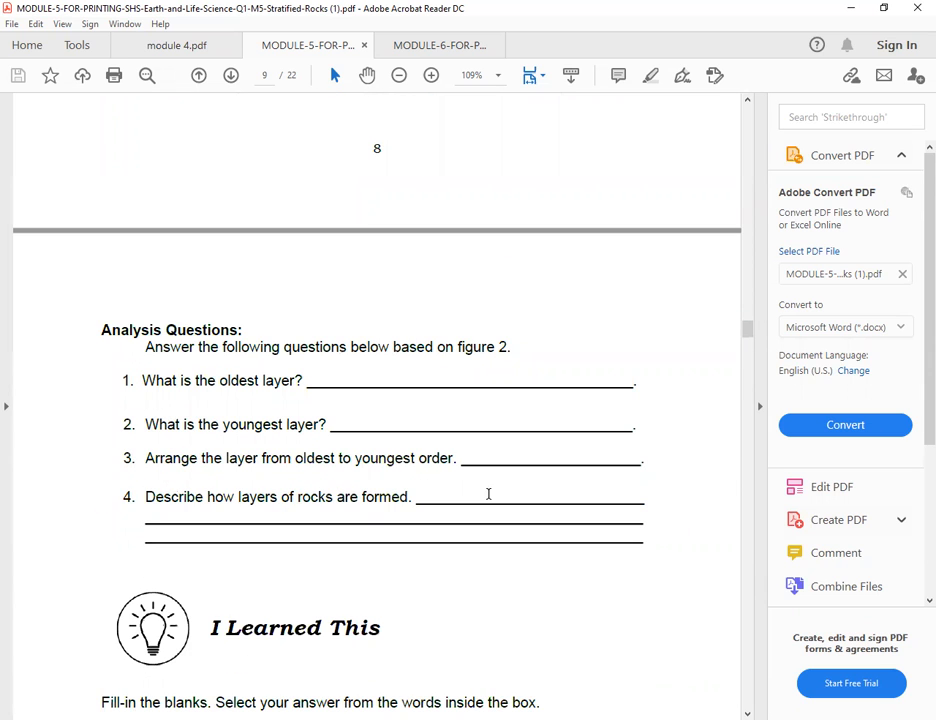
scroll(down, 3)
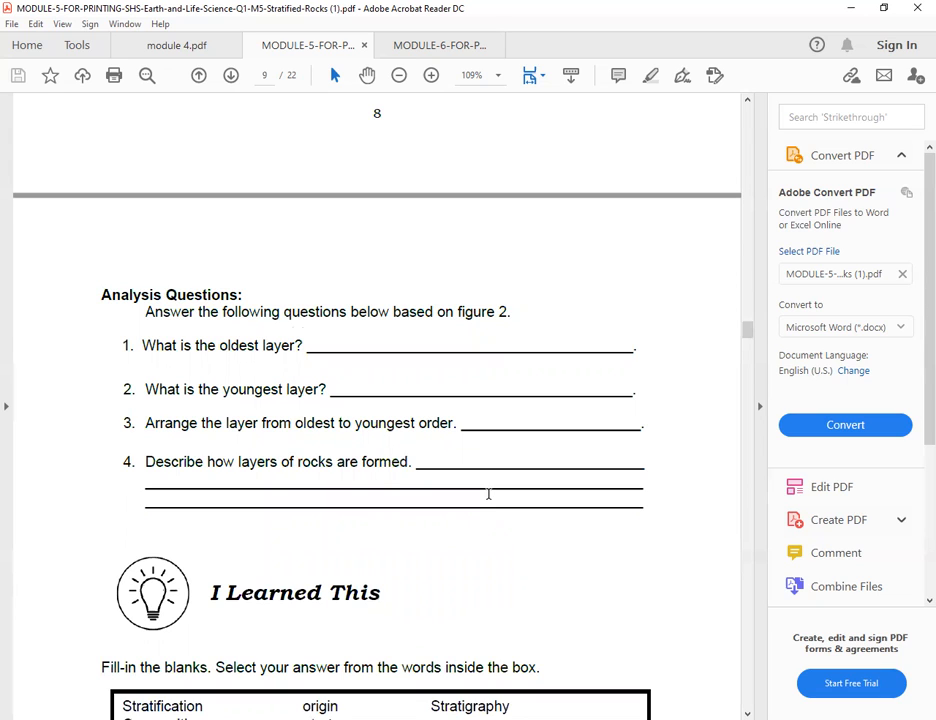
mouse_move(423, 401)
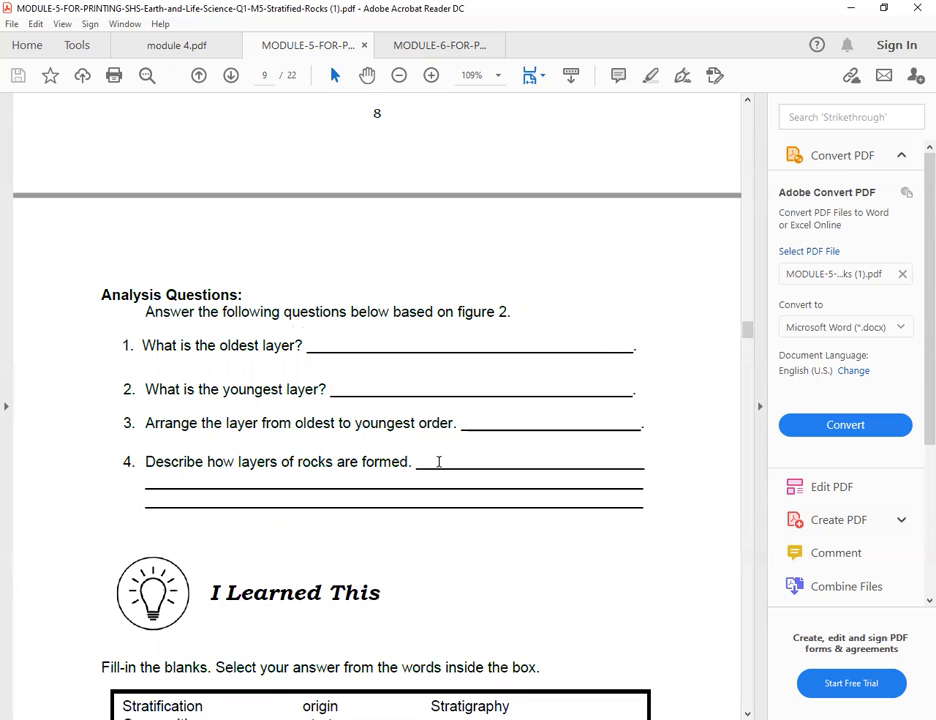
scroll(down, 3)
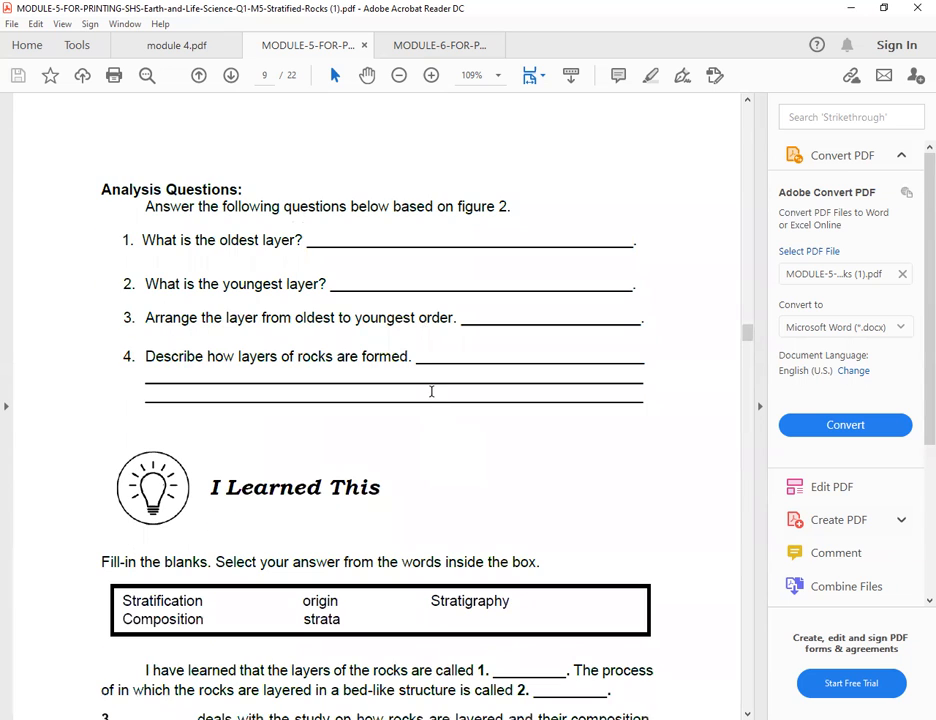
scroll(down, 3)
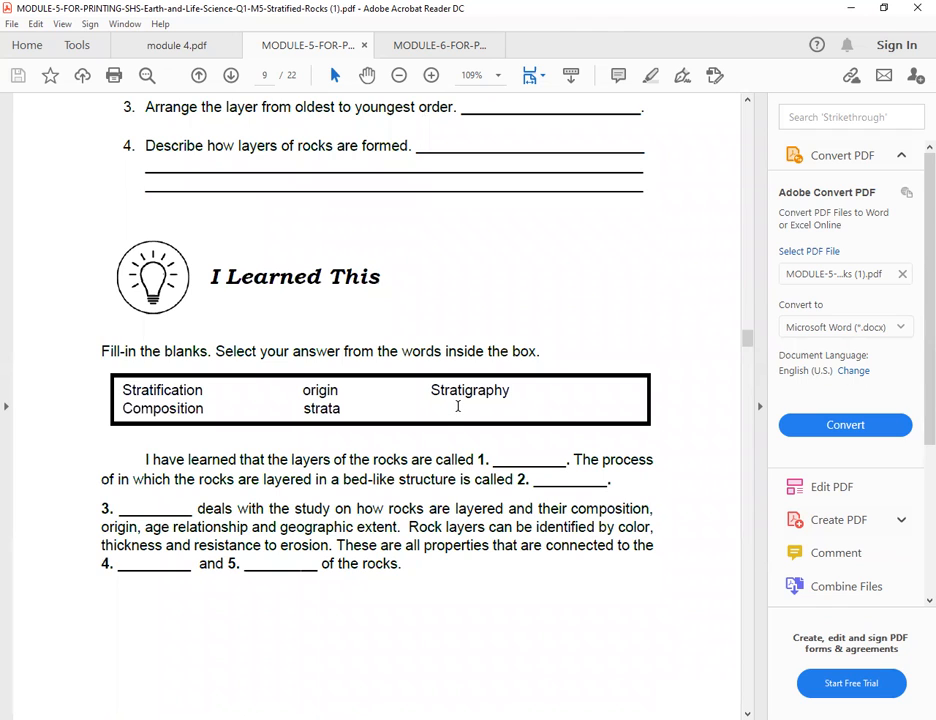
scroll(down, 3)
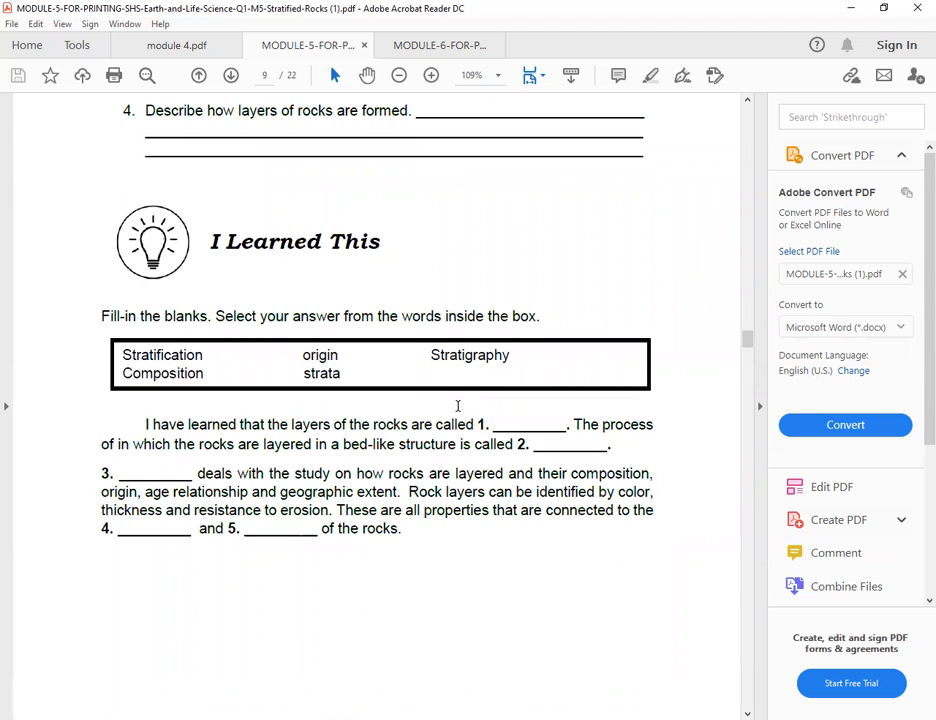
scroll(down, 3)
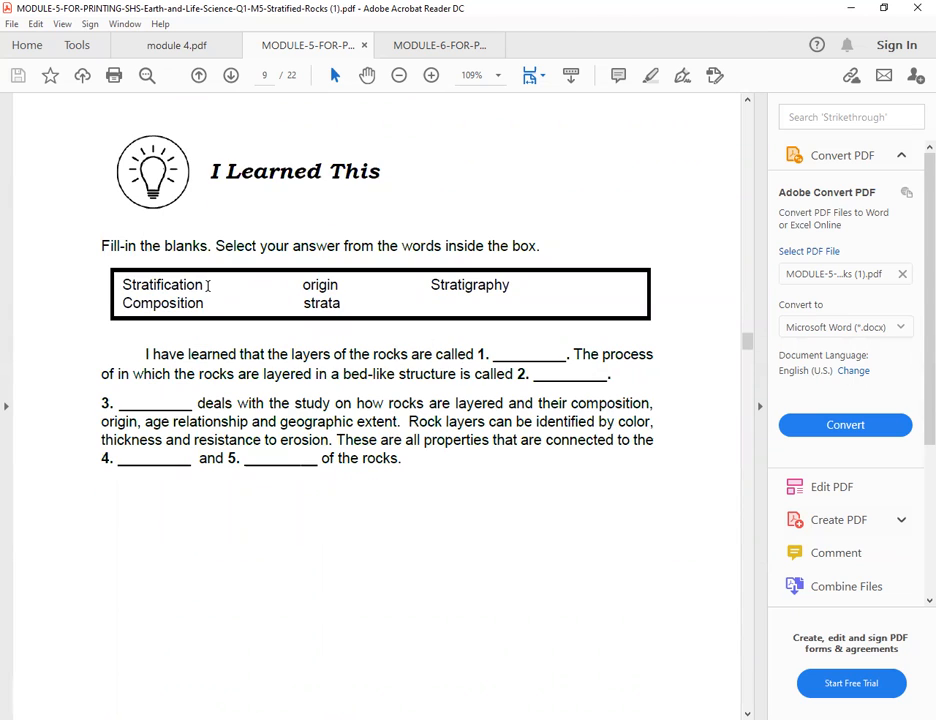
mouse_move(238, 310)
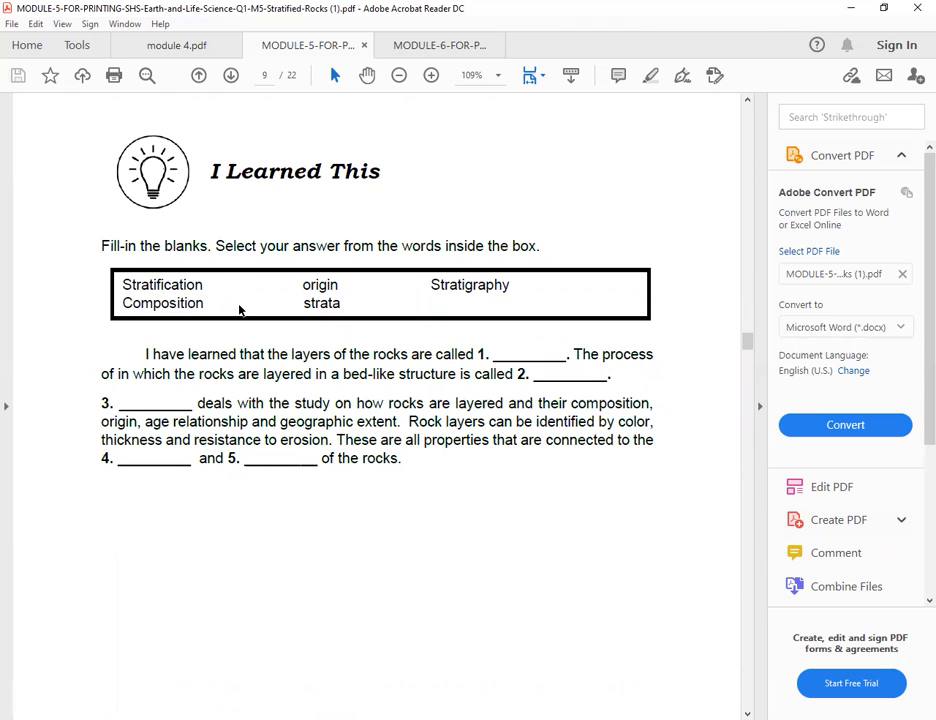
mouse_move(573, 510)
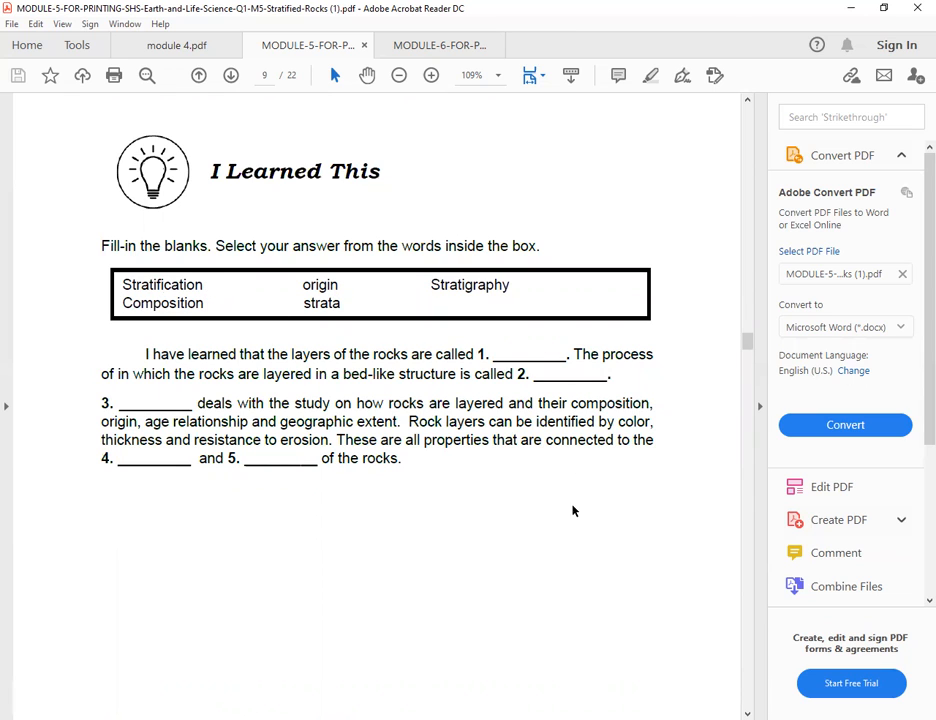
Step: Scroll through page 10's I Practice This diagrams into the I Apply This exercise
scroll(down, 3)
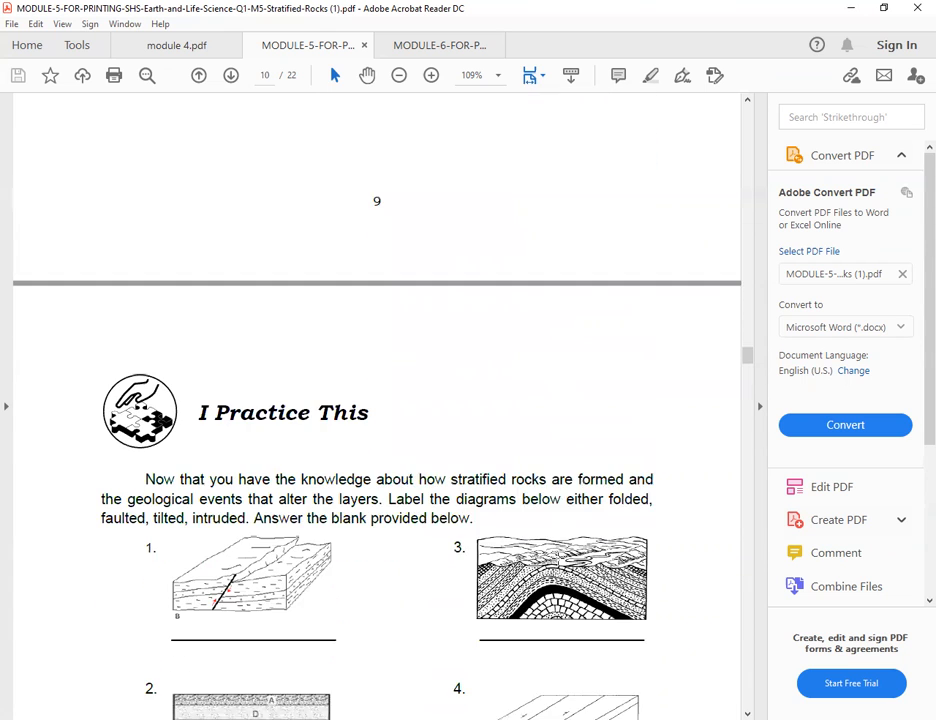
scroll(down, 3)
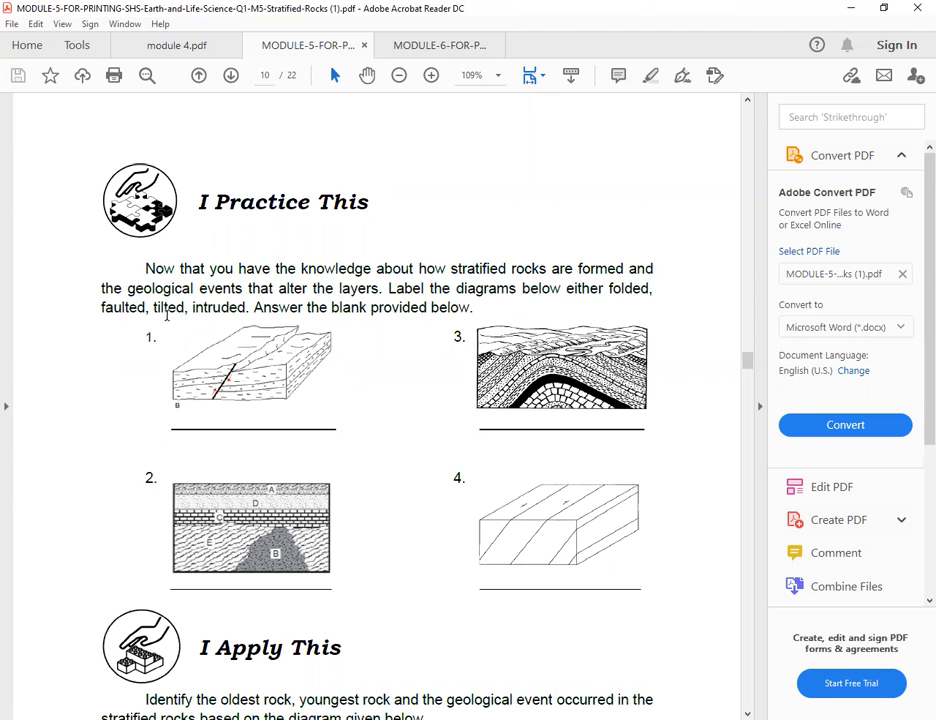
mouse_move(305, 338)
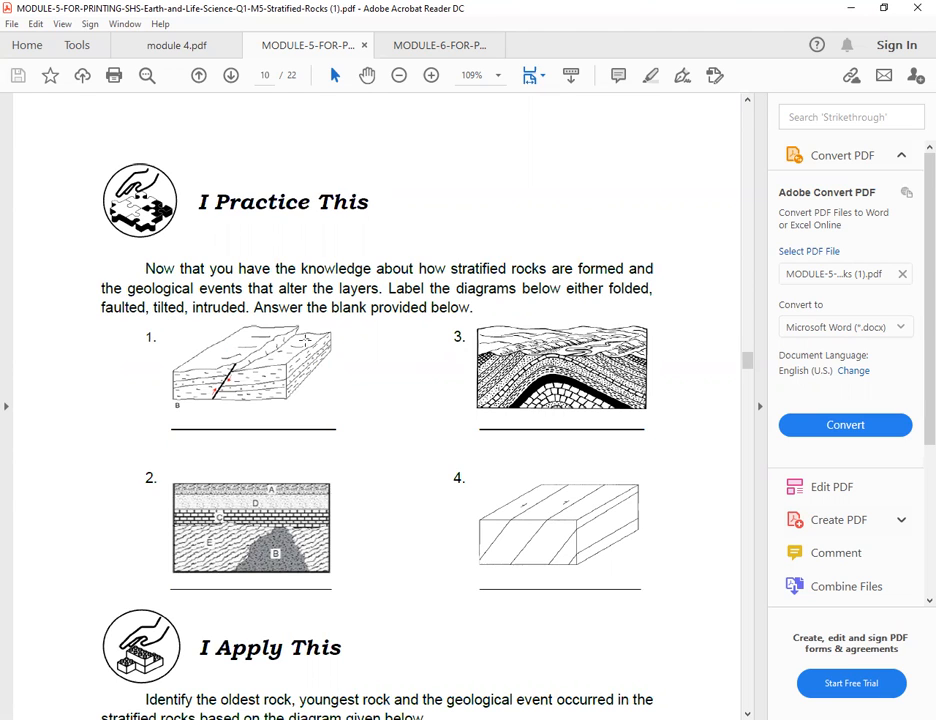
scroll(down, 3)
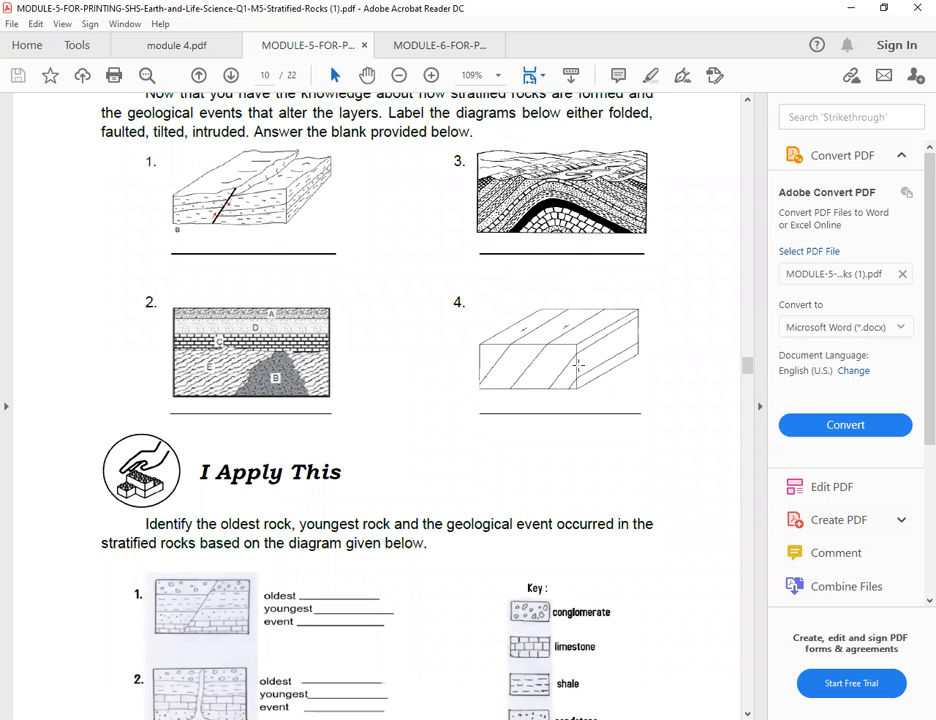
mouse_move(418, 373)
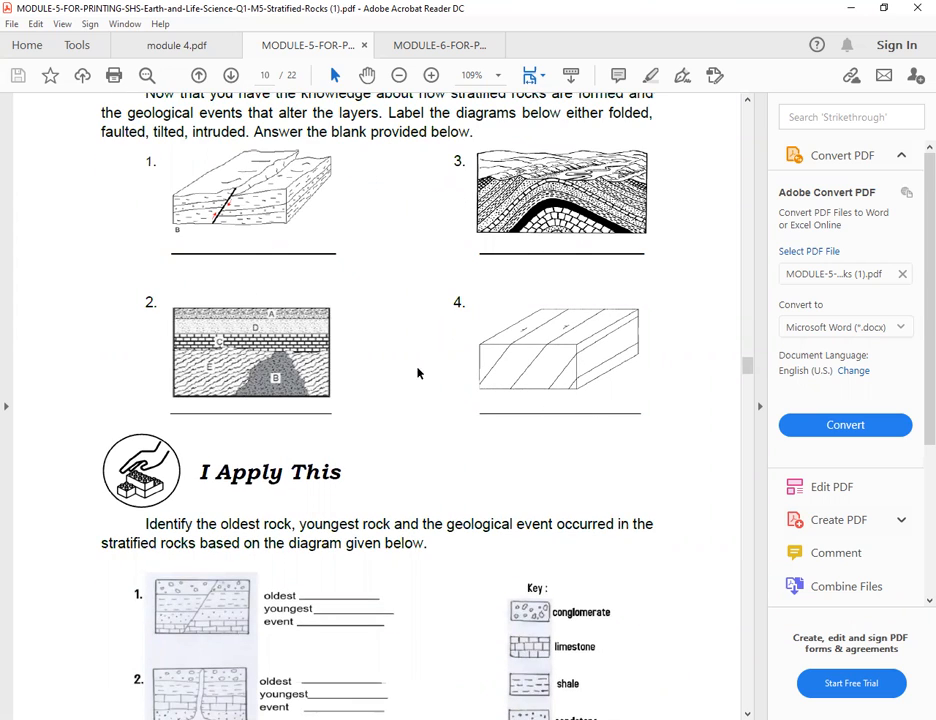
mouse_move(195, 186)
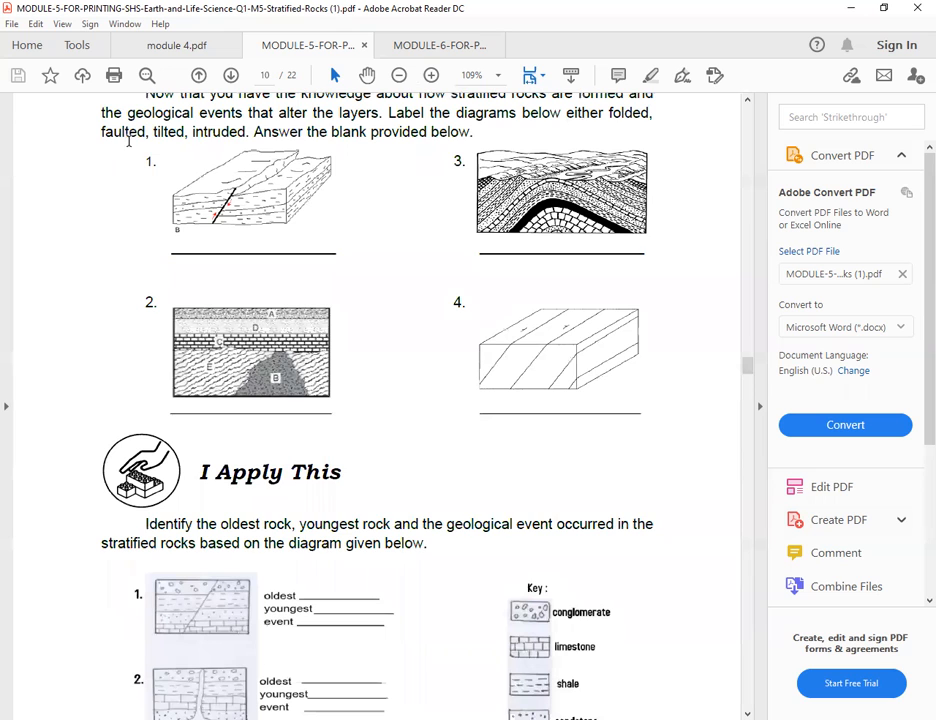
scroll(down, 3)
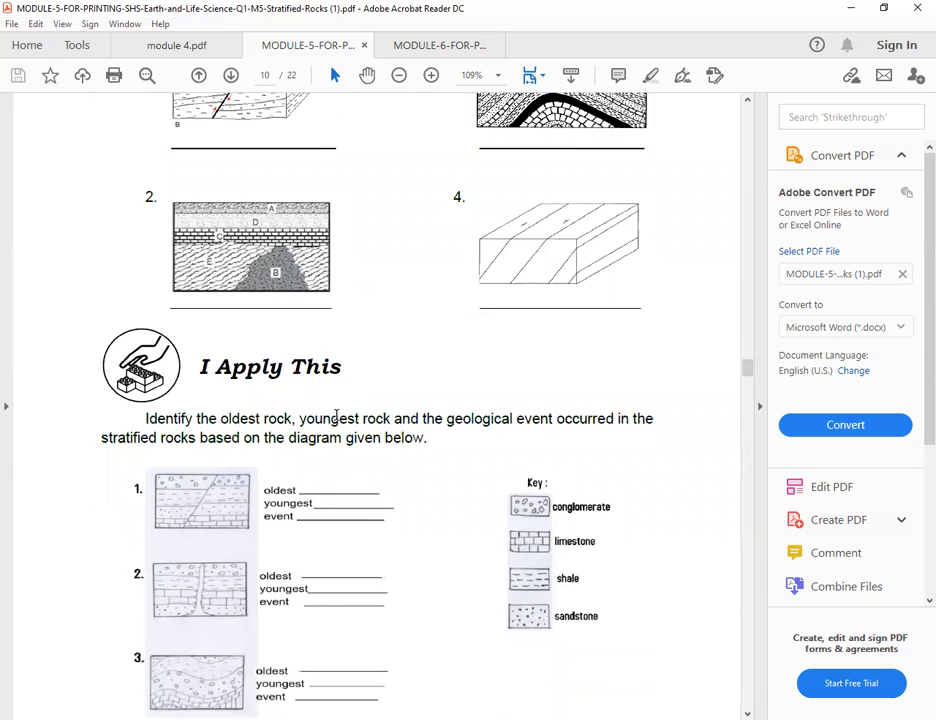
scroll(up, 3)
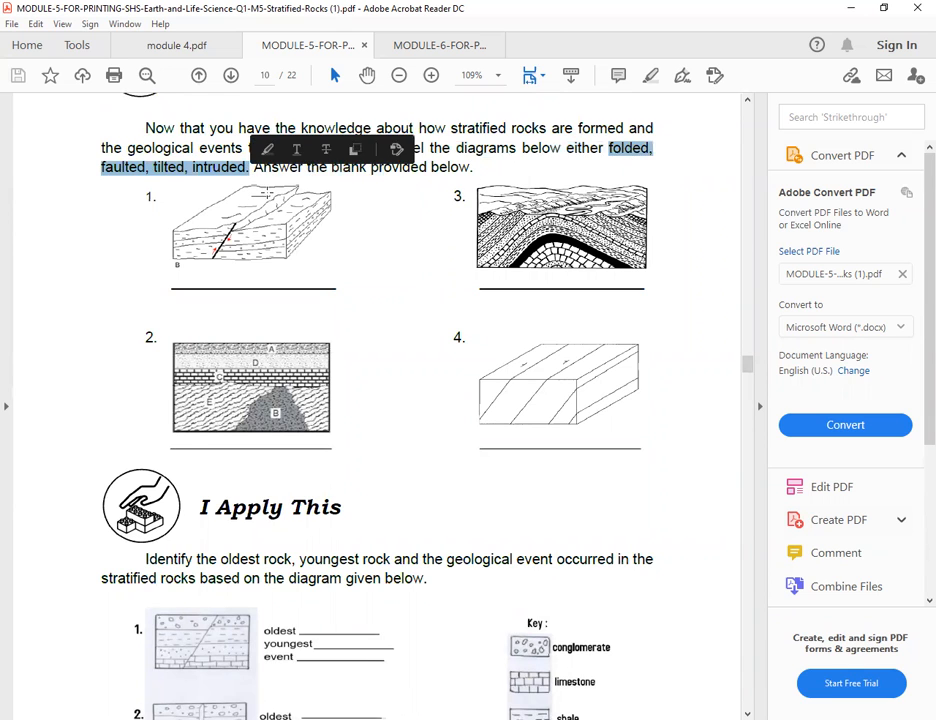
Step: Scroll through page 11's I Test Myself multiple-choice quiz to the Lesson 2 banner
scroll(down, 3)
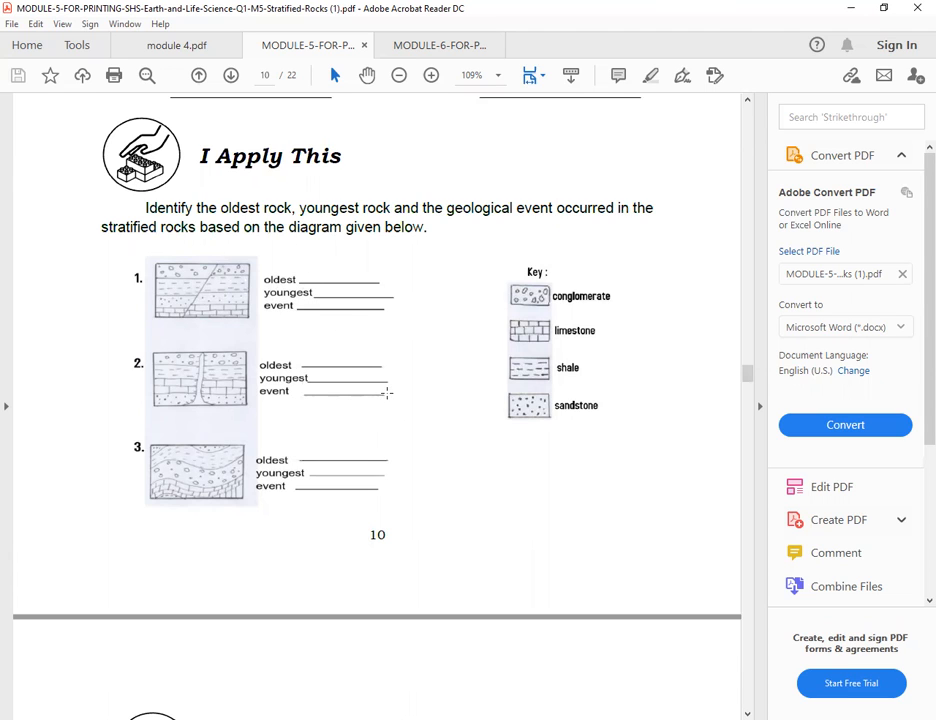
mouse_move(576, 247)
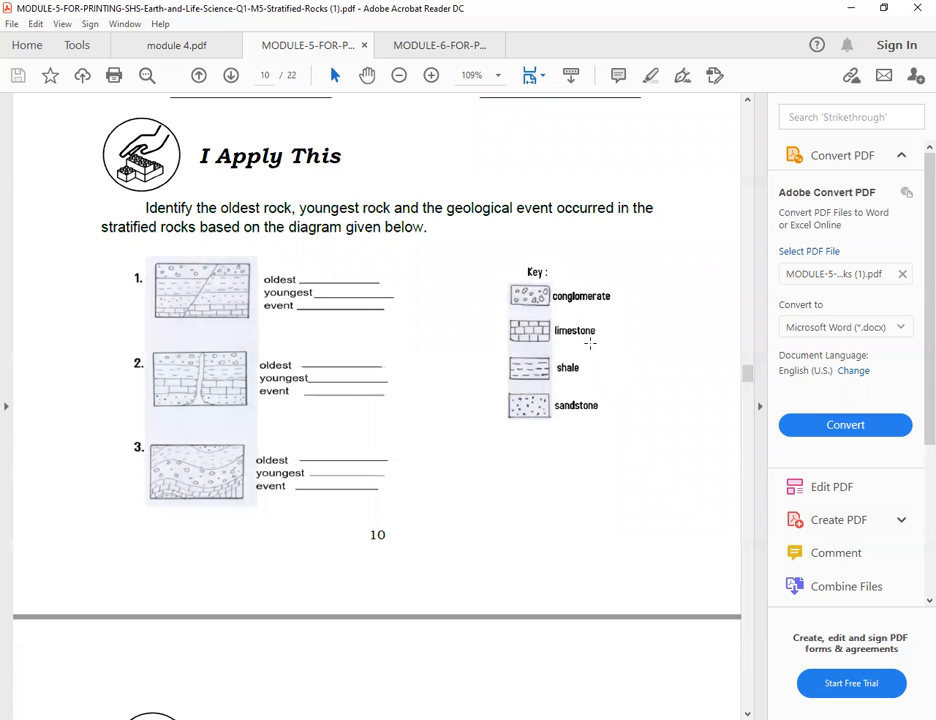
scroll(up, 3)
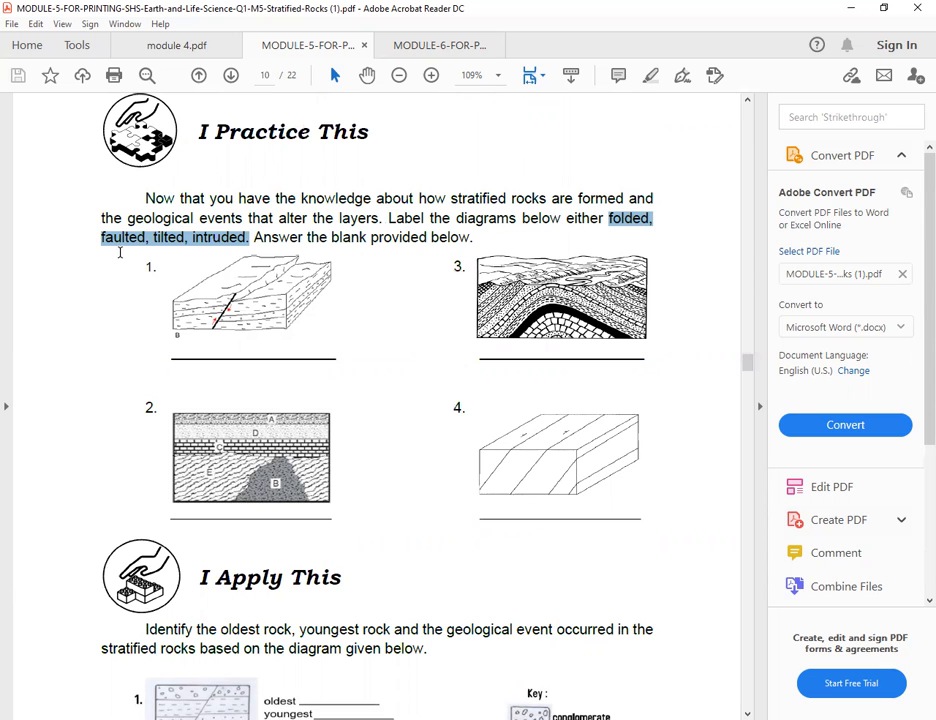
scroll(down, 3)
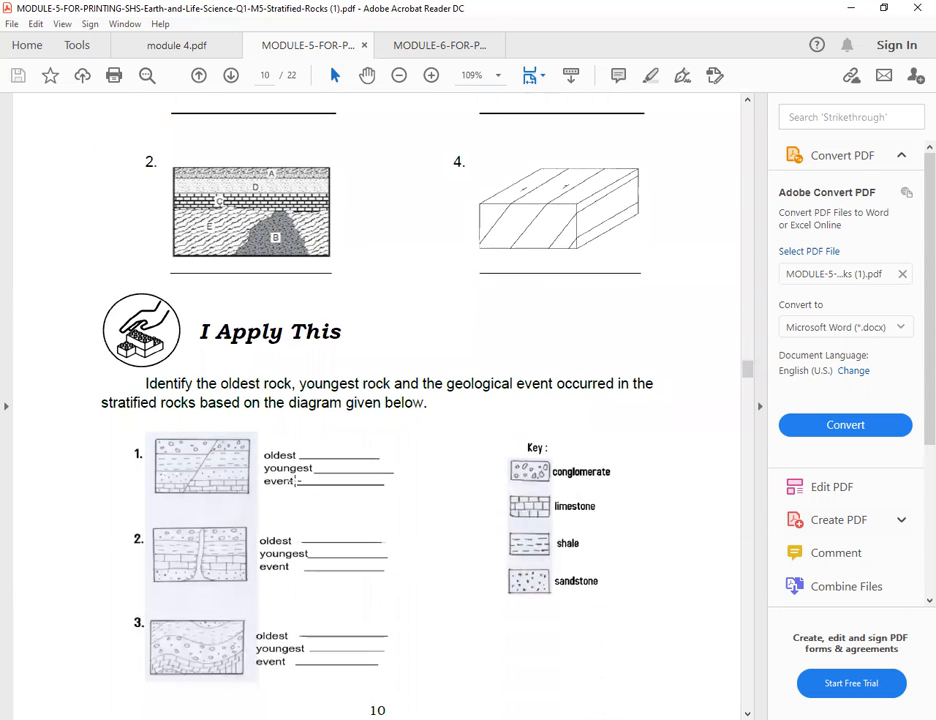
scroll(down, 3)
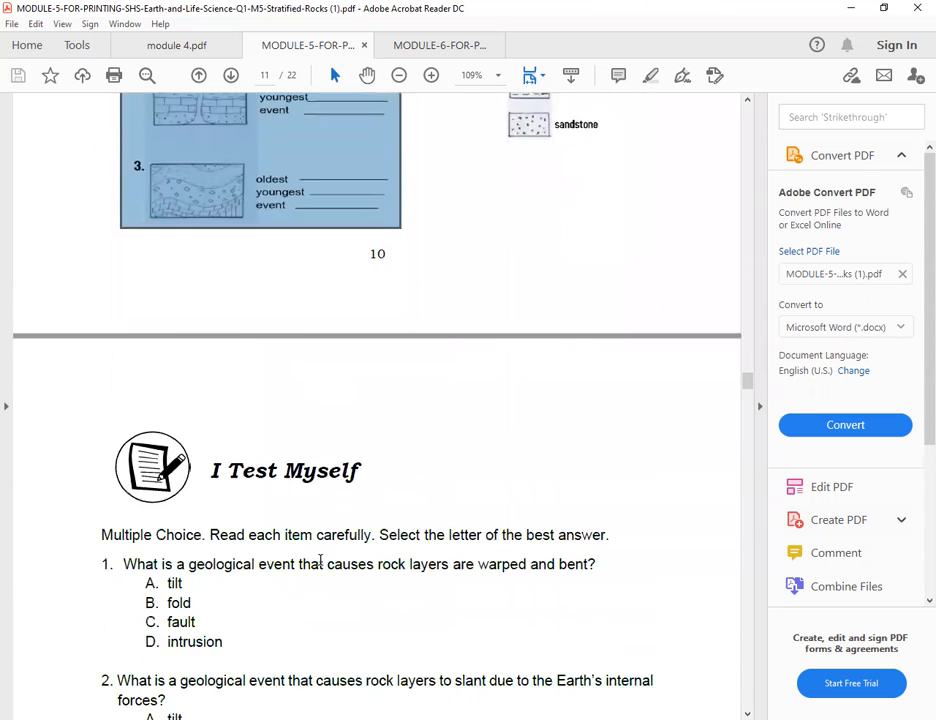
scroll(down, 3)
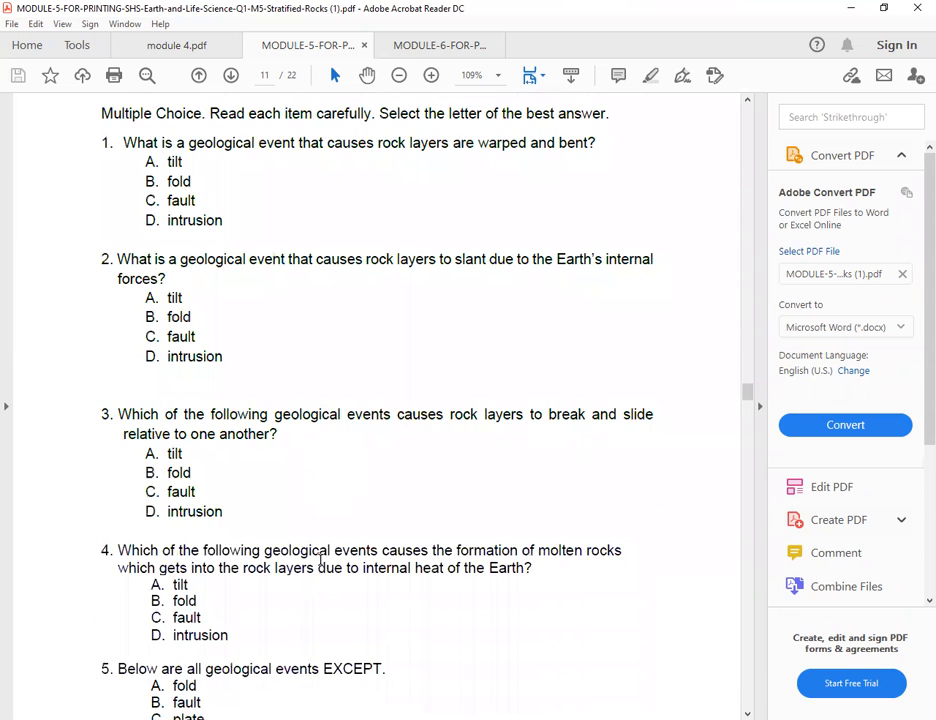
scroll(down, 3)
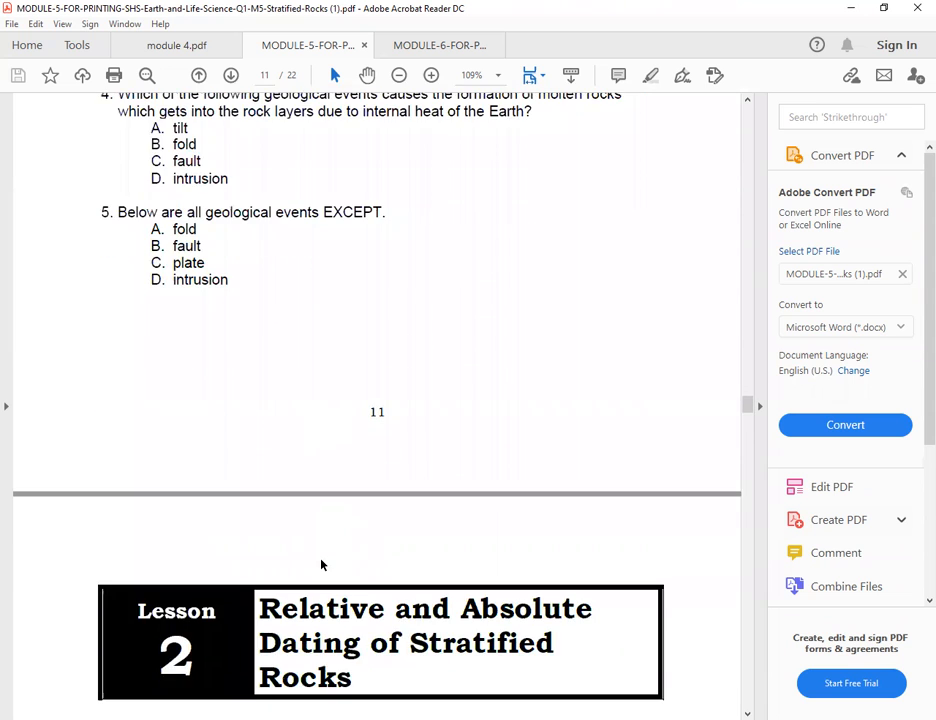
Step: Scroll from page 12's Lesson 2 overview through the dating laws and methods to page 14's end
scroll(down, 3)
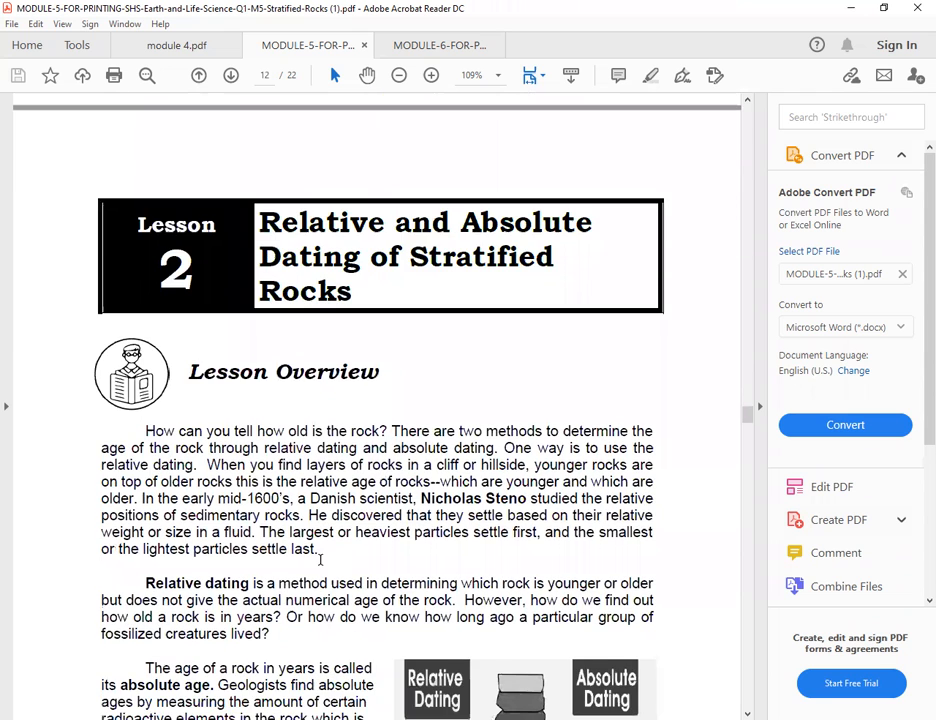
scroll(down, 3)
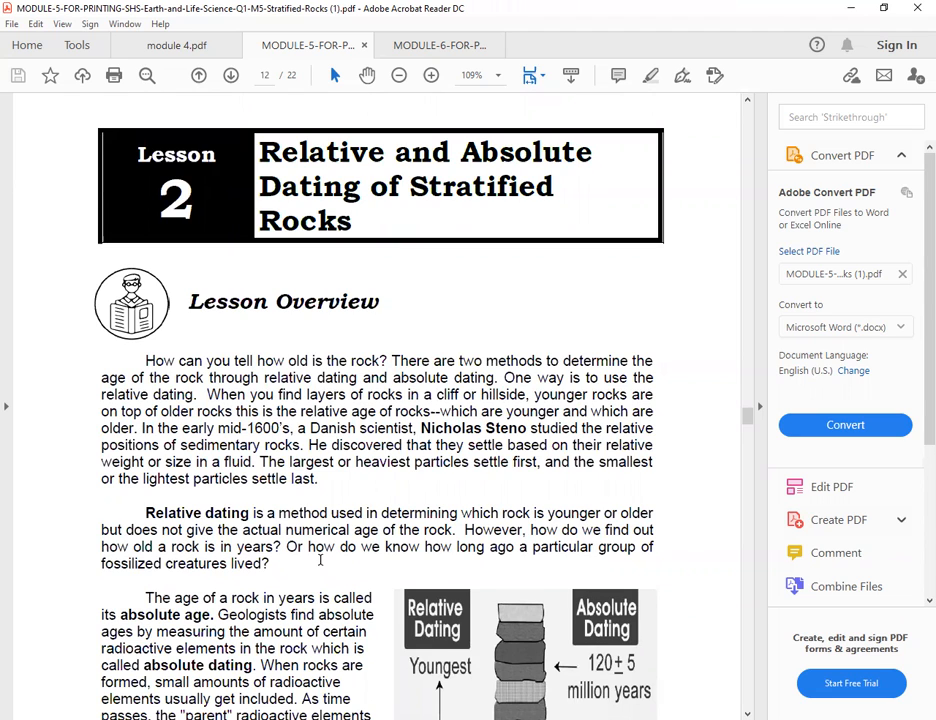
scroll(down, 3)
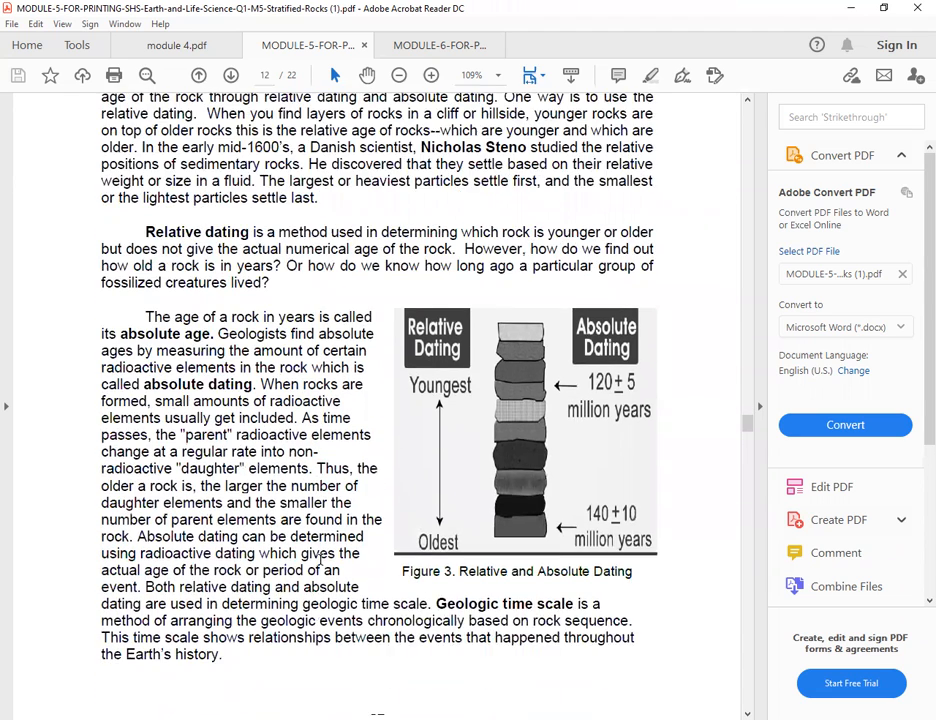
scroll(down, 3)
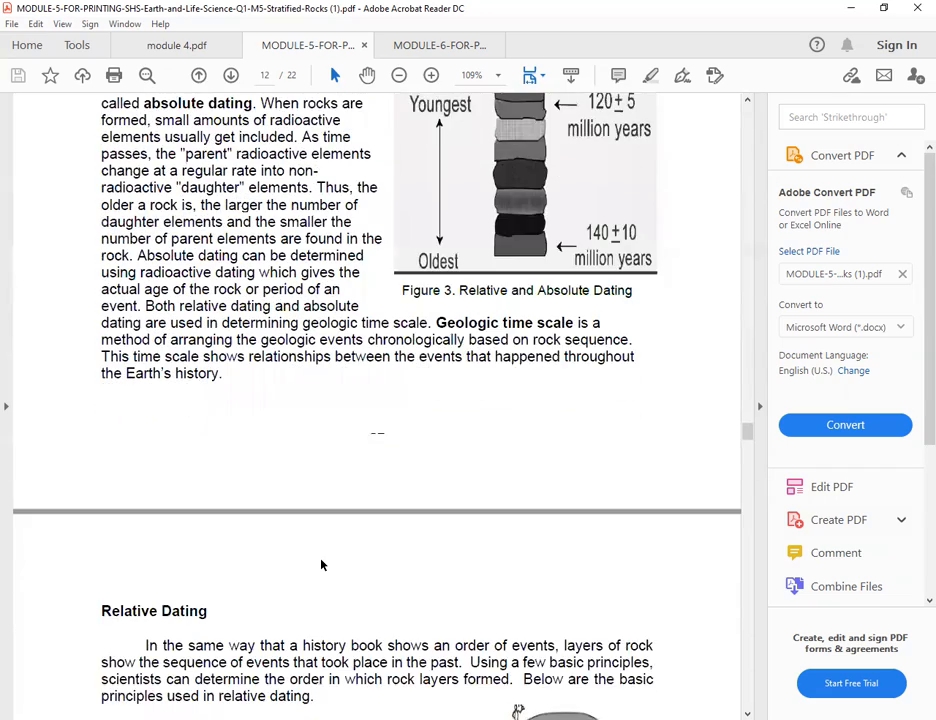
scroll(down, 3)
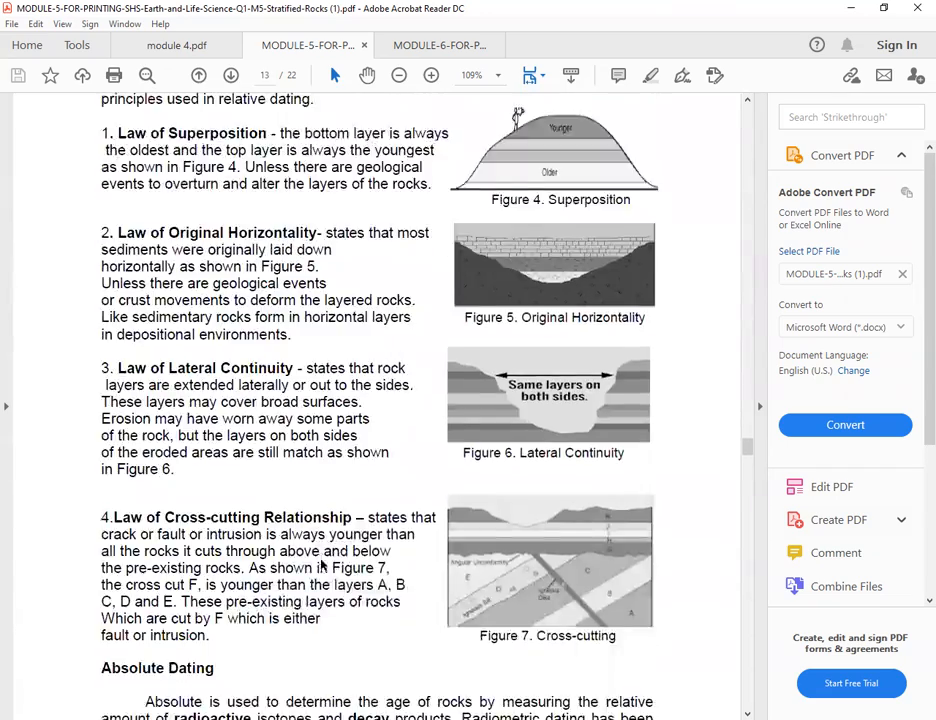
scroll(down, 3)
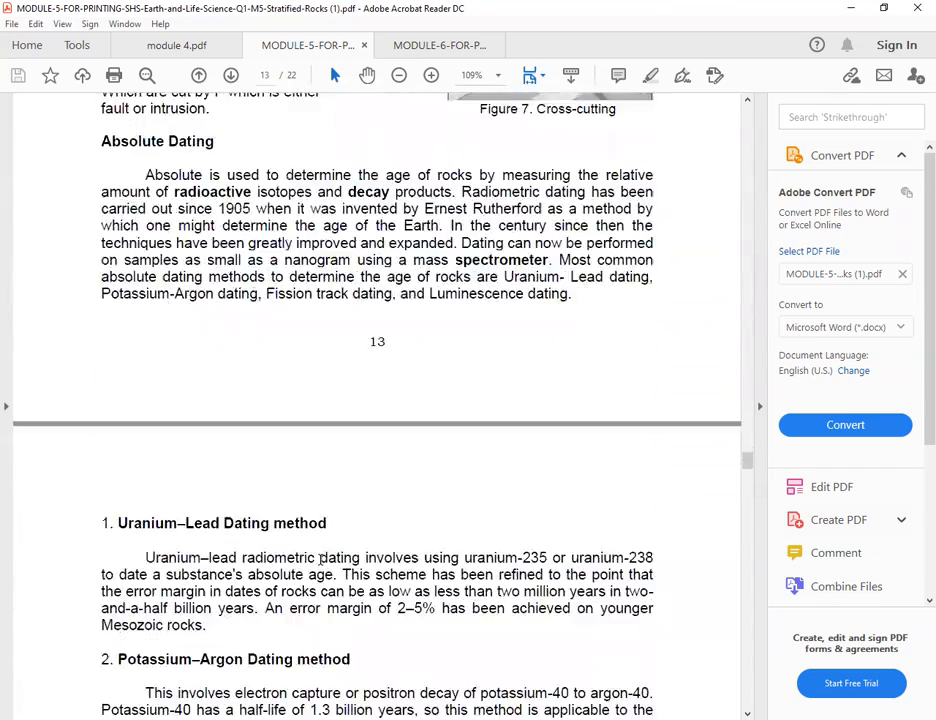
scroll(down, 3)
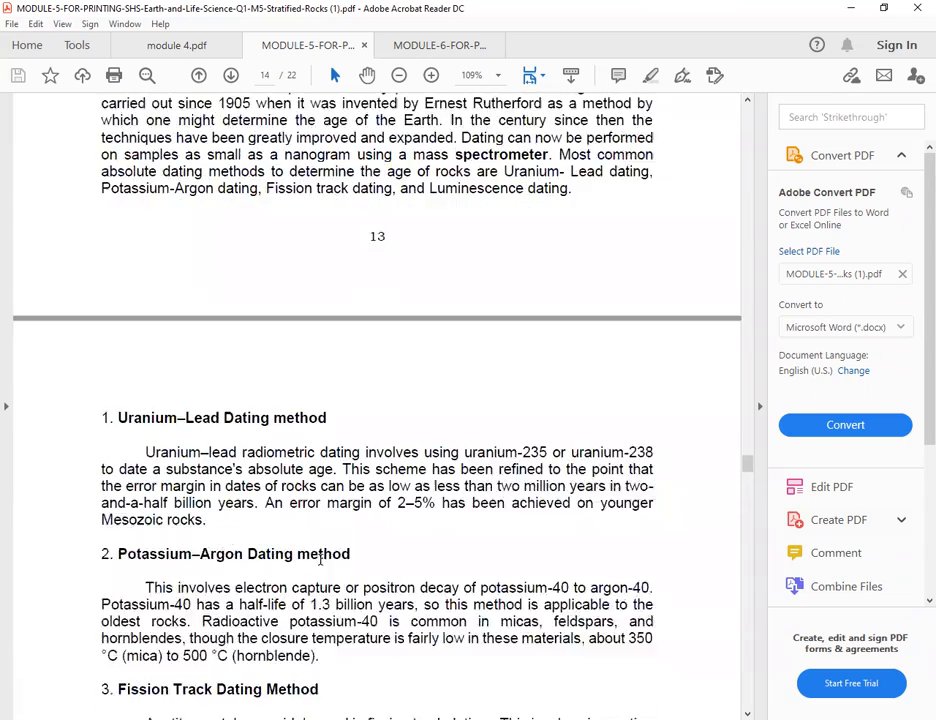
scroll(down, 3)
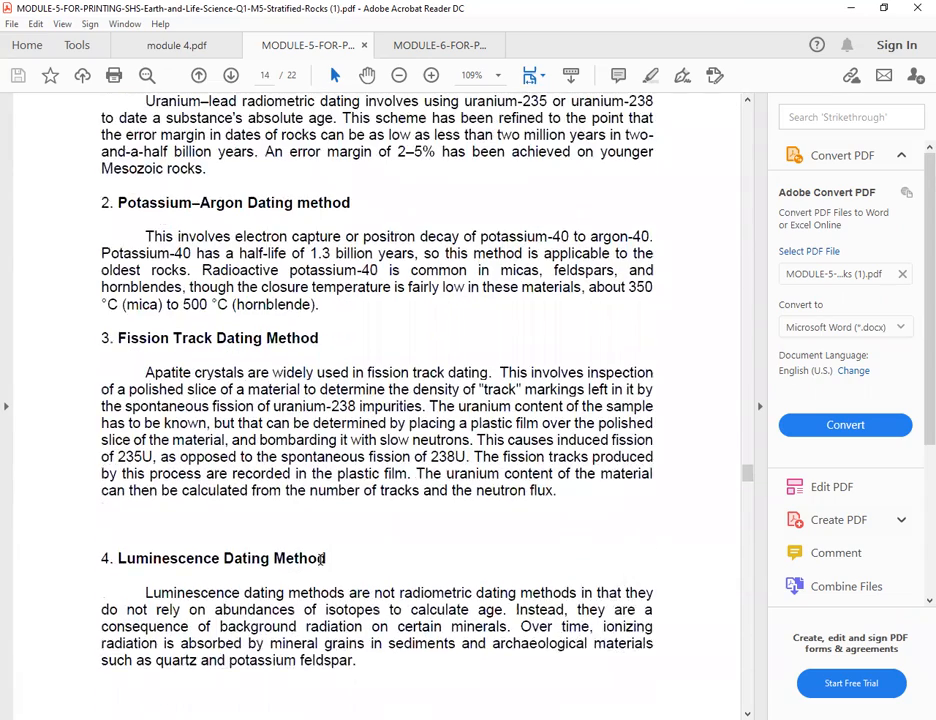
scroll(down, 3)
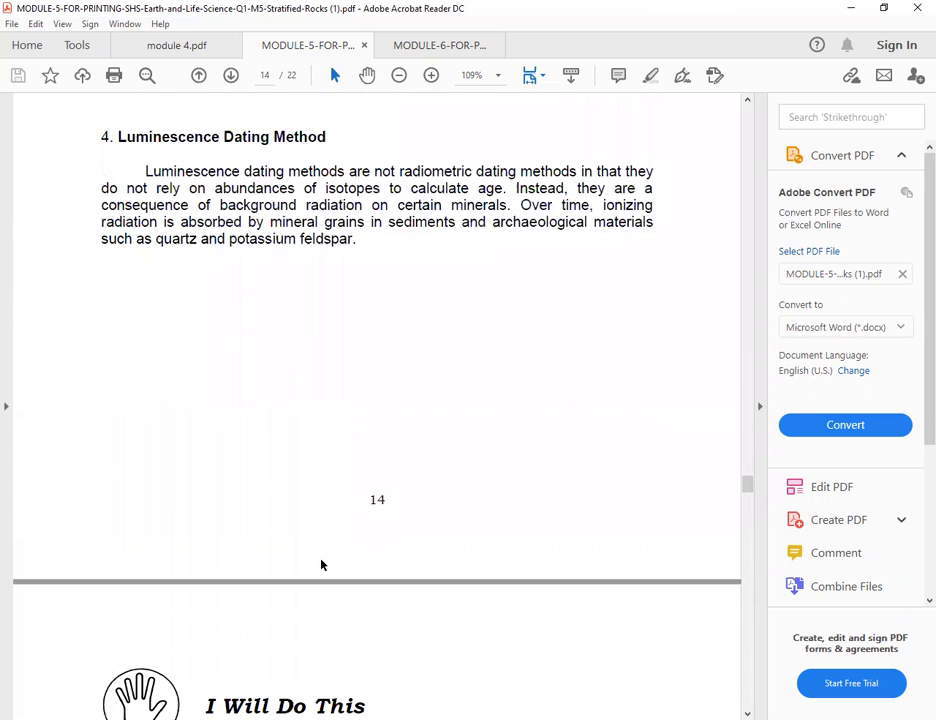
scroll(down, 3)
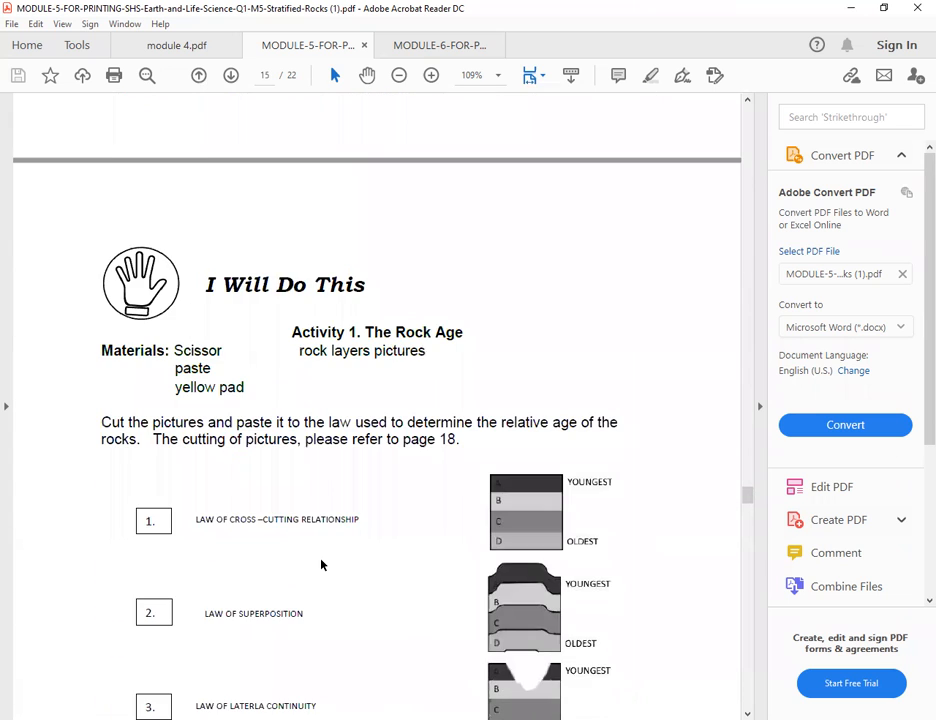
scroll(down, 3)
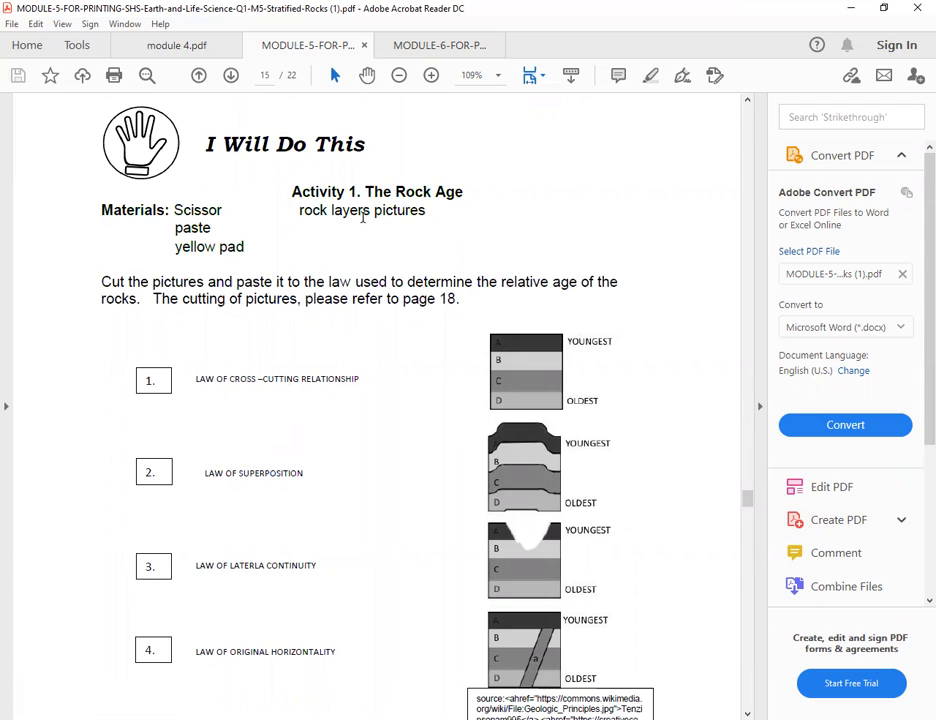
mouse_move(420, 263)
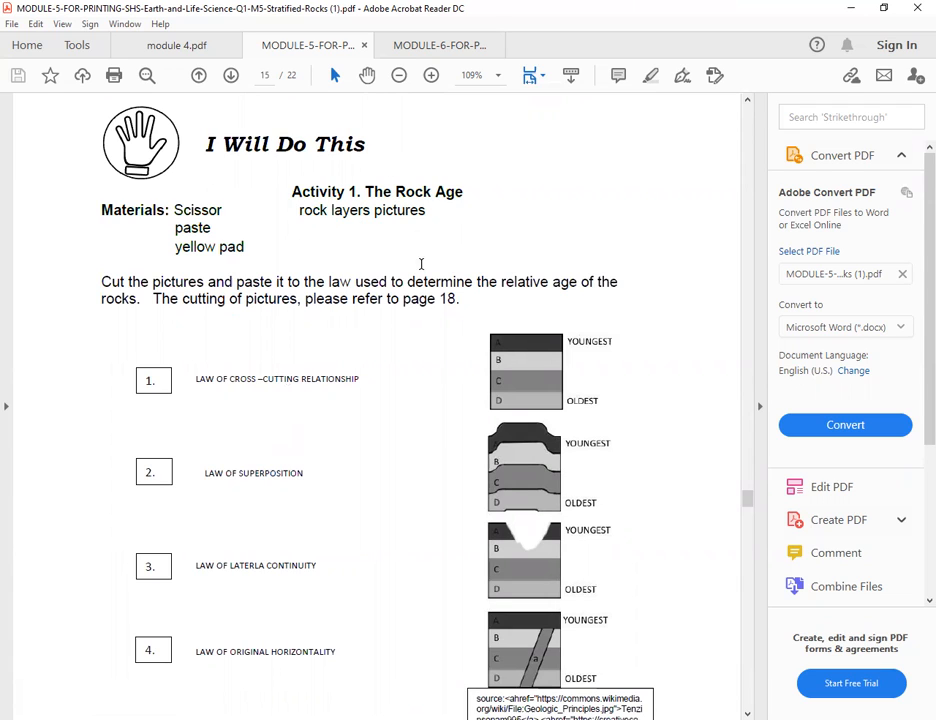
mouse_move(306, 460)
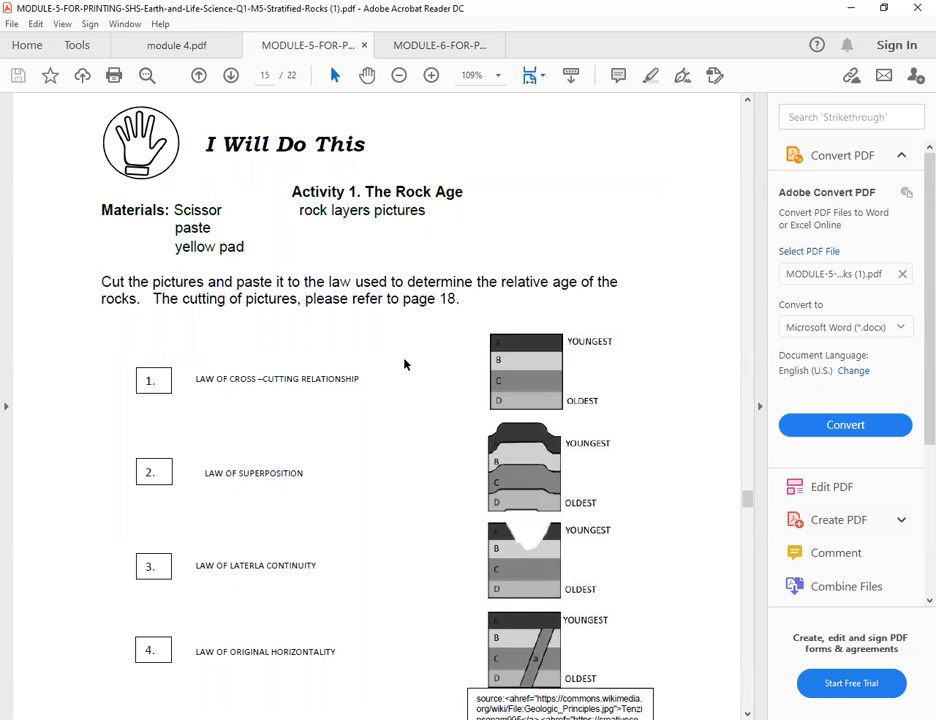
scroll(down, 3)
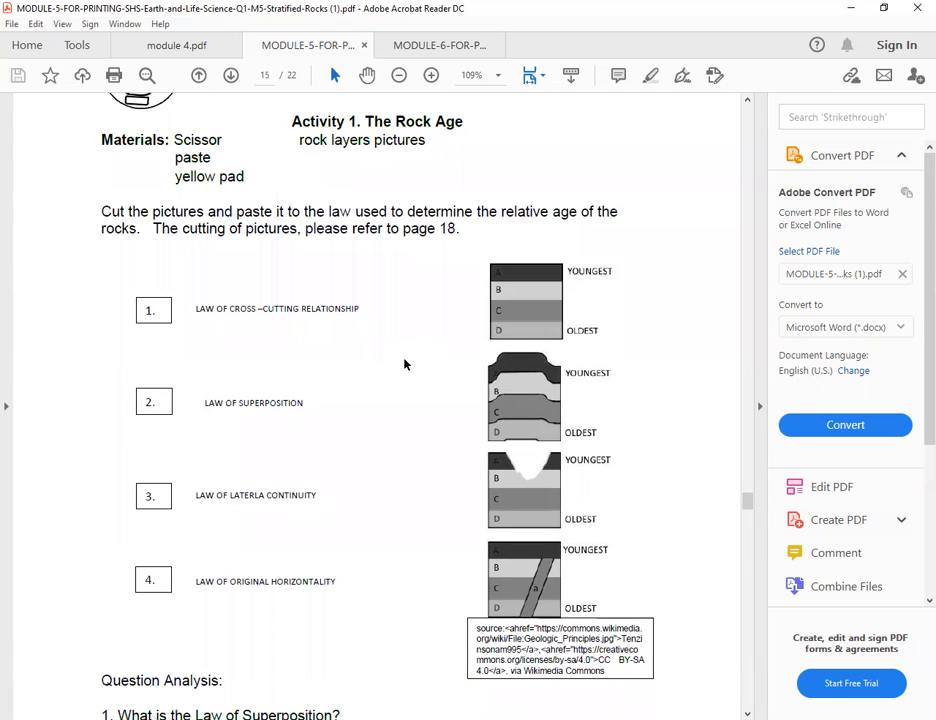
scroll(down, 3)
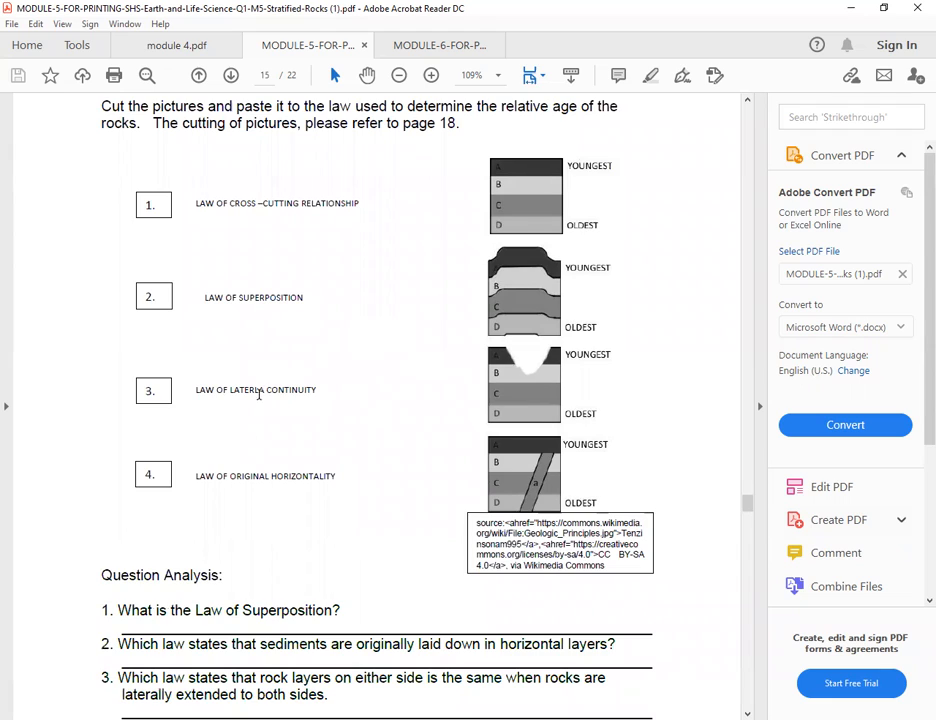
scroll(down, 3)
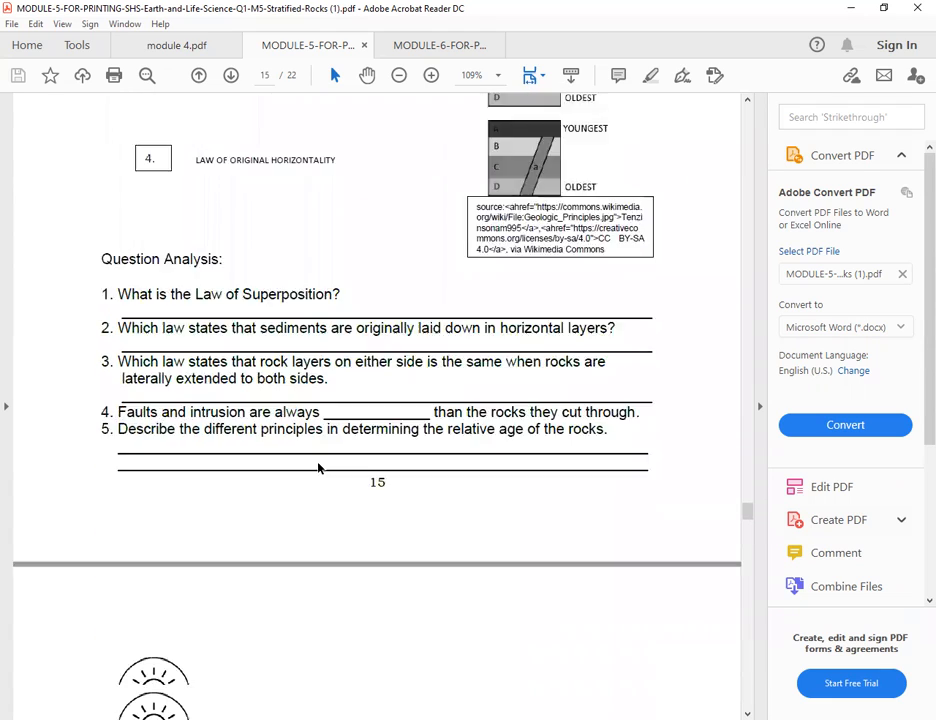
scroll(up, 3)
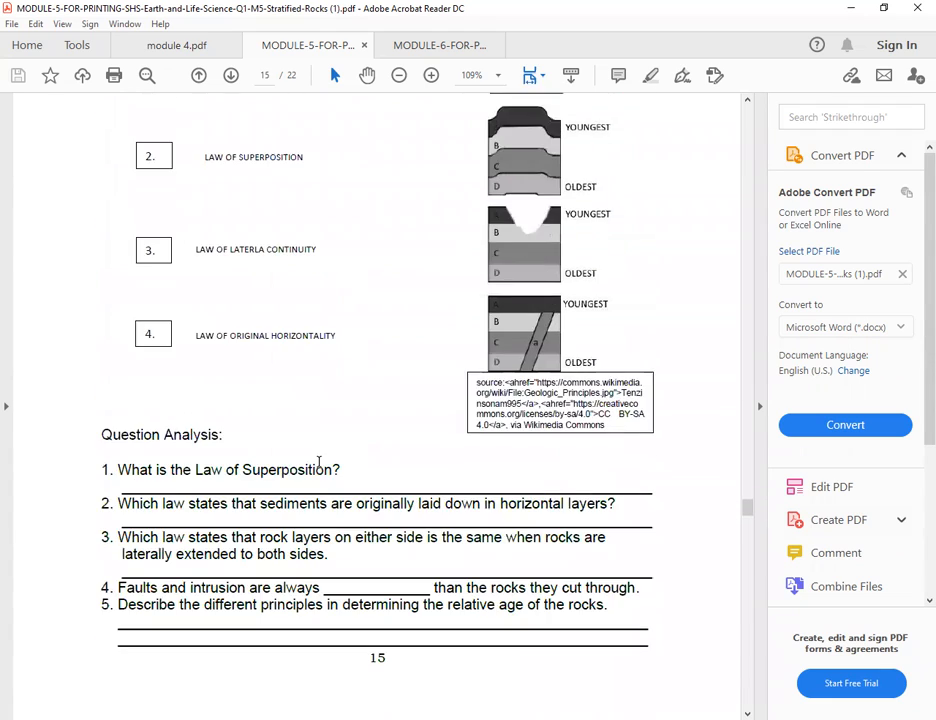
scroll(up, 3)
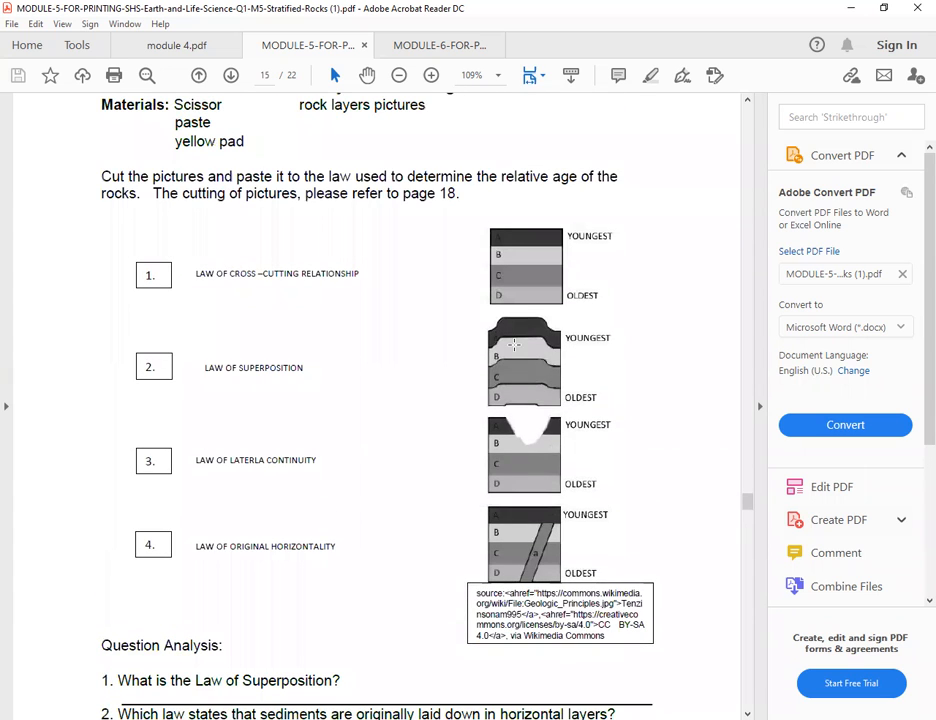
scroll(up, 3)
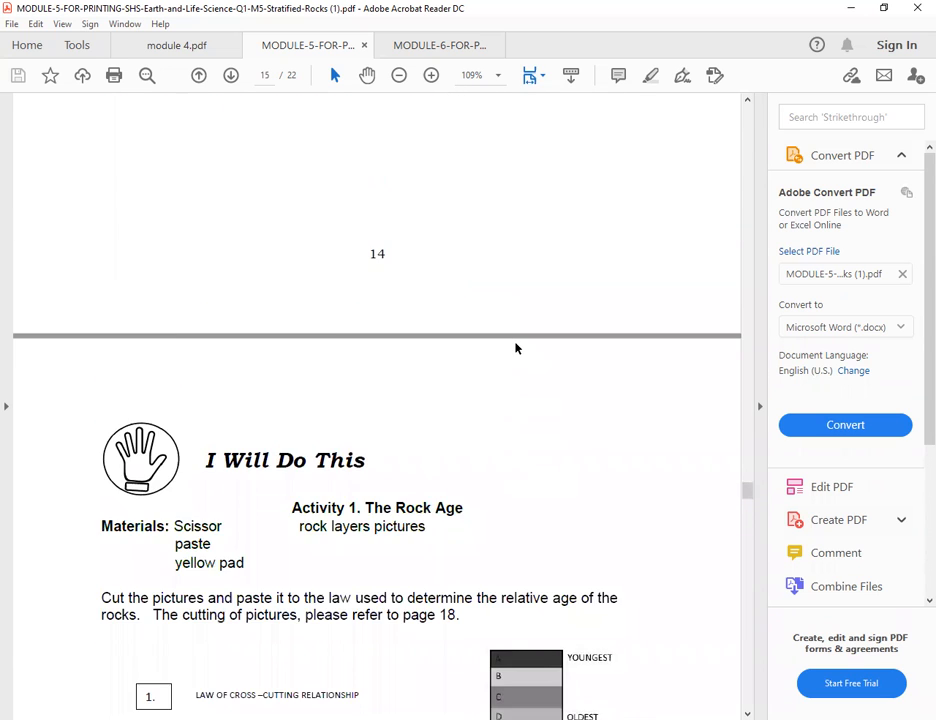
Step: Scroll down to the page 18 rock-layer cut-outs, then back up to page 16
scroll(down, 3)
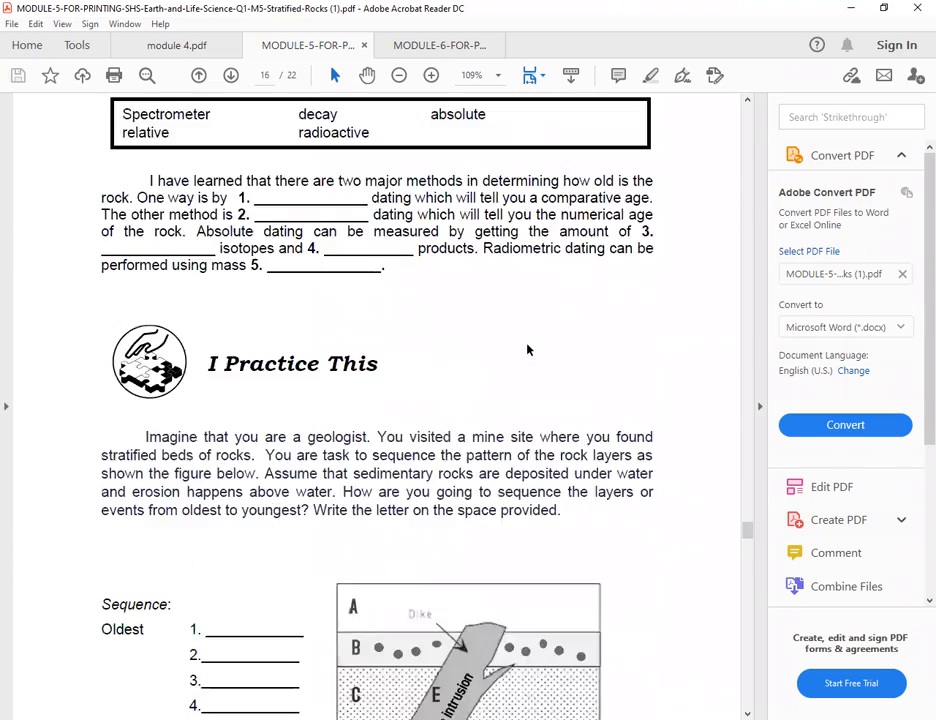
scroll(down, 3)
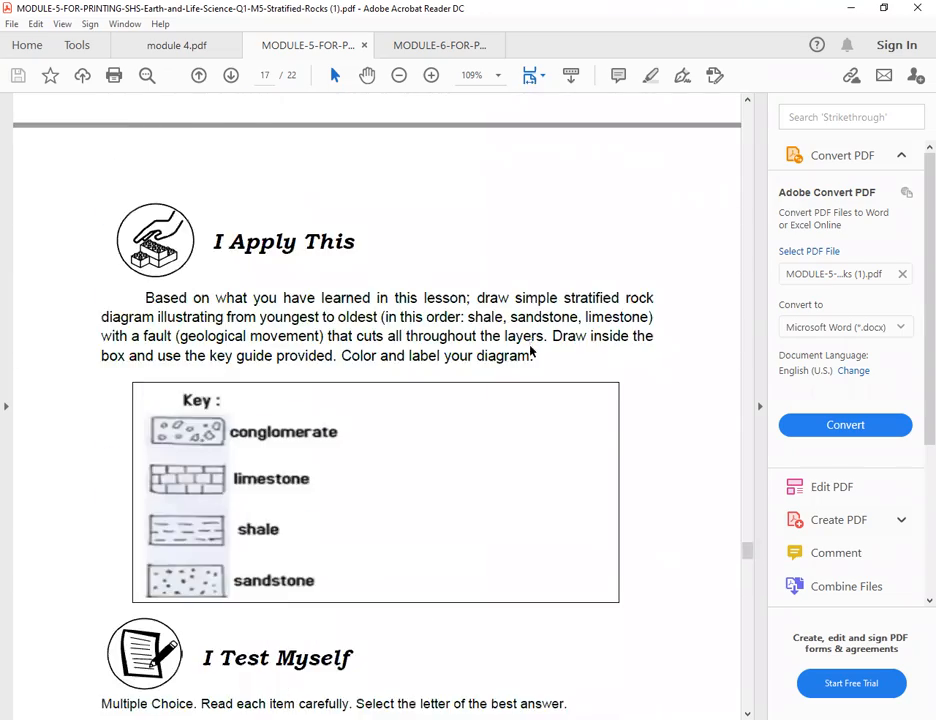
scroll(down, 3)
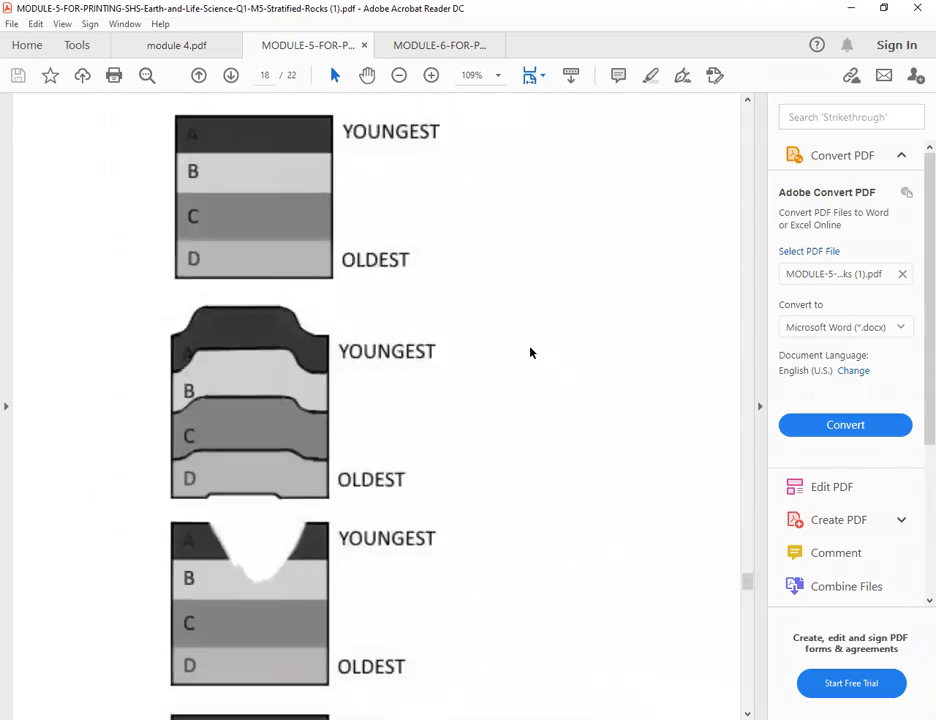
mouse_move(303, 245)
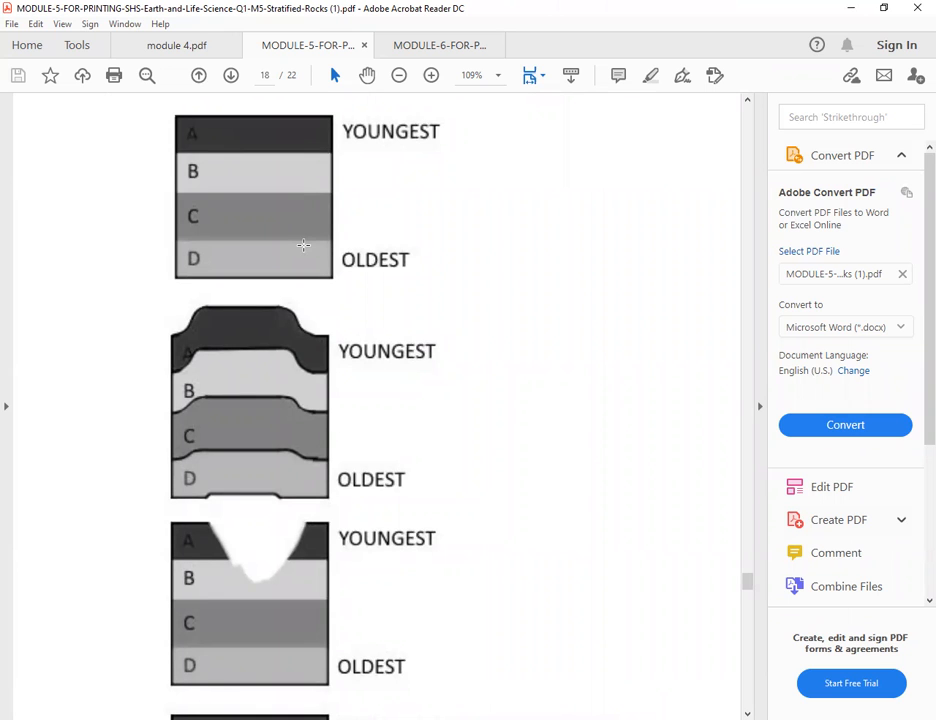
scroll(down, 3)
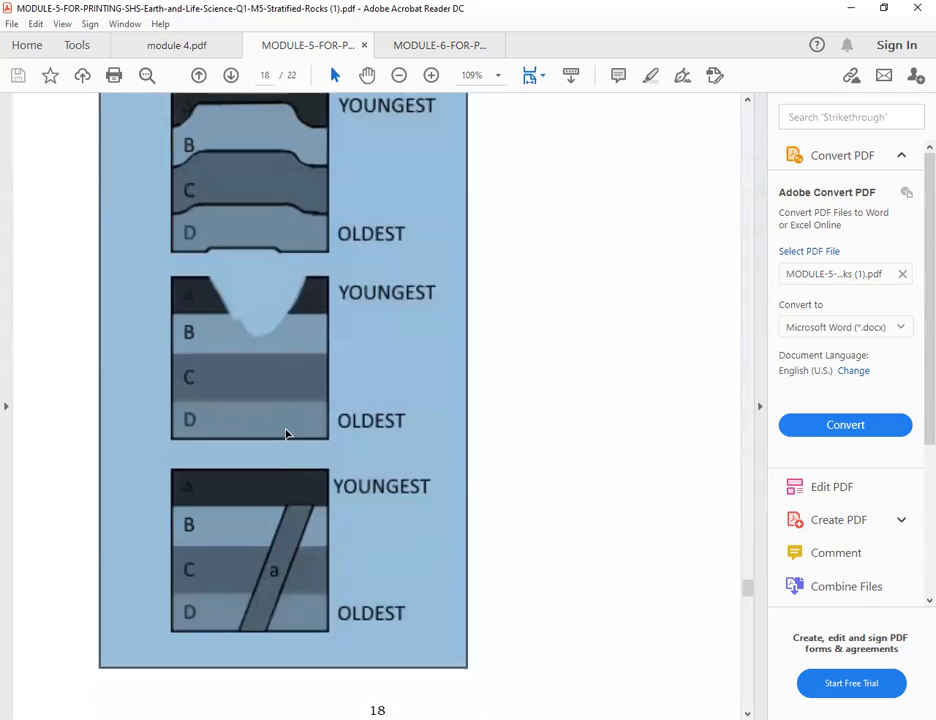
scroll(up, 3)
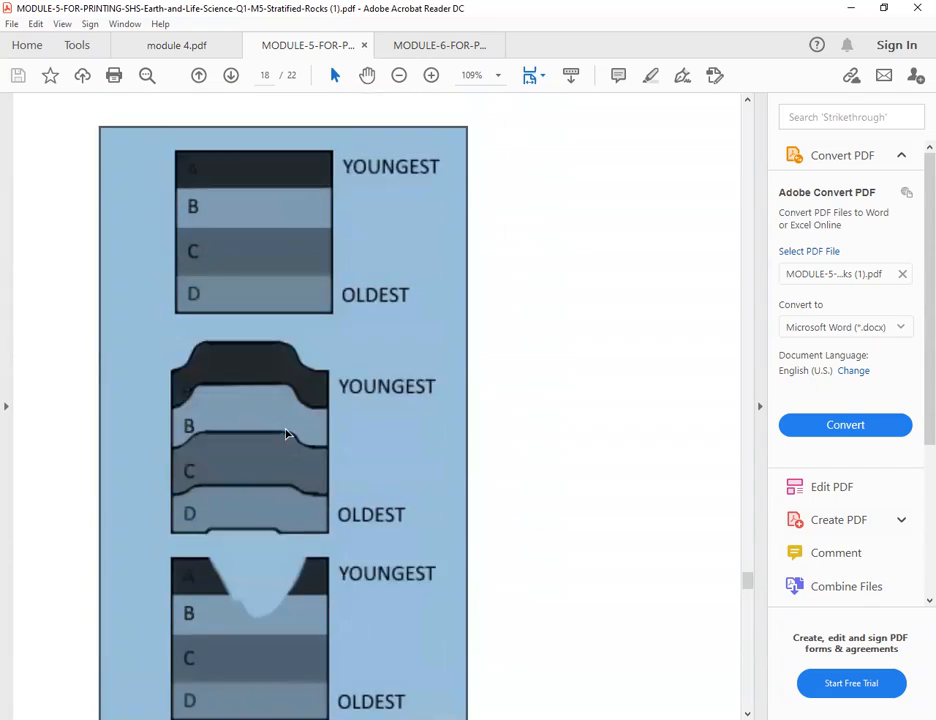
scroll(up, 3)
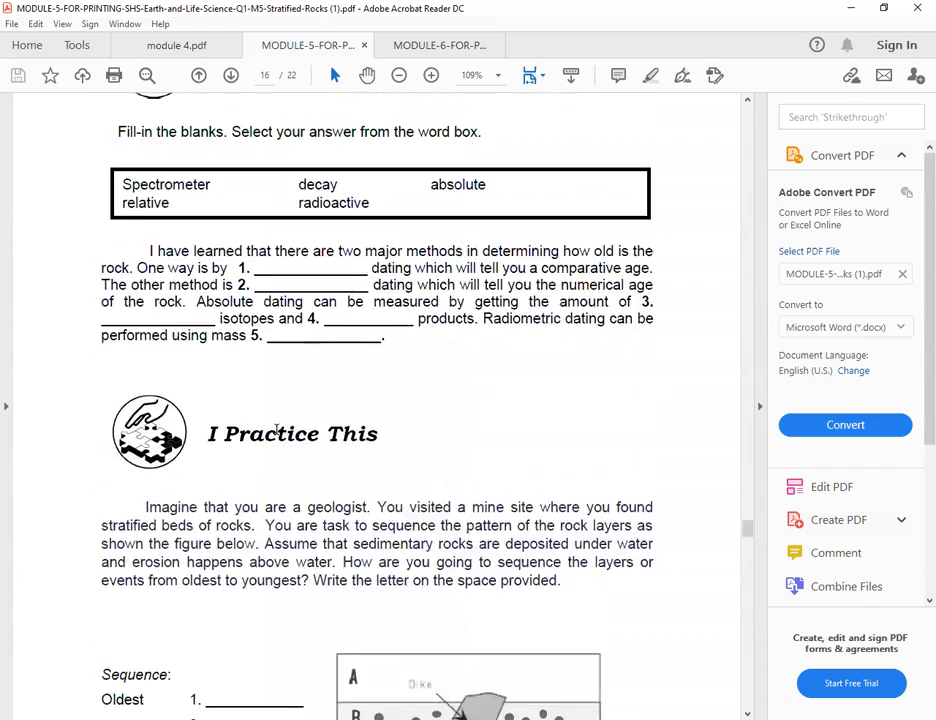
Step: Scroll back to revisit page 15's Question Analysis items
scroll(up, 3)
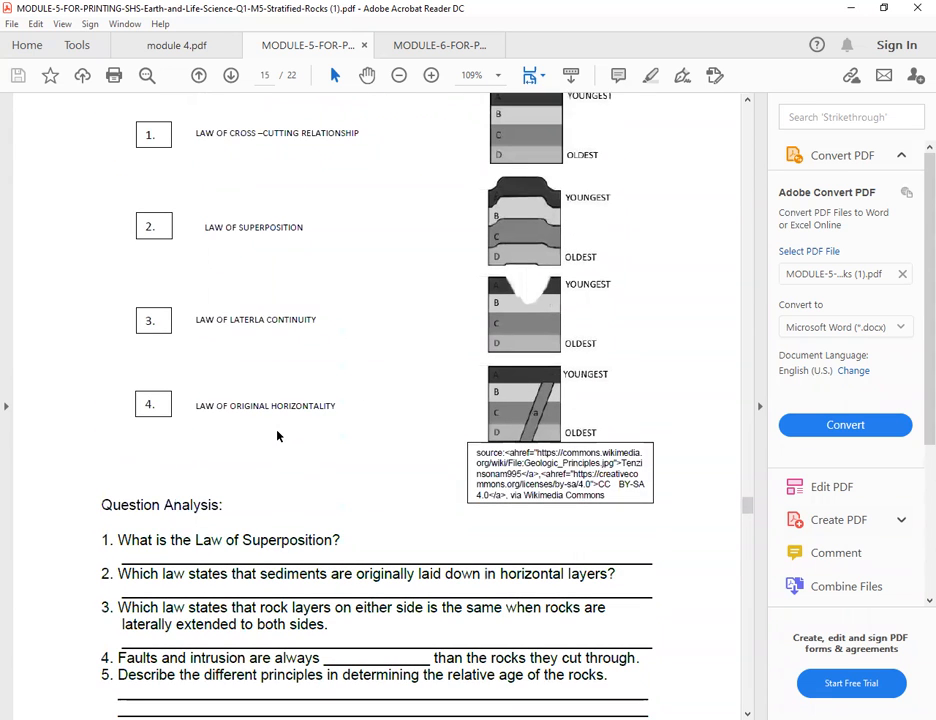
scroll(up, 3)
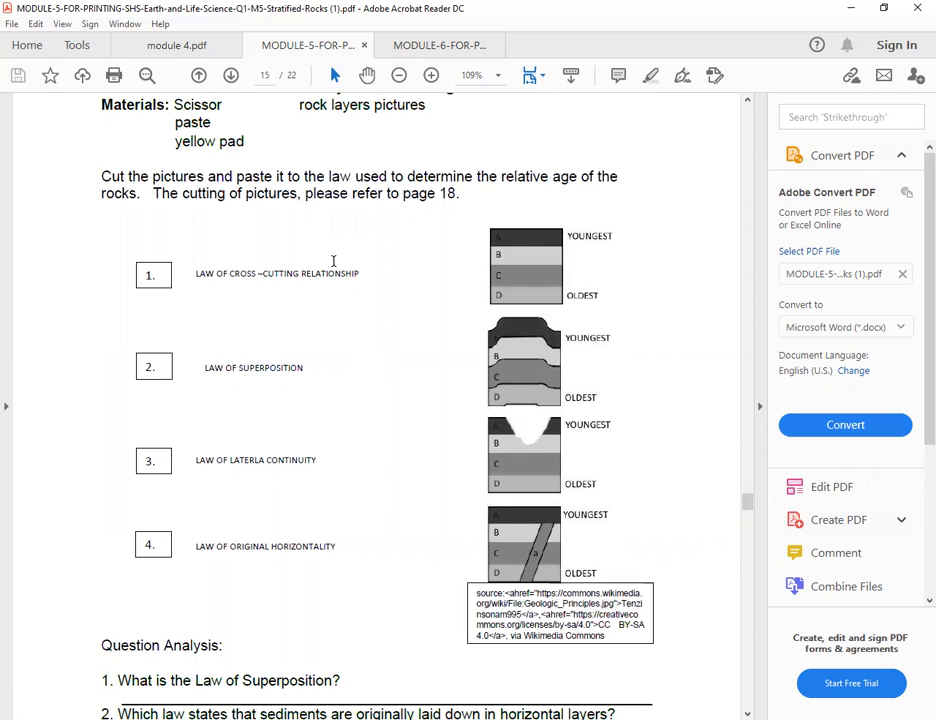
mouse_move(382, 424)
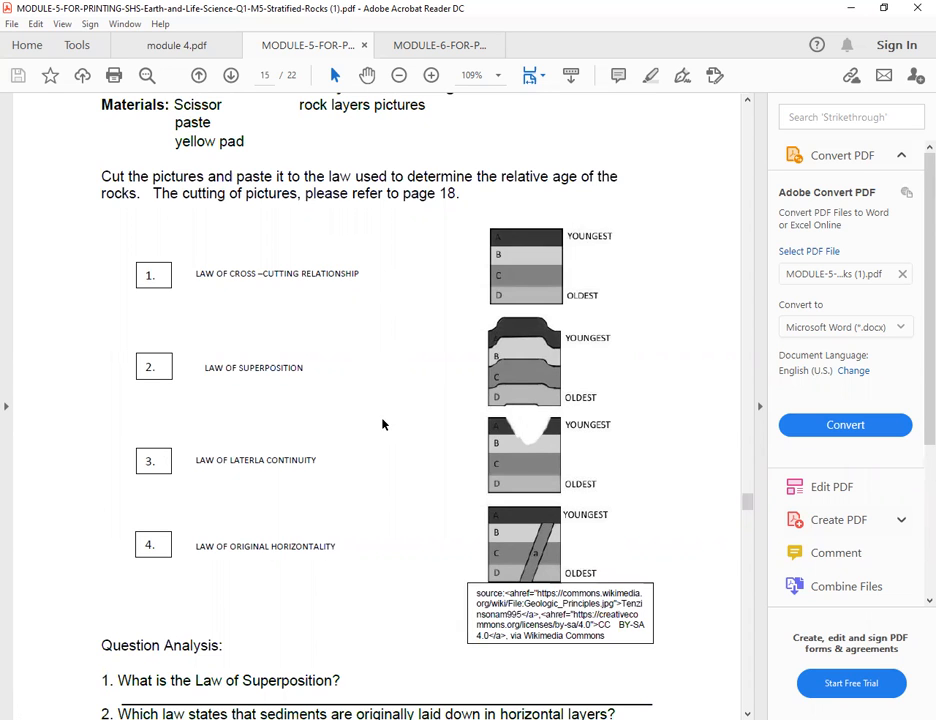
scroll(down, 3)
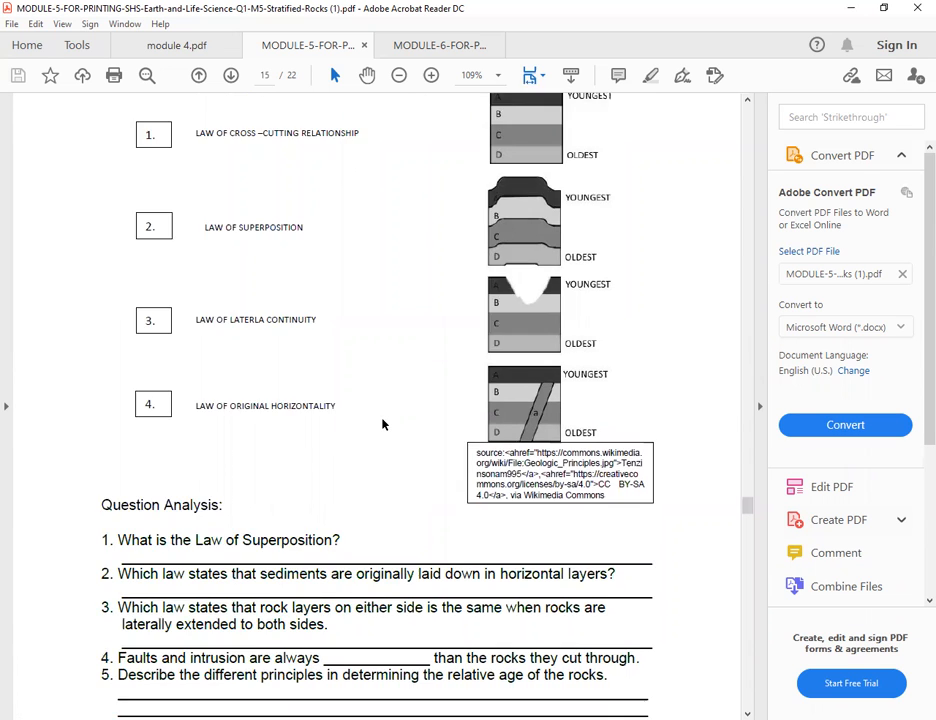
scroll(up, 3)
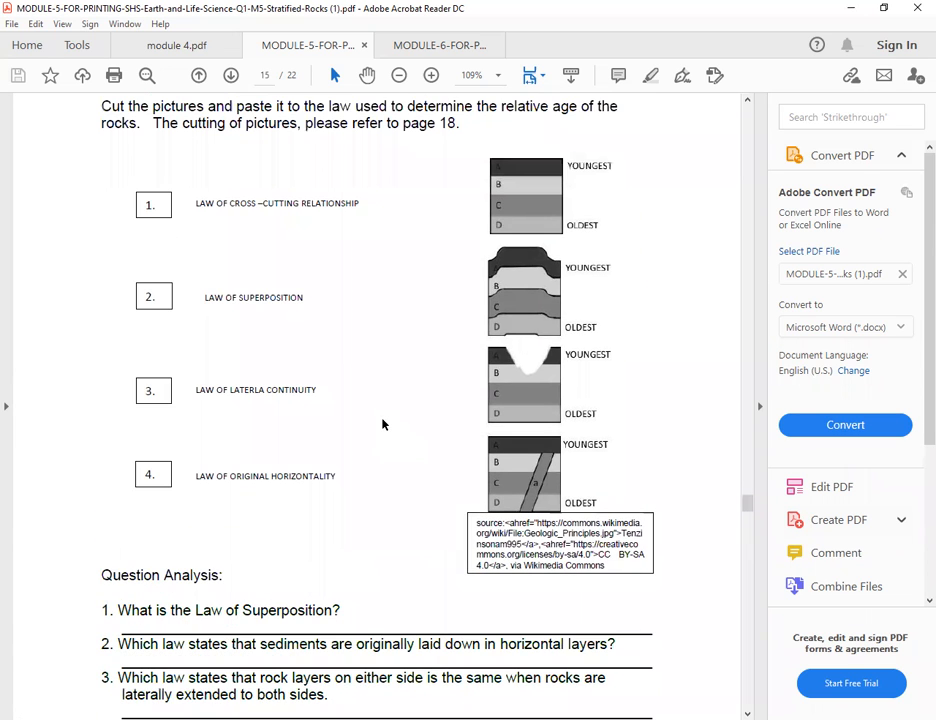
scroll(down, 3)
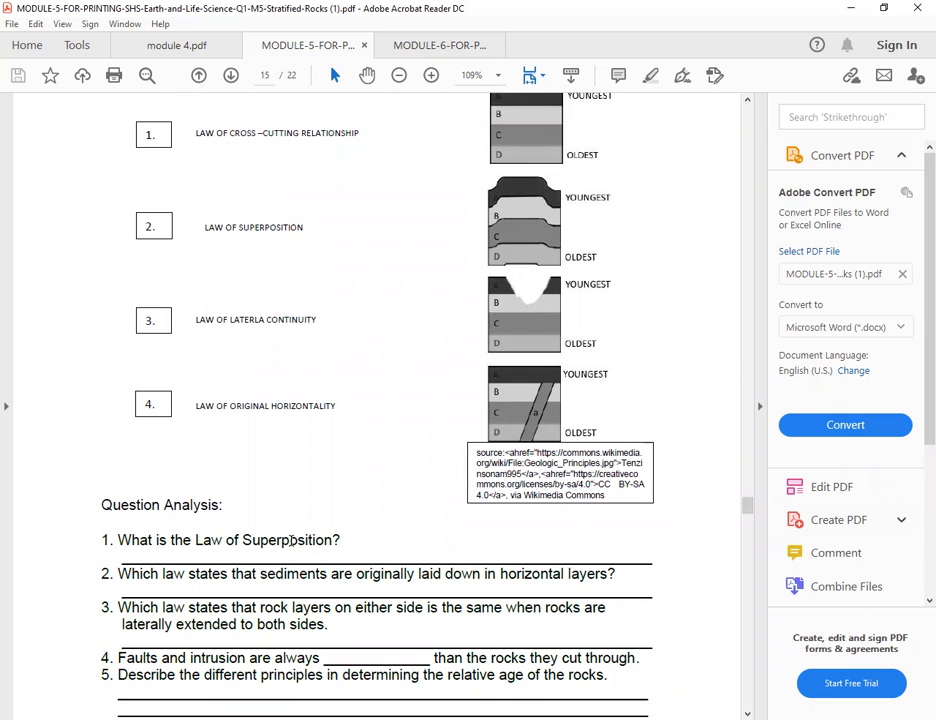
scroll(down, 3)
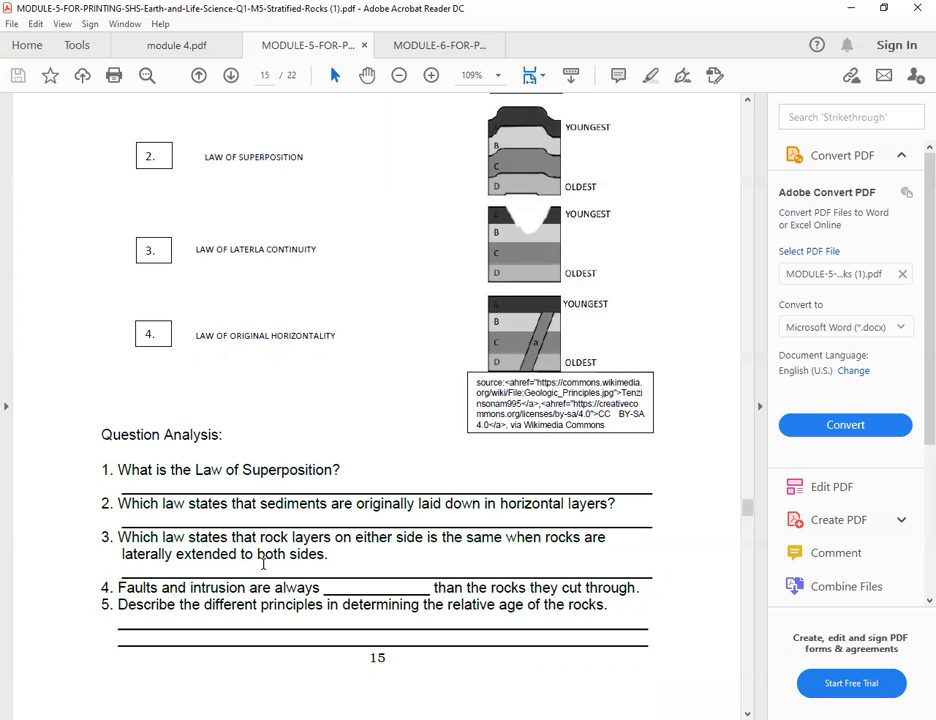
Step: Clear the stray selection in question 4 and scroll to page 16's I Learned This
scroll(down, 3)
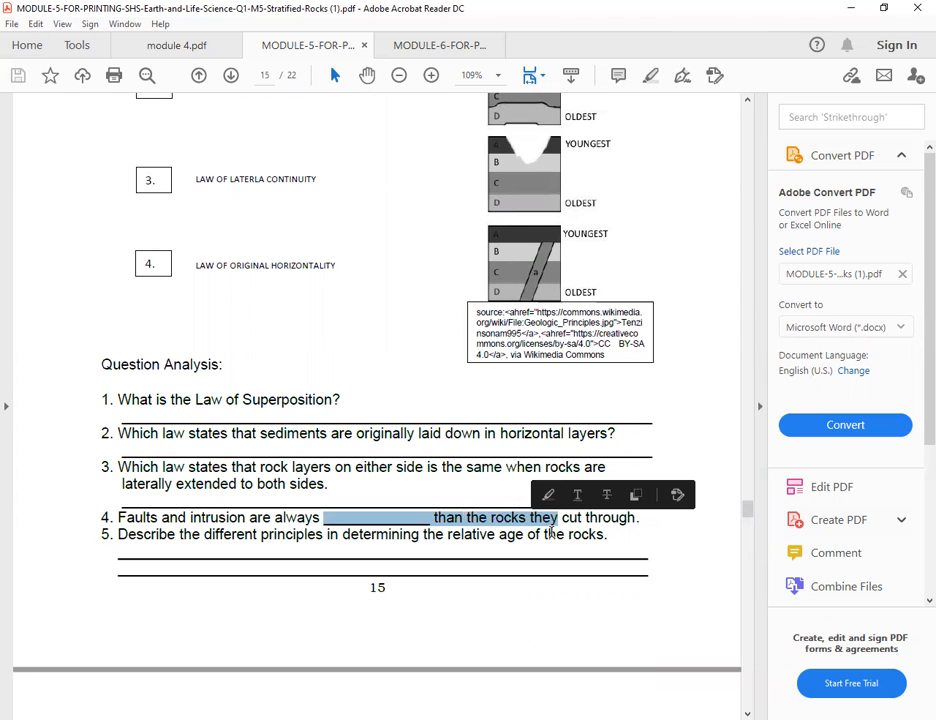
click(130, 534)
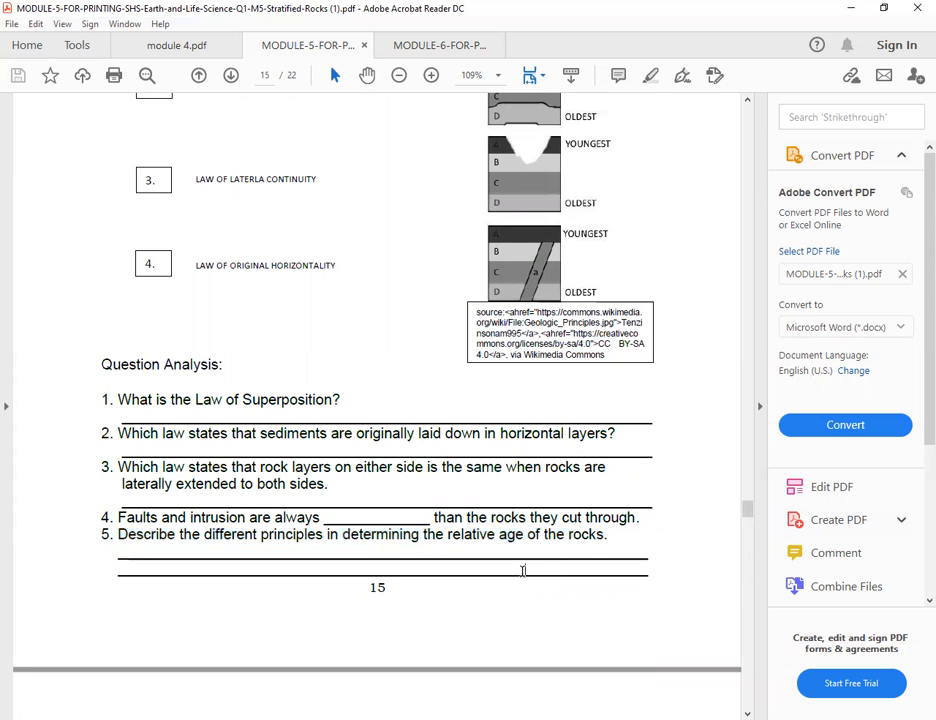
scroll(up, 3)
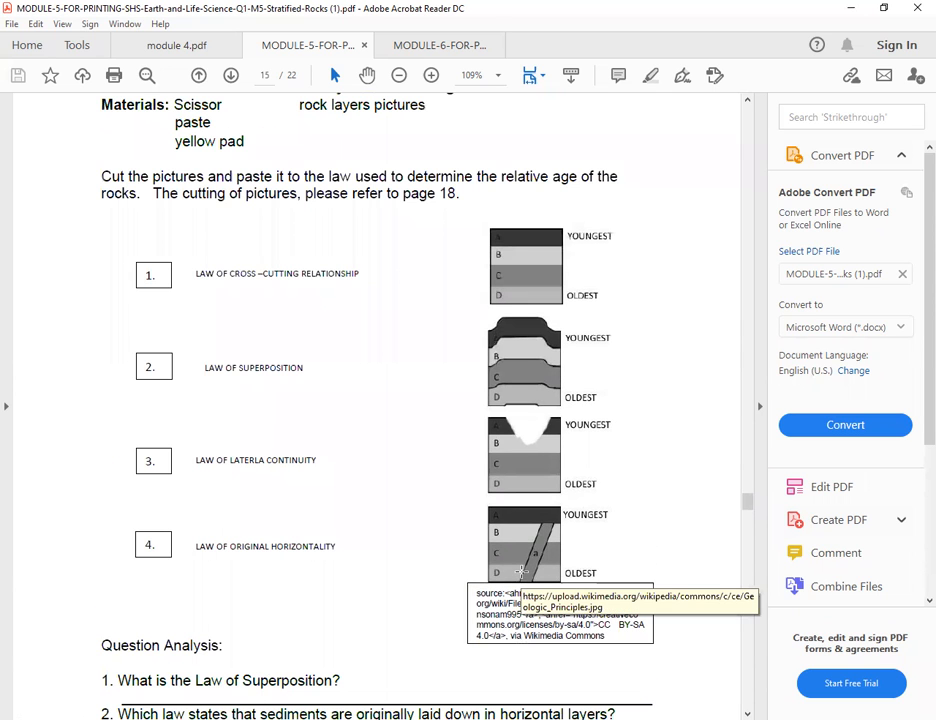
scroll(down, 3)
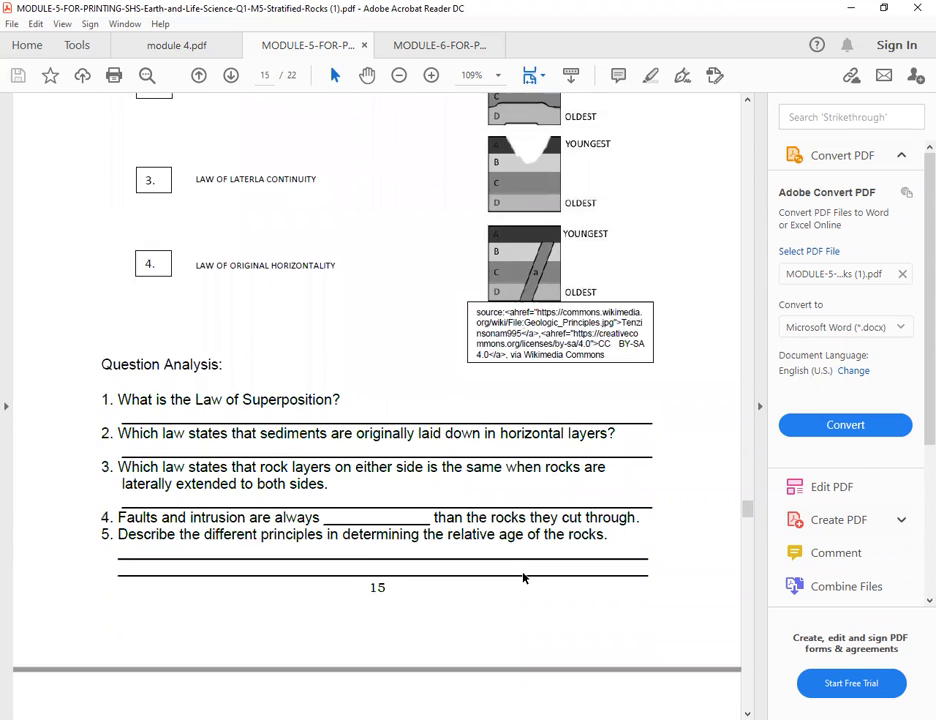
scroll(down, 3)
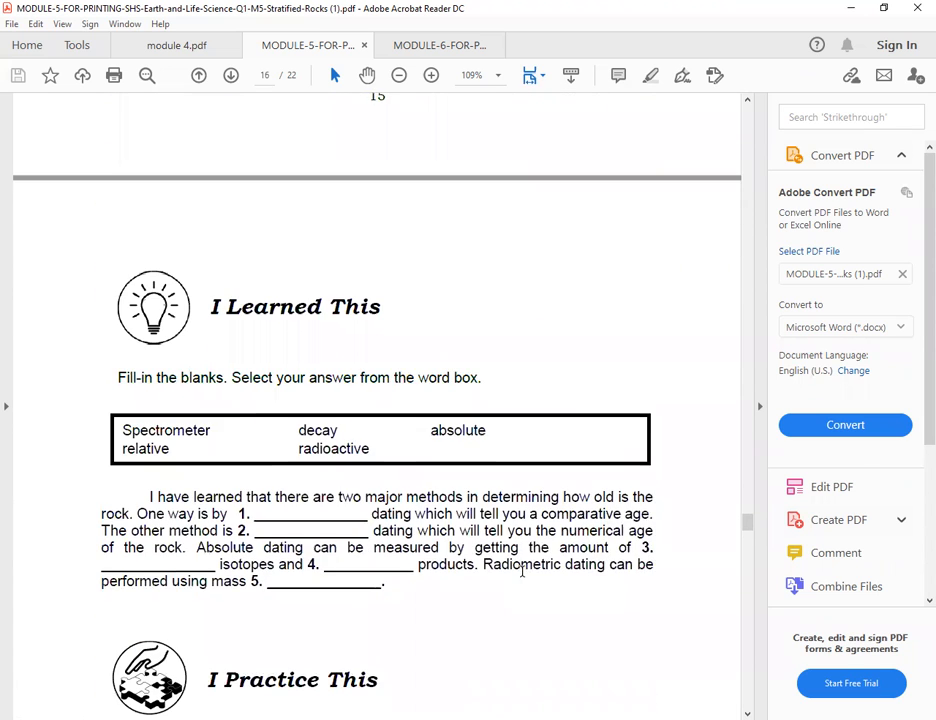
Step: Scroll past 'I Learned This' to read page 16's rock-layer sequence diagram
scroll(down, 3)
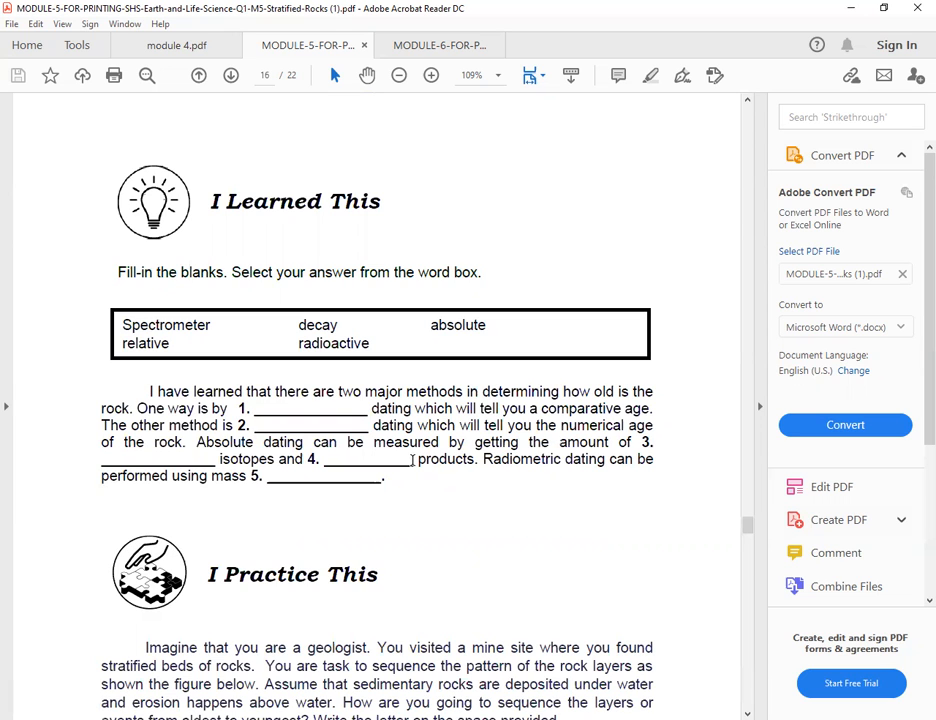
scroll(down, 3)
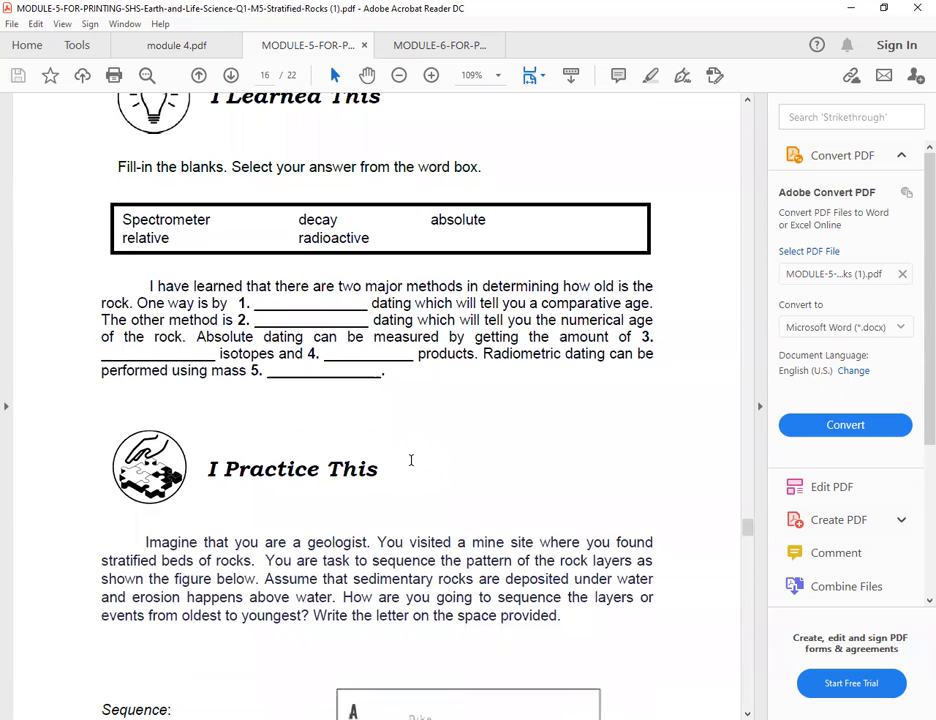
scroll(down, 3)
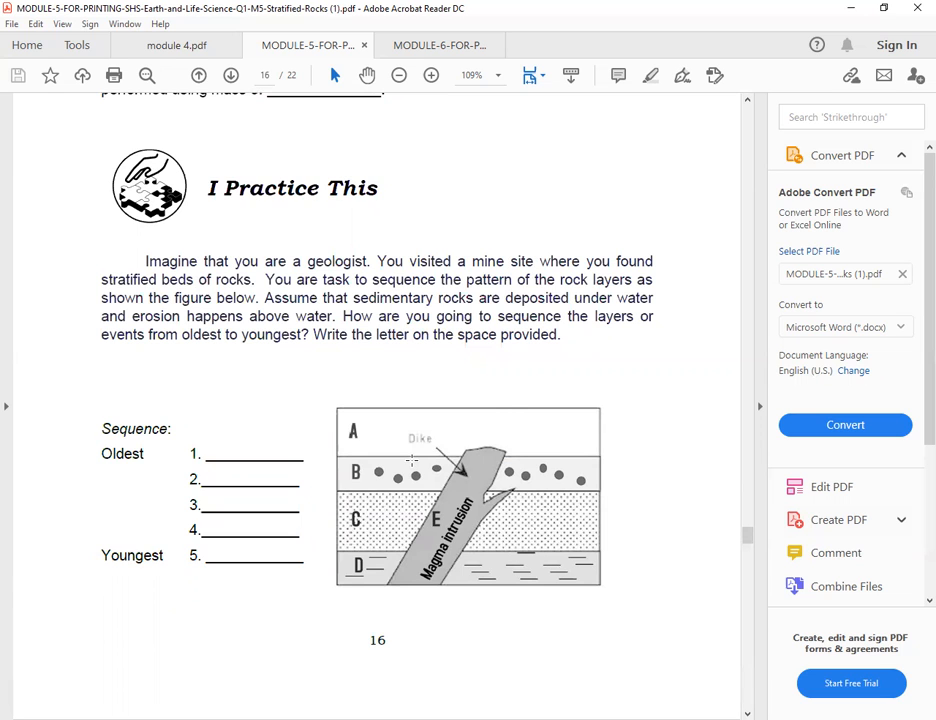
scroll(down, 3)
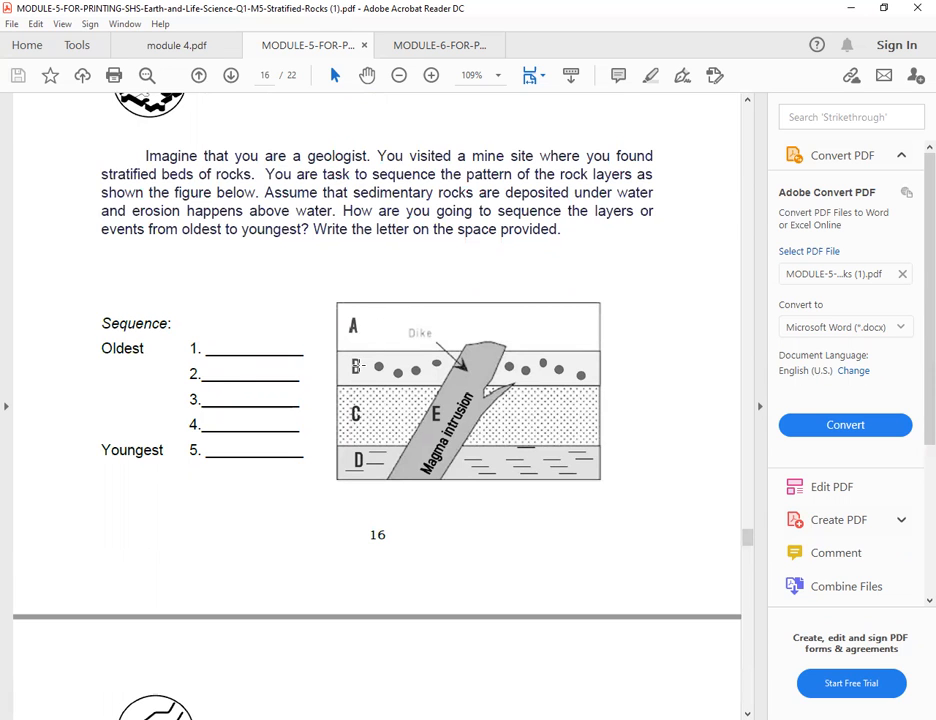
scroll(down, 3)
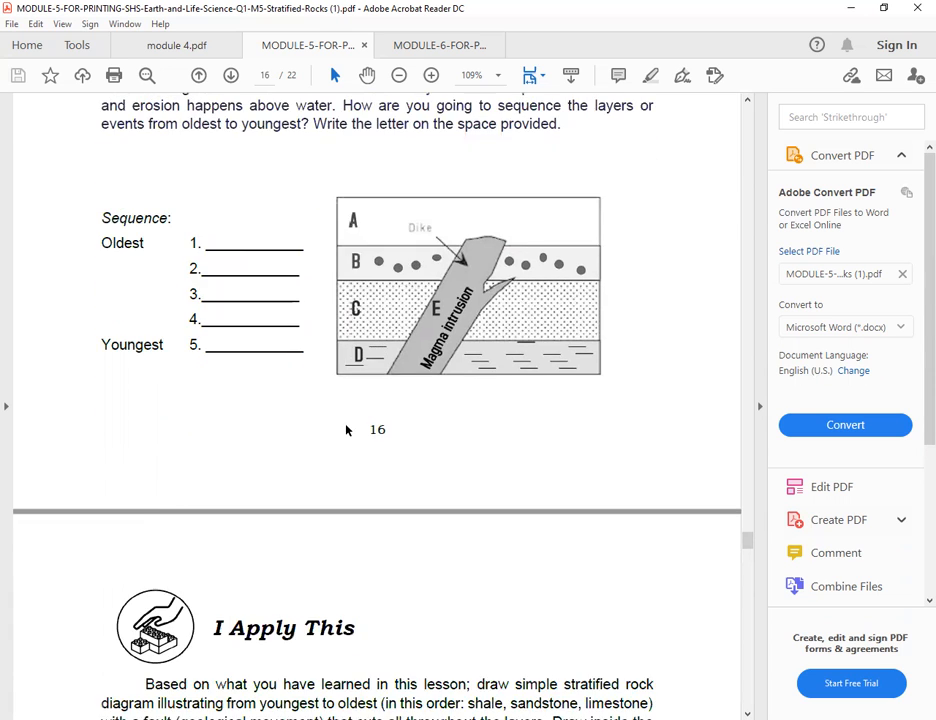
scroll(down, 3)
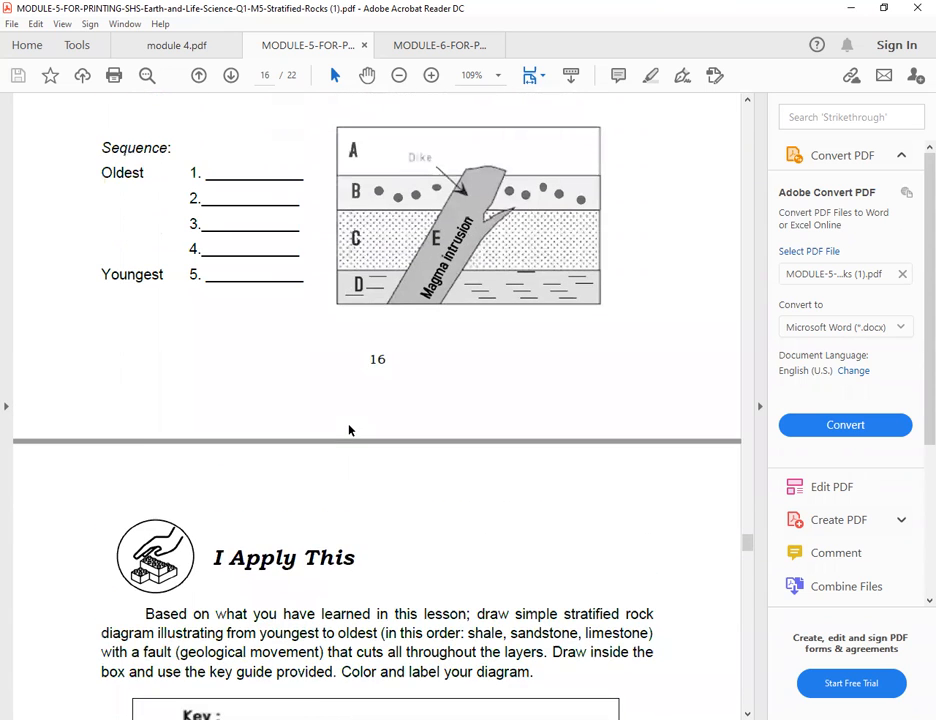
Step: Scroll to page 17's 'I Apply This' rock-type key and the start of 'I Test Myself'
scroll(down, 3)
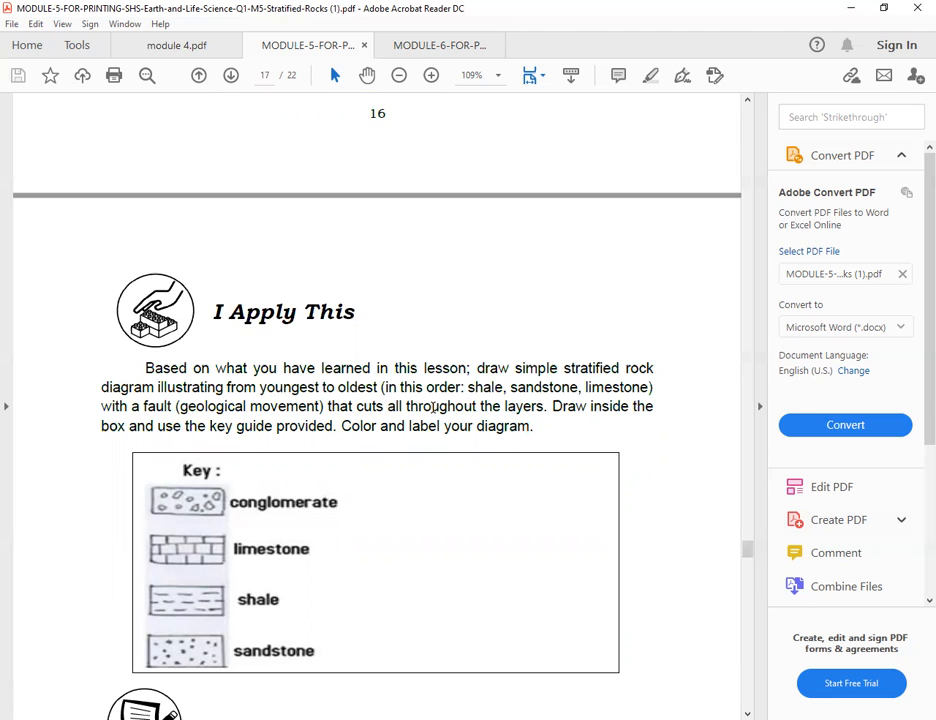
scroll(down, 3)
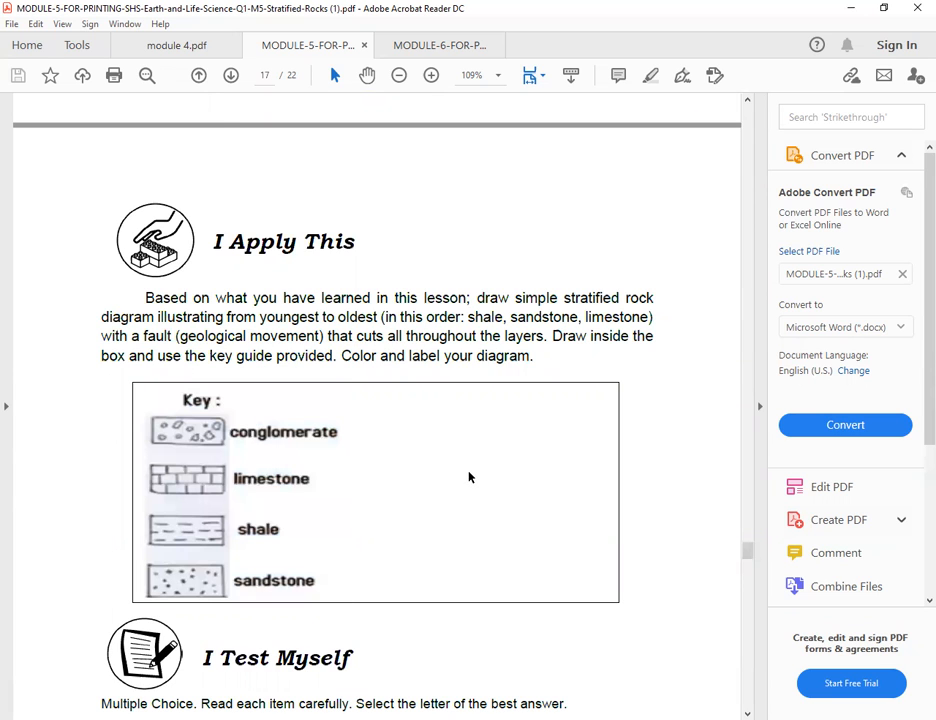
scroll(down, 3)
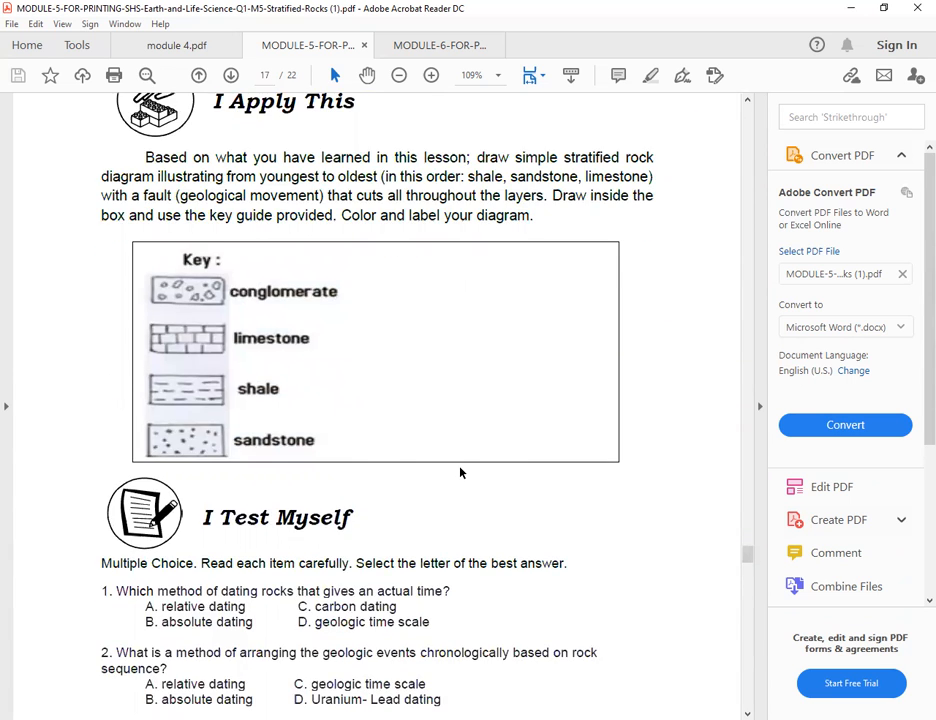
Step: Scroll through pages 18–21 to Post Test questions 7–9 on page 22
scroll(down, 3)
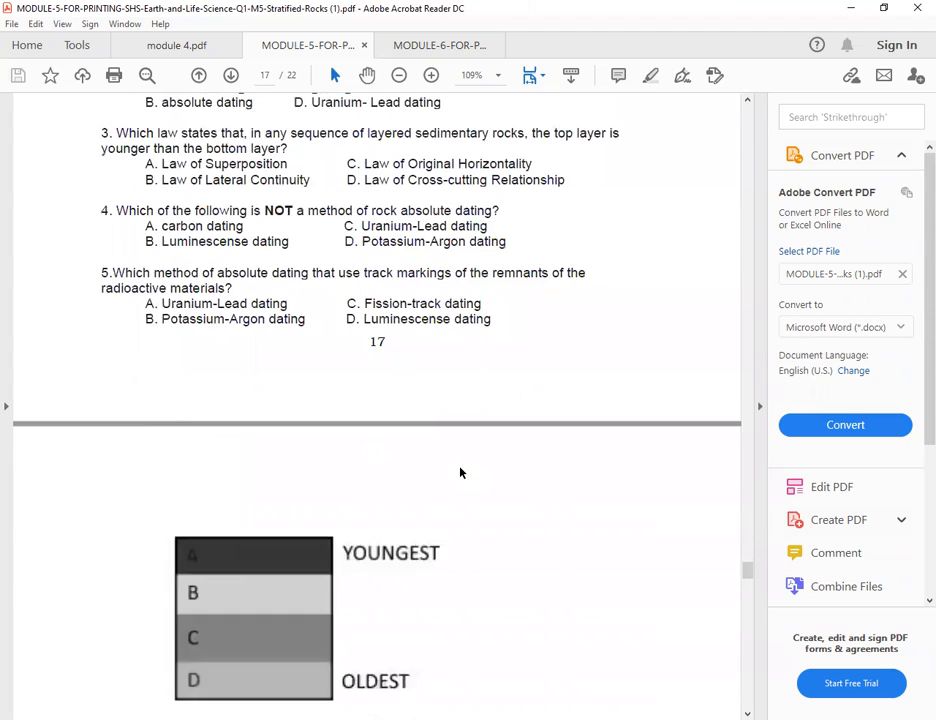
scroll(down, 3)
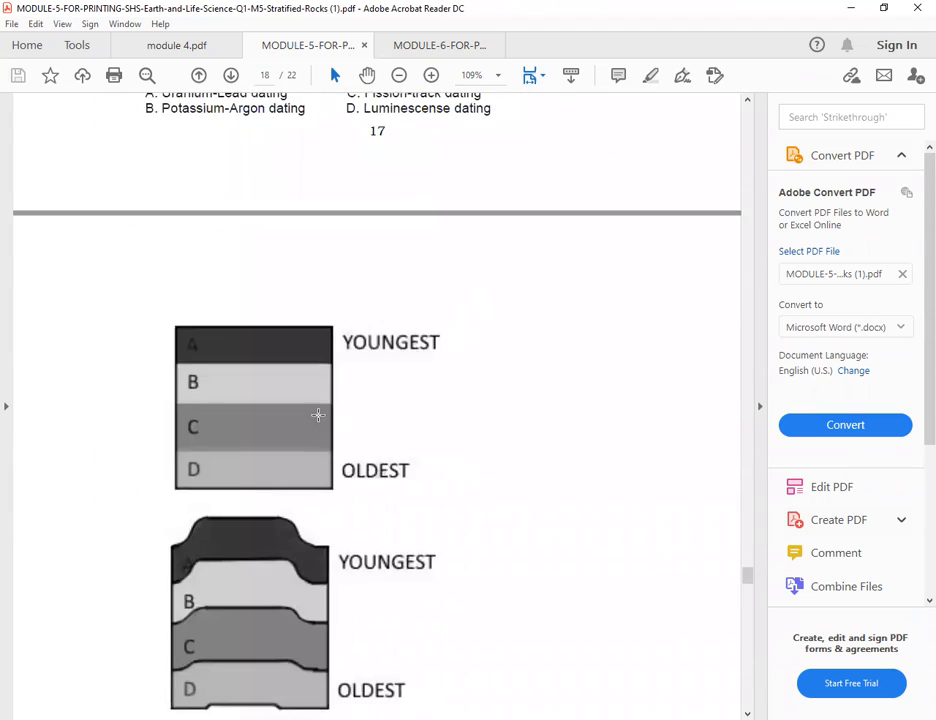
scroll(down, 3)
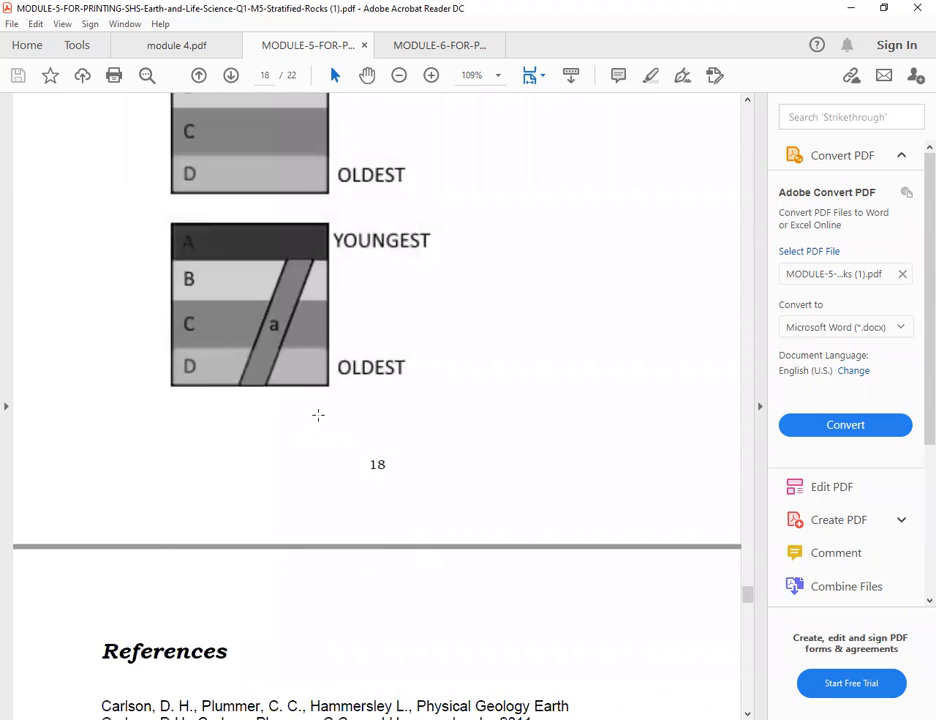
scroll(up, 3)
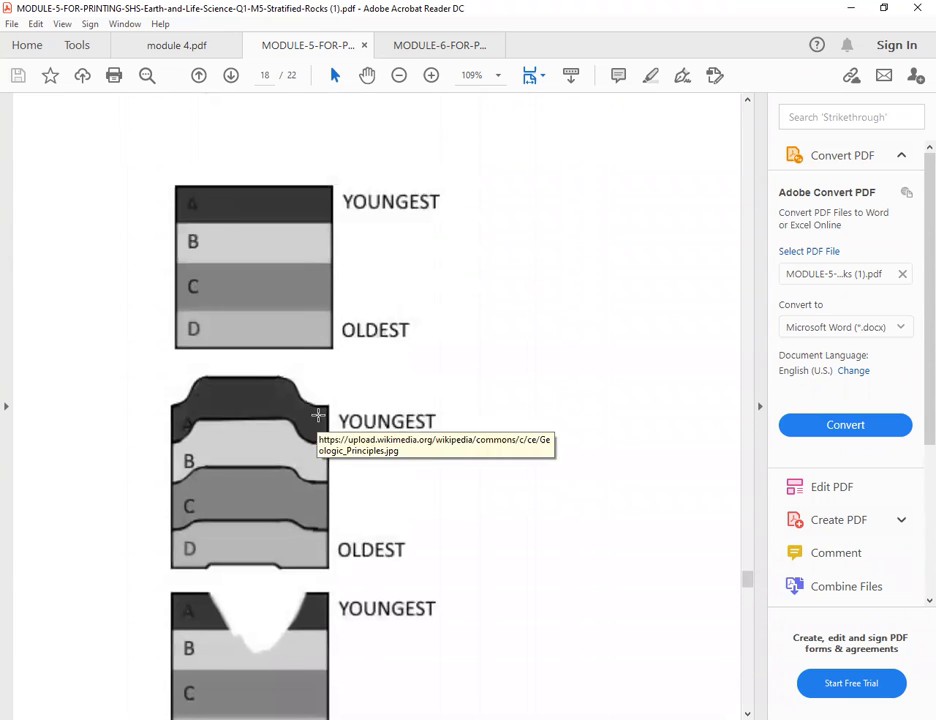
scroll(down, 3)
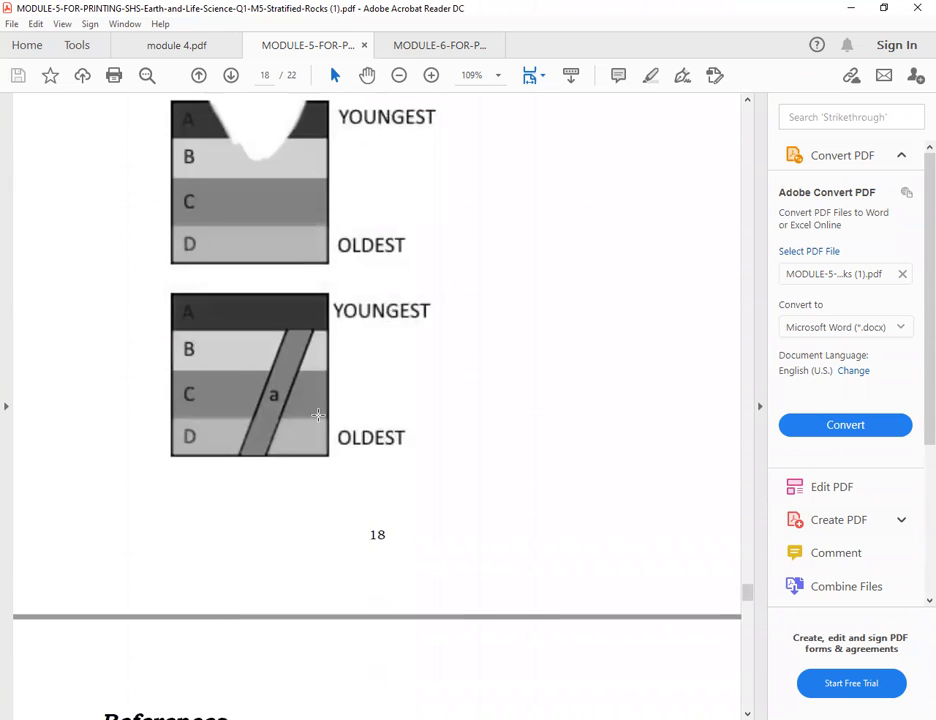
scroll(down, 3)
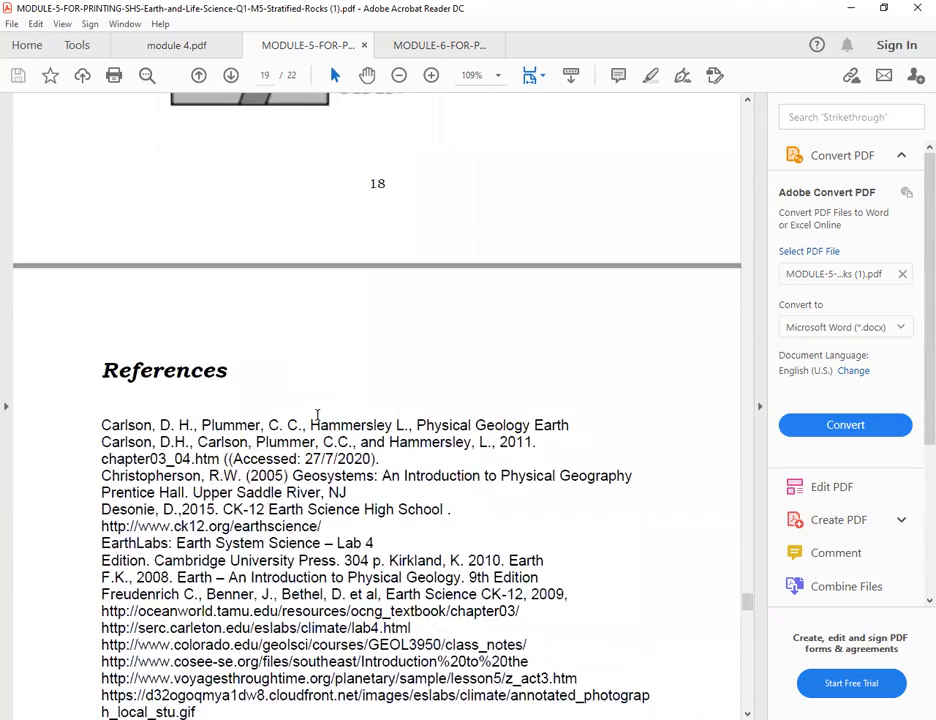
scroll(down, 3)
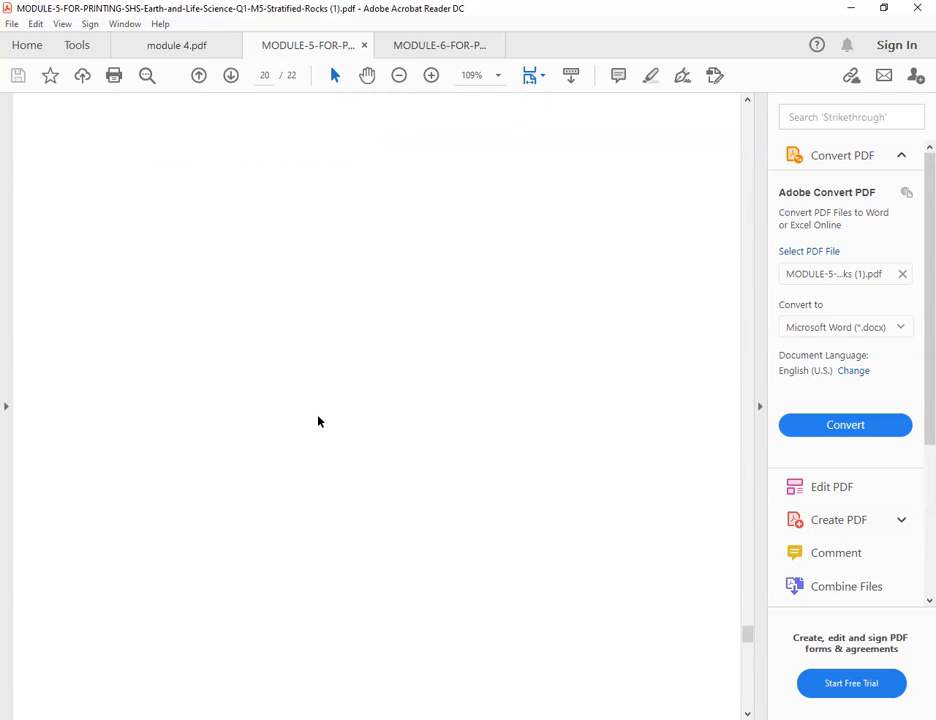
scroll(down, 3)
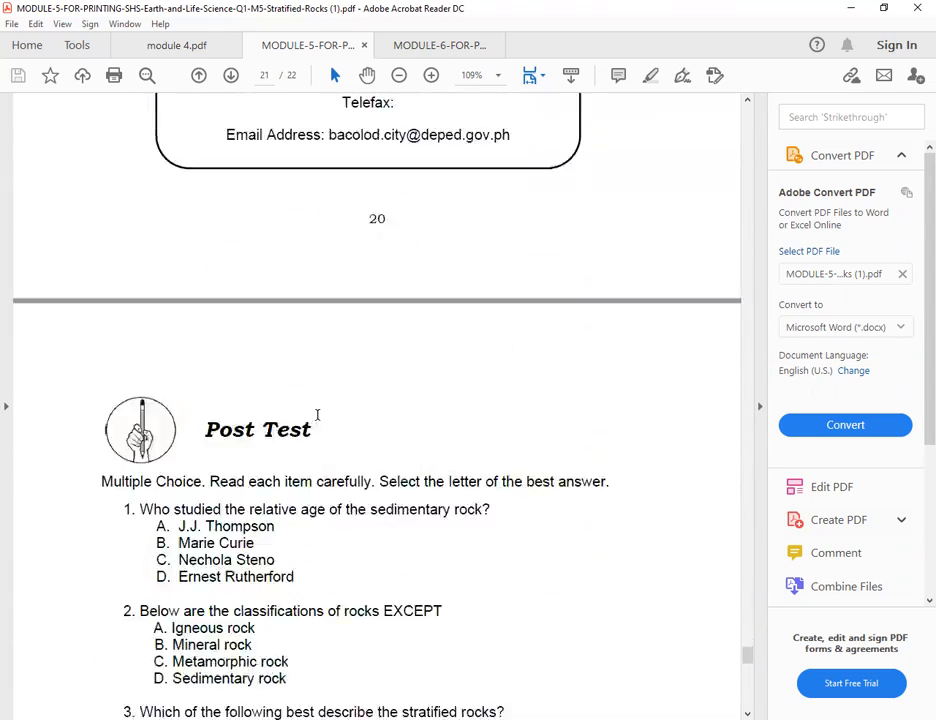
scroll(down, 3)
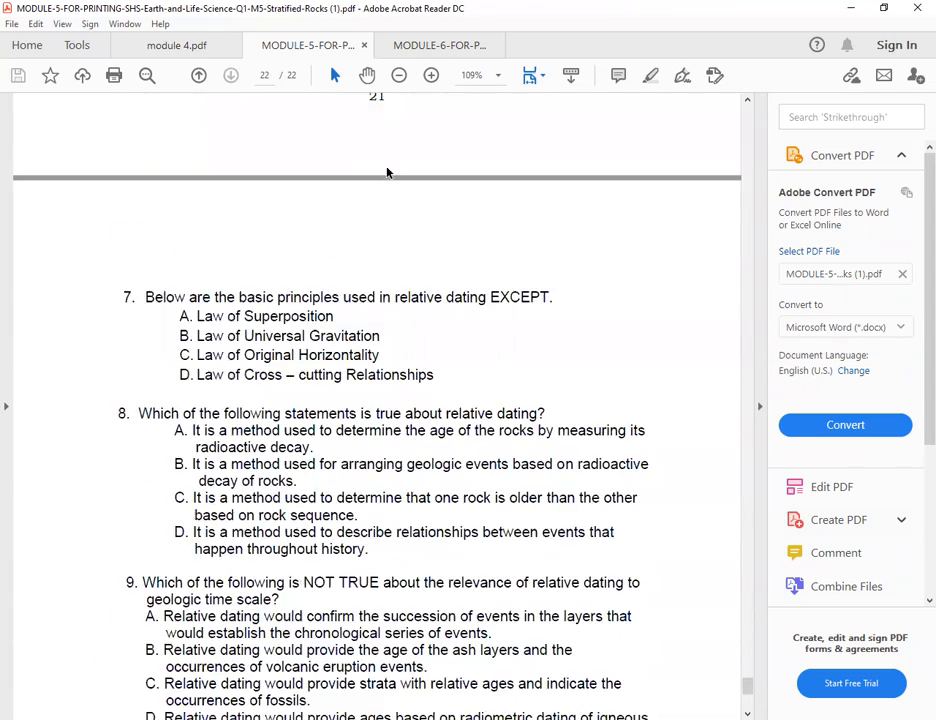